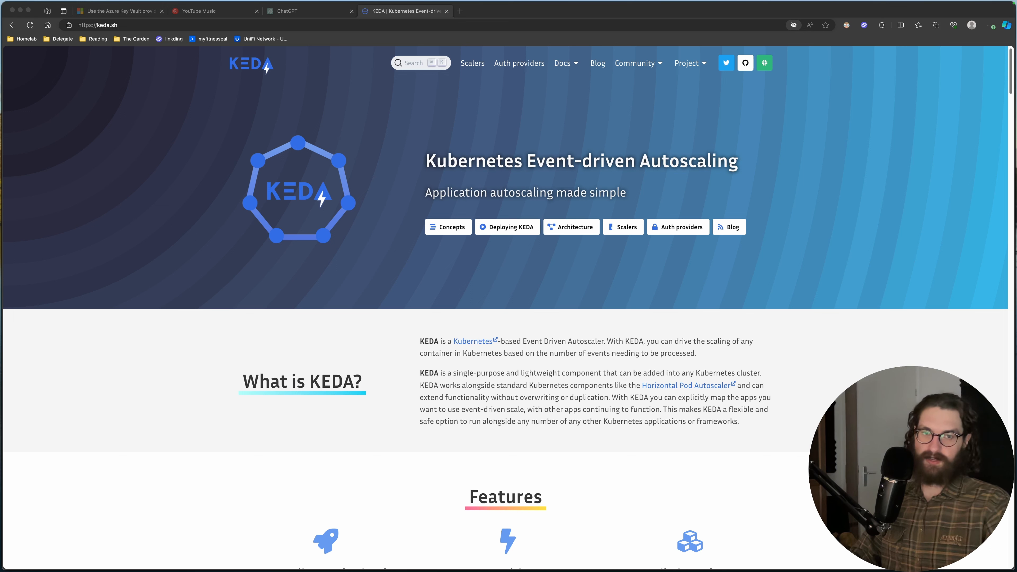
pyautogui.moveTo(861, 352)
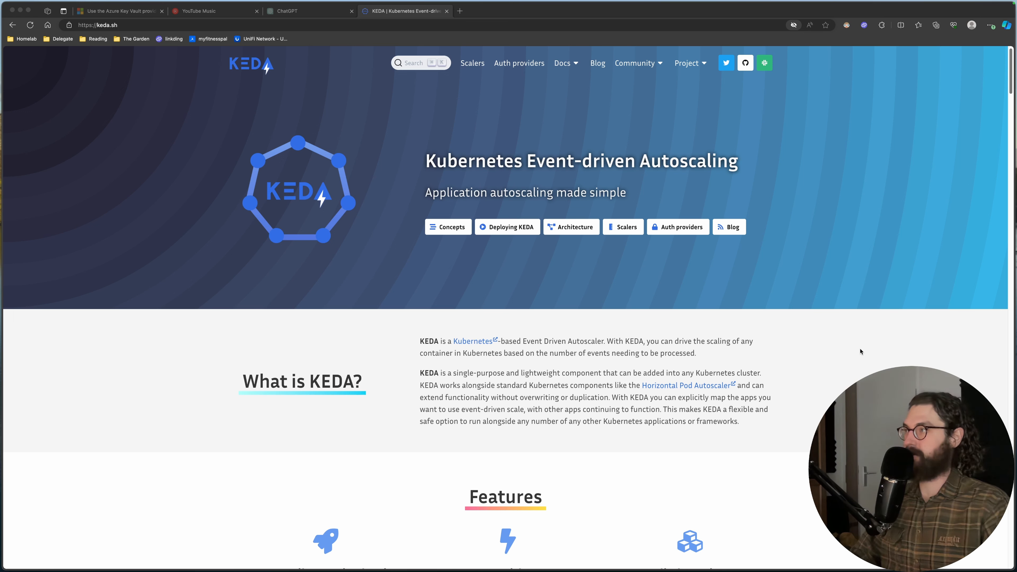
pyautogui.moveTo(866, 349)
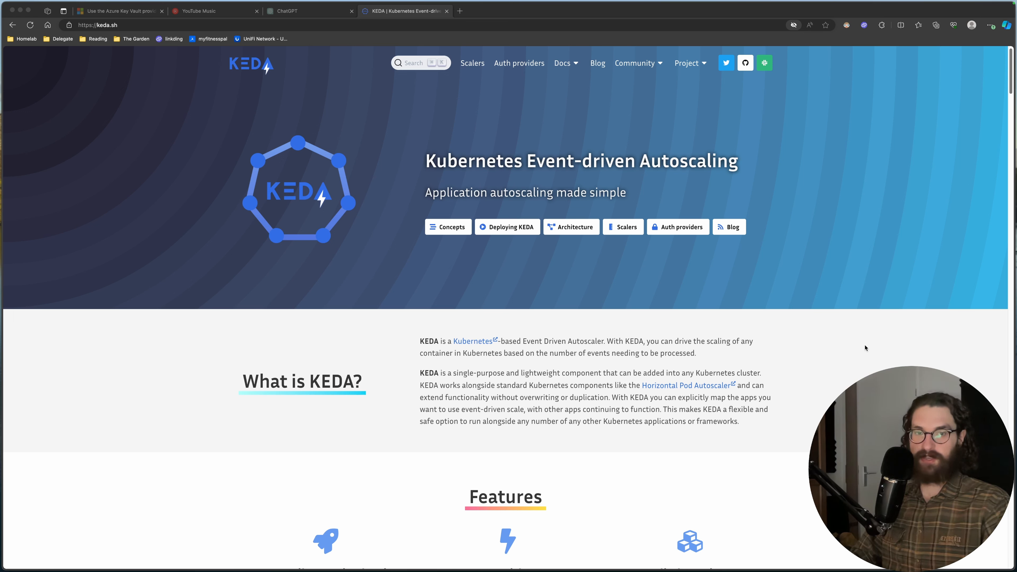
pyautogui.moveTo(810, 333)
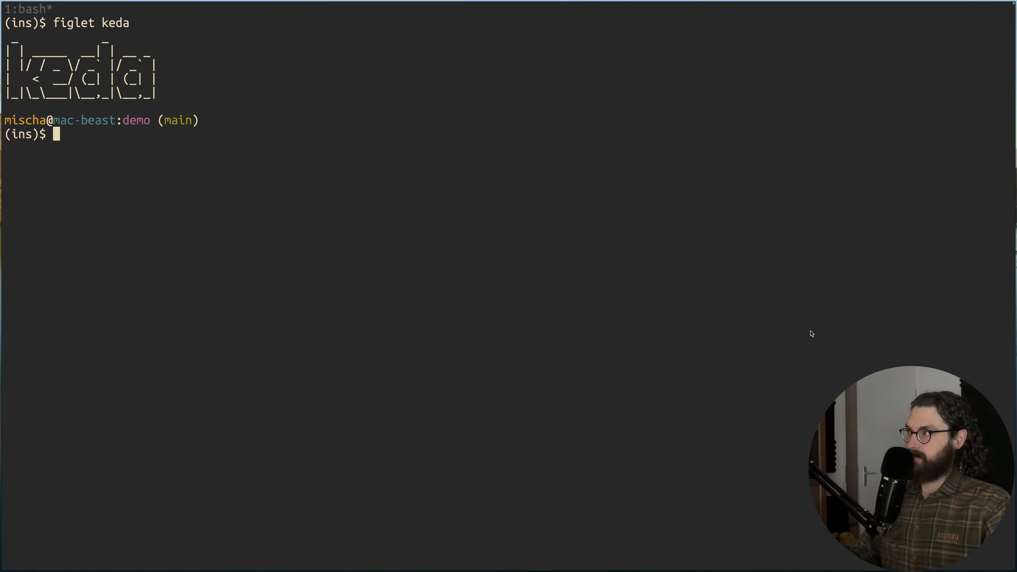
pyautogui.moveTo(639, 300)
pyautogui.write('la')
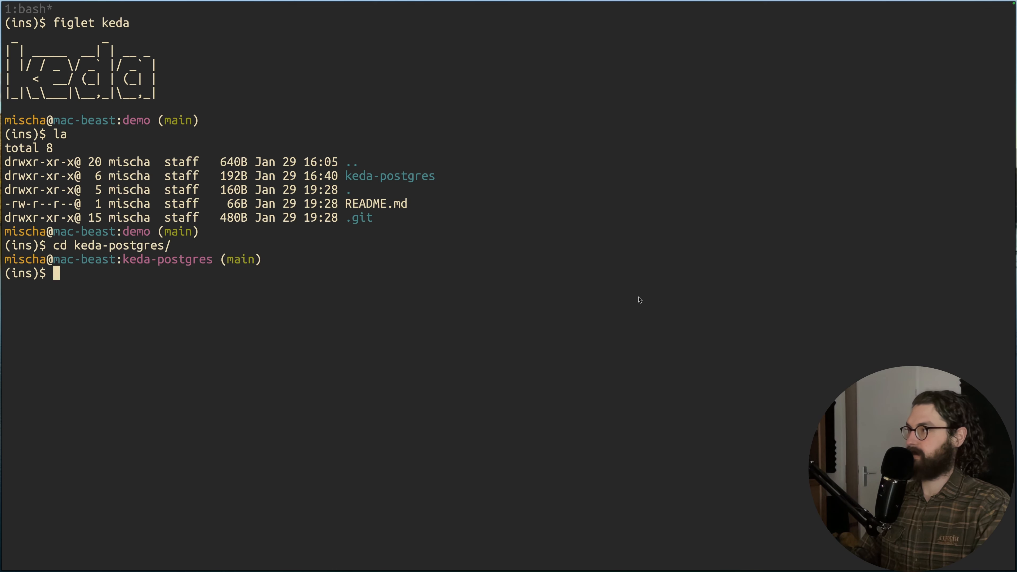
# - Open the keda-postgres README.md in Neovim
pyautogui.write('v R')
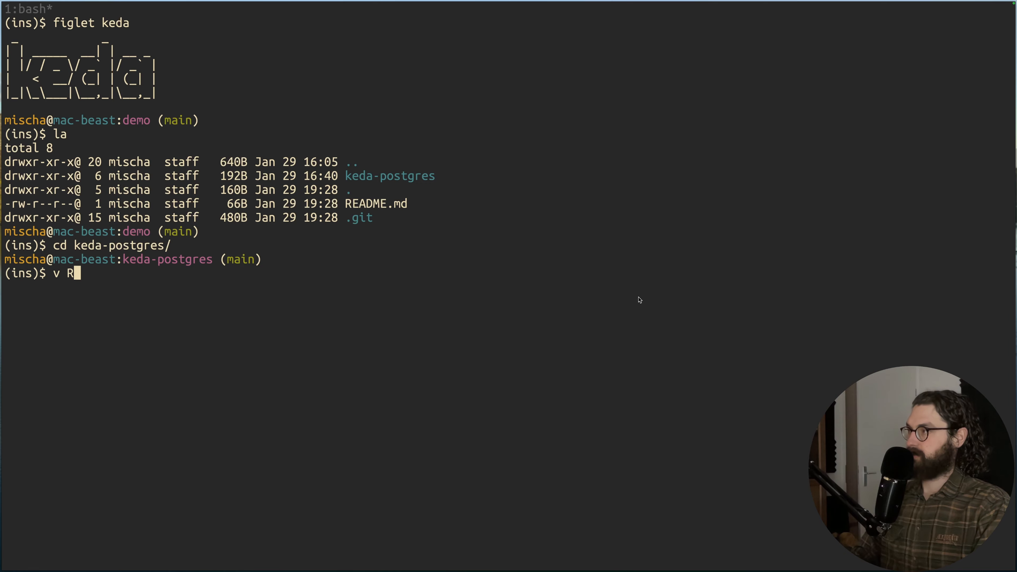
pyautogui.press('Return')
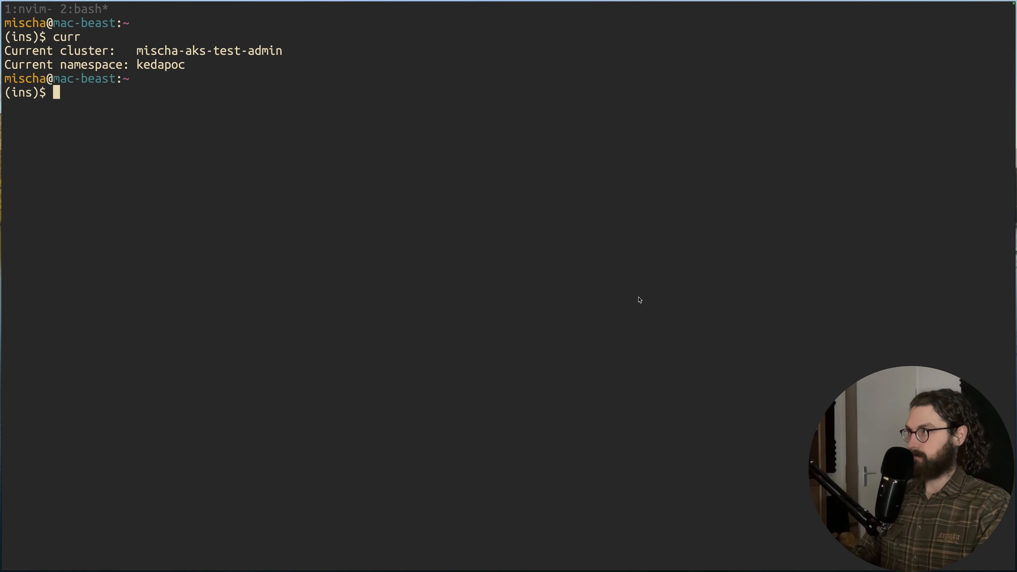
# - Run k9s on the current cluster, show pods from all namespaces, then quit
pyautogui.write('k9s')
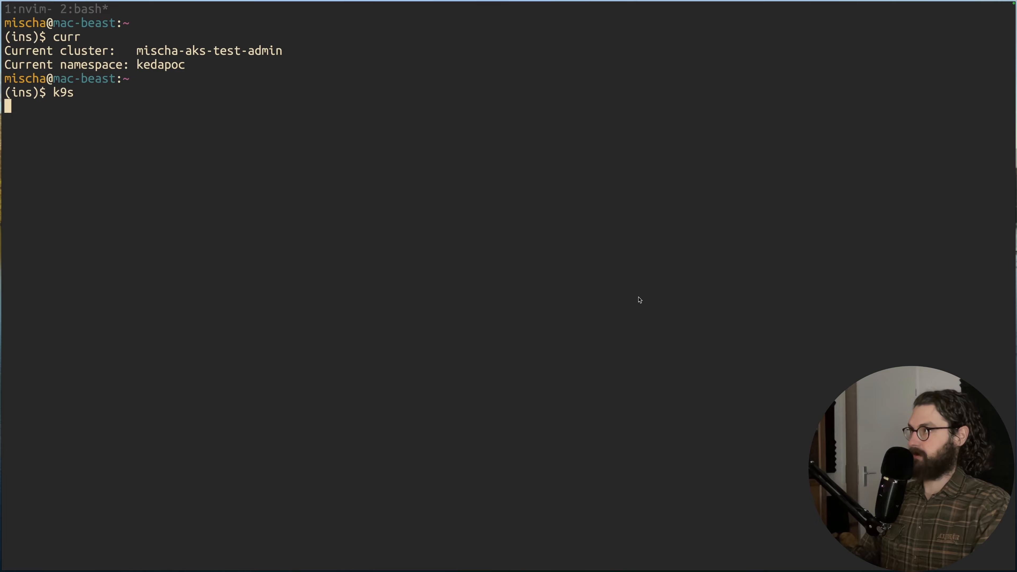
pyautogui.press('Return')
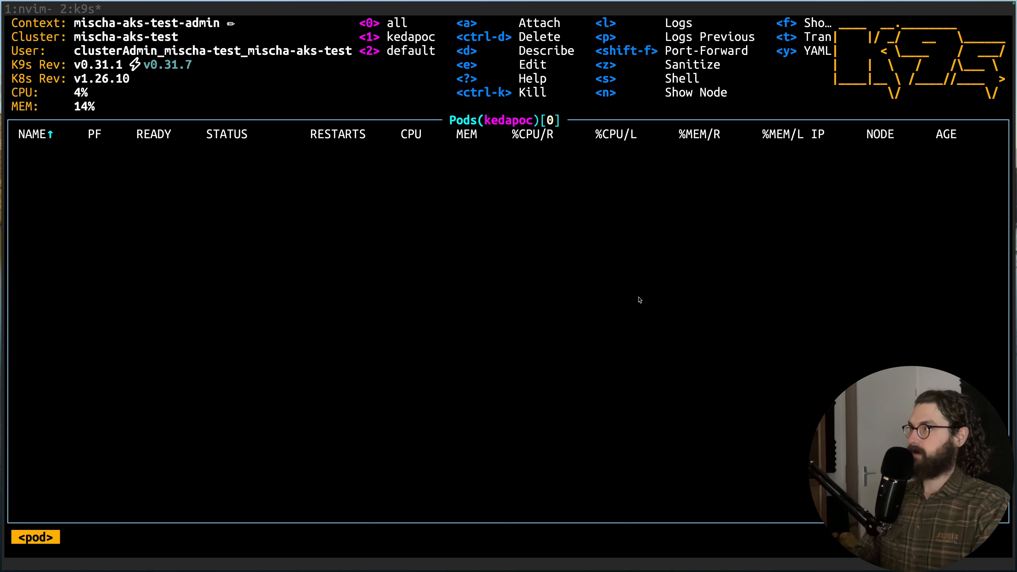
pyautogui.press('0')
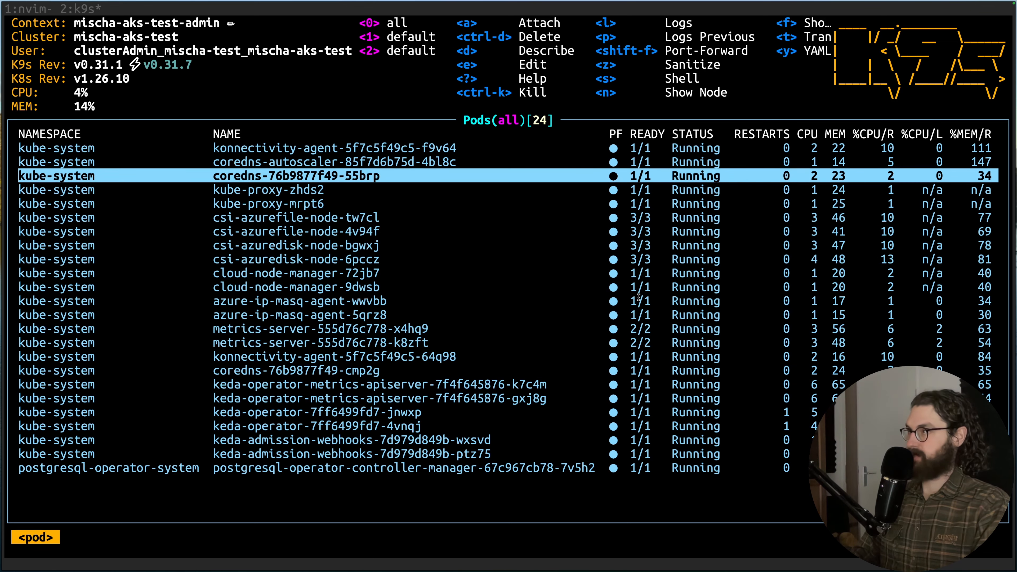
pyautogui.press('Up')
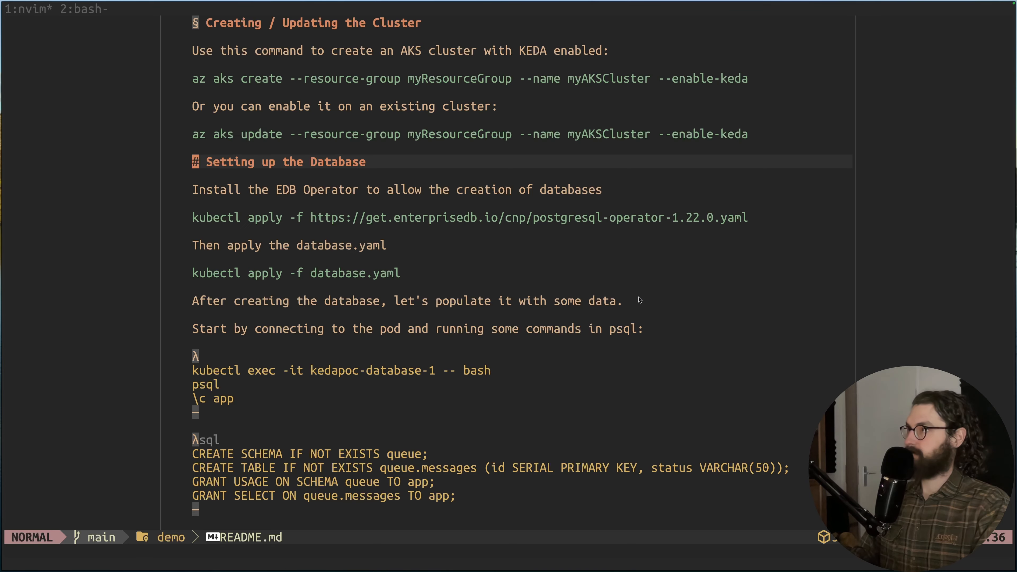
# - Review the README's intro, az aks create command and EDB Operator install step, then switch to the KEDA website
pyautogui.scroll(3)
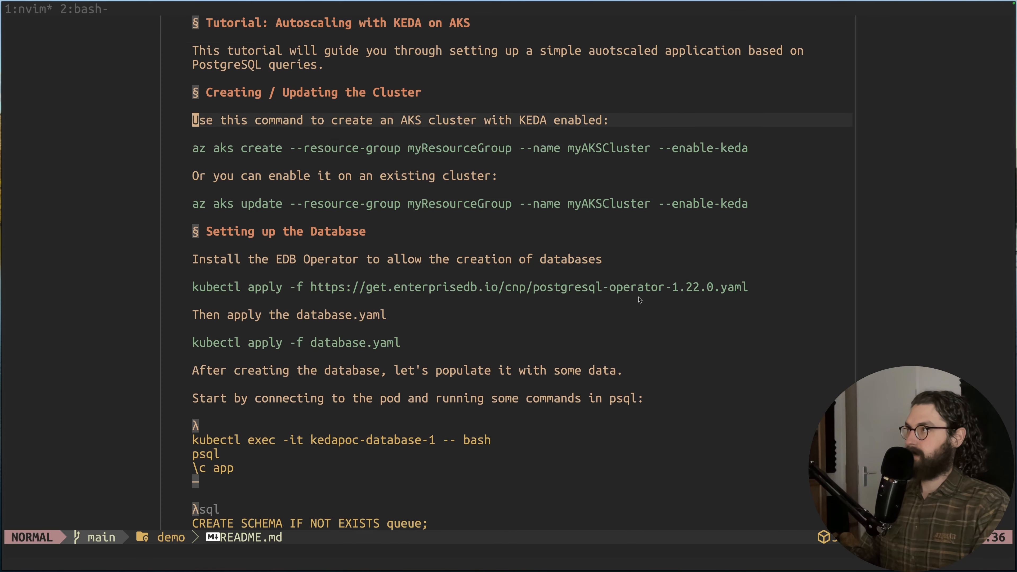
pyautogui.press('V')
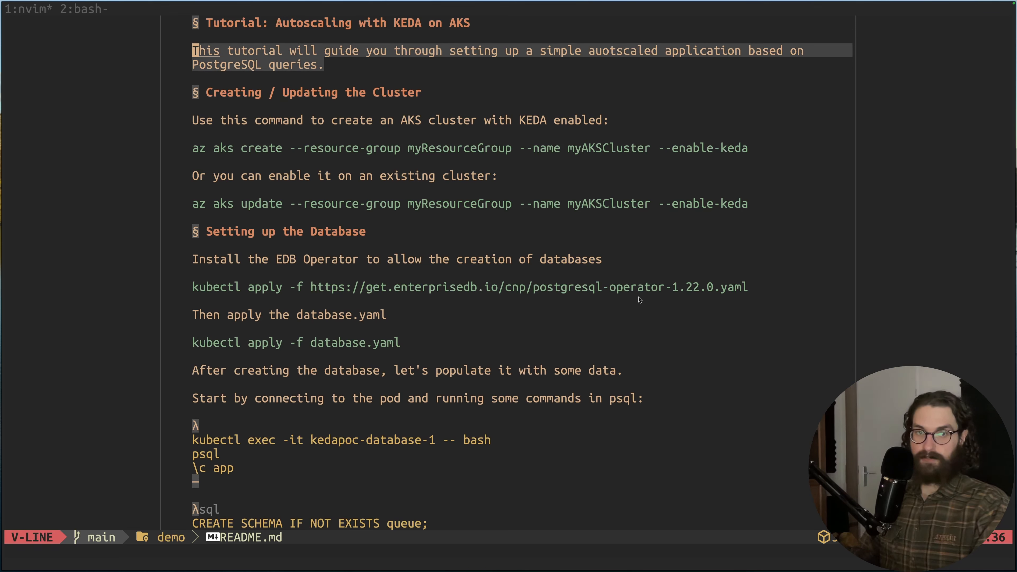
pyautogui.press('Escape')
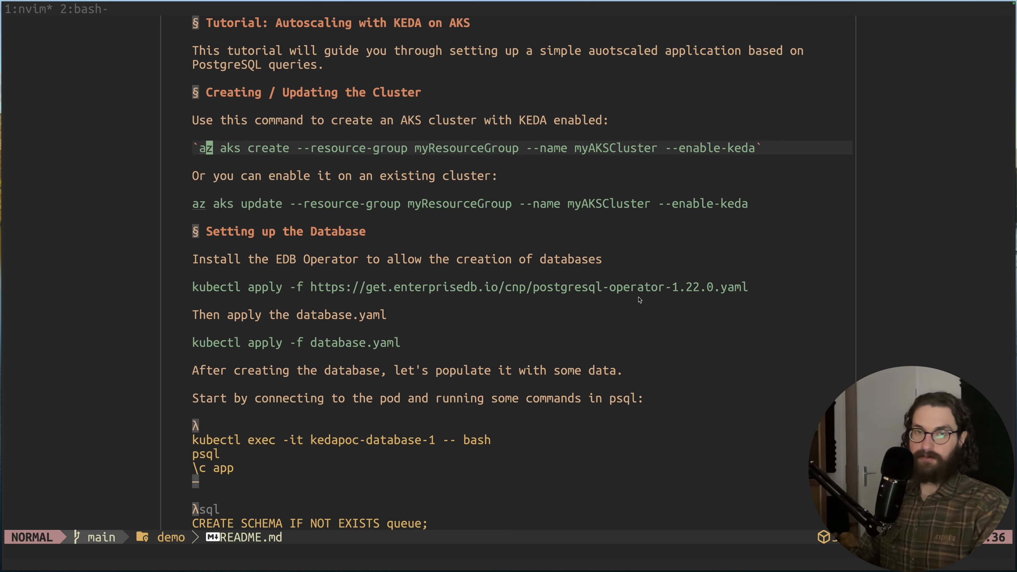
pyautogui.press('V')
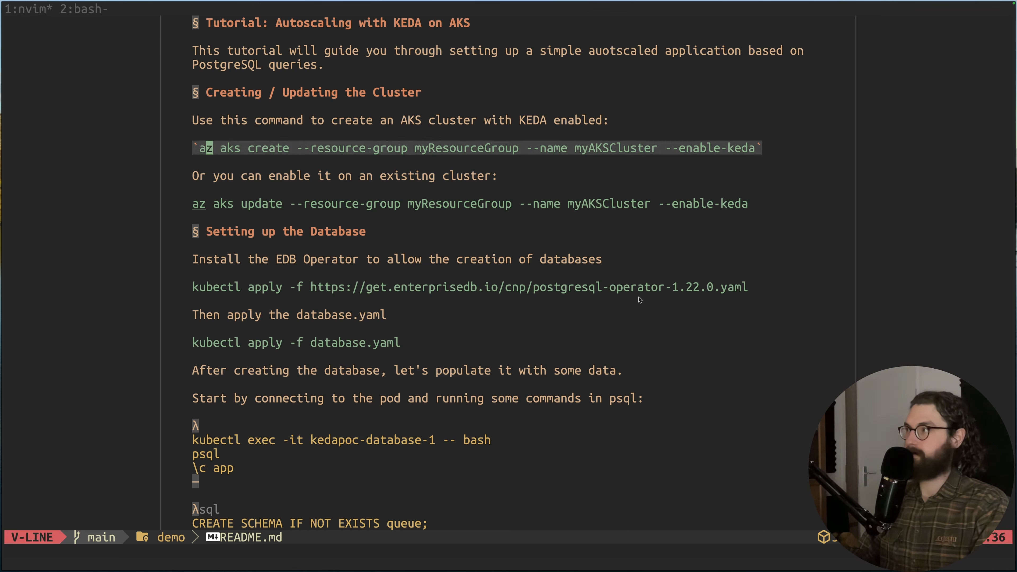
pyautogui.press('j')
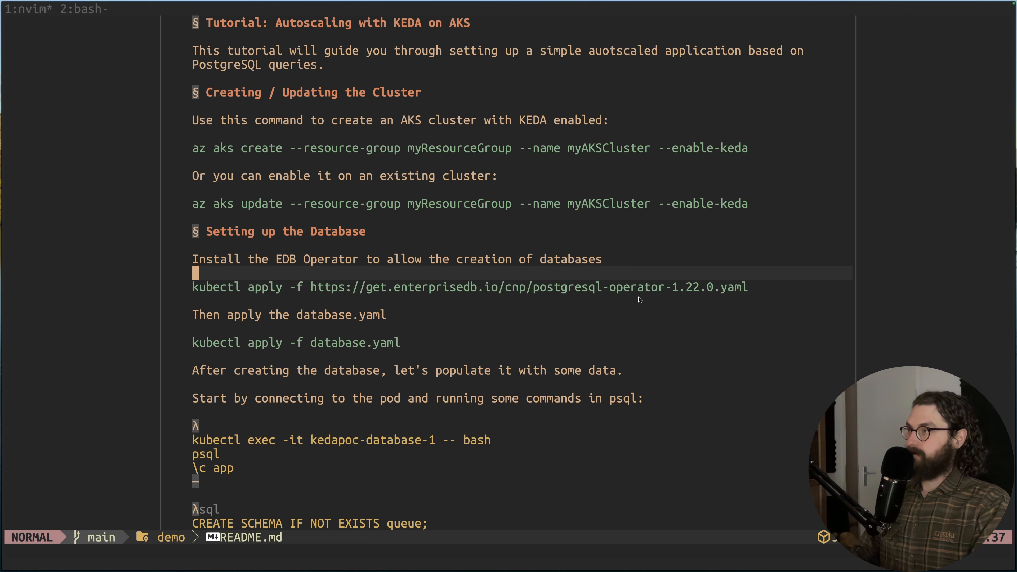
pyautogui.press('k')
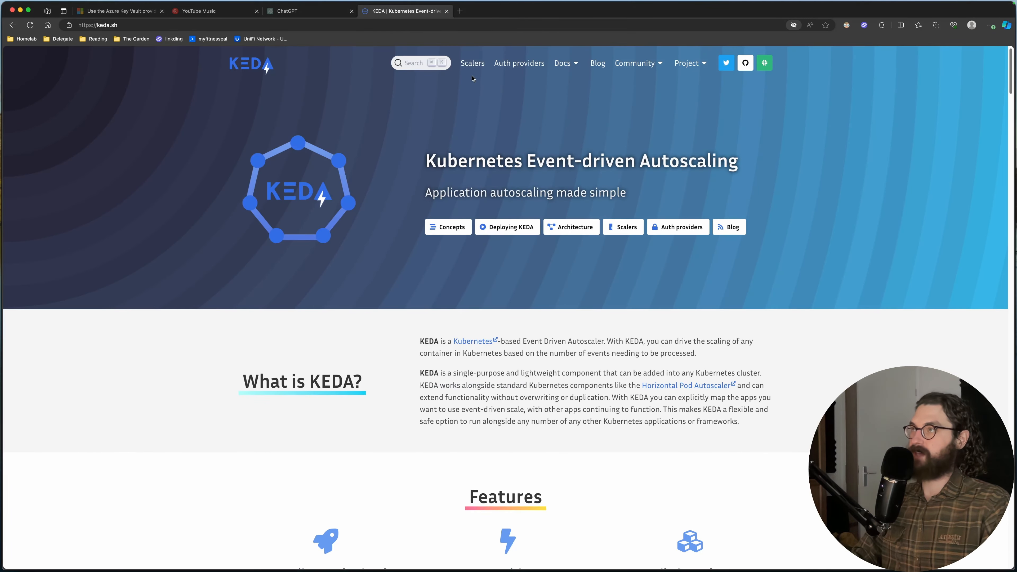
# - Browse the keda.sh Scalers page, scrolling through the list of built-in scalers
pyautogui.click(472, 63)
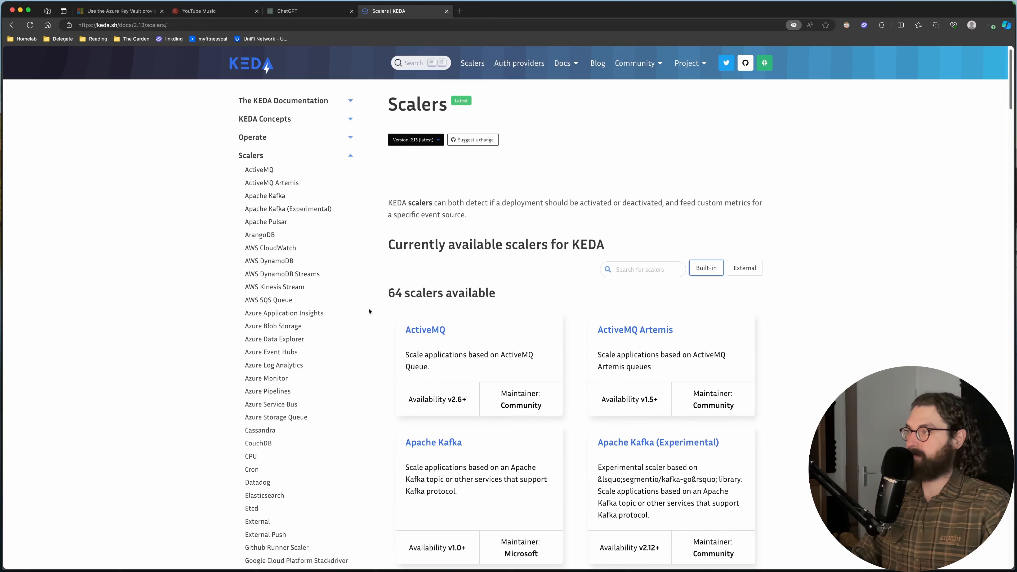
pyautogui.scroll(3)
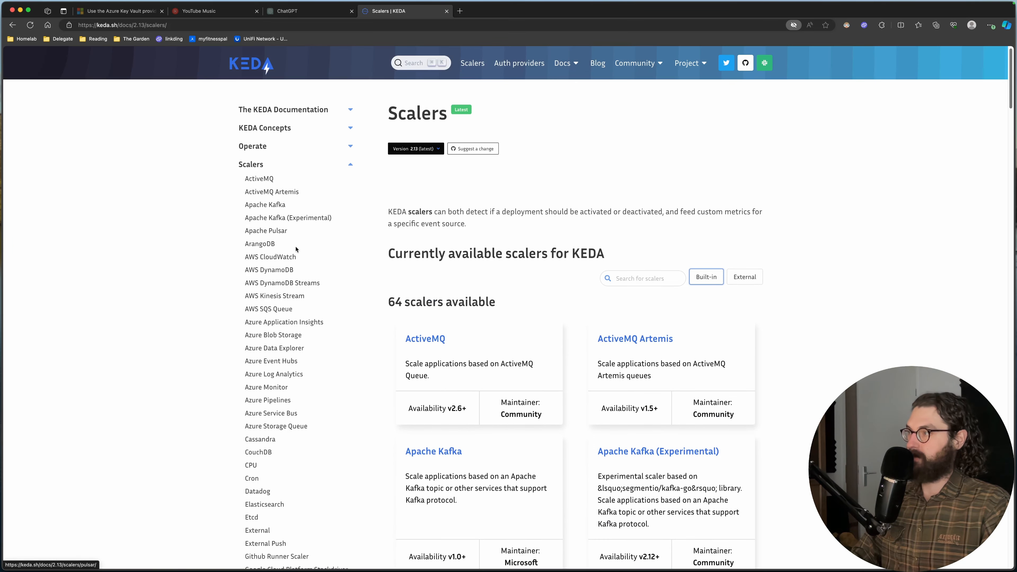
pyautogui.scroll(-3)
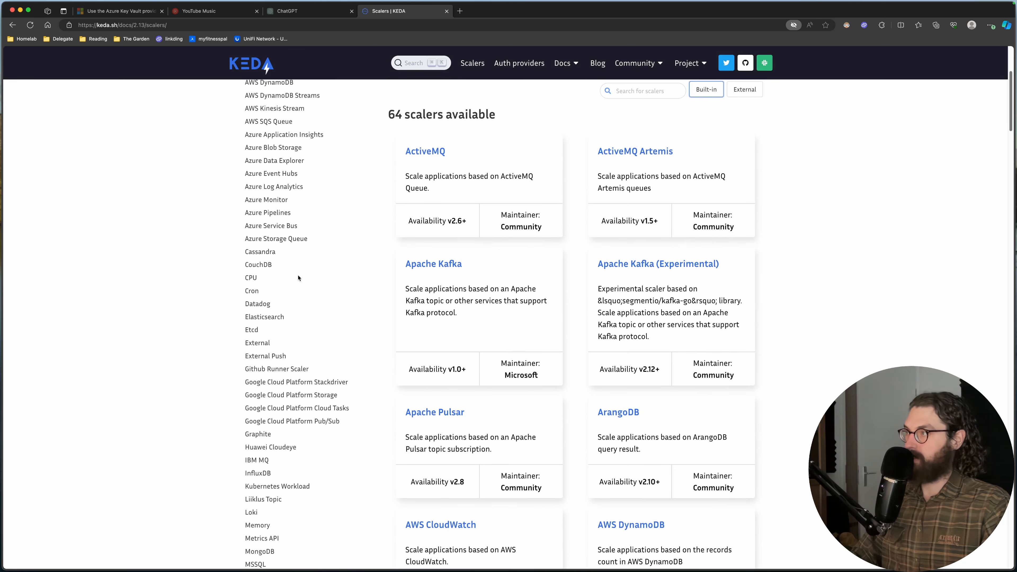
pyautogui.scroll(3)
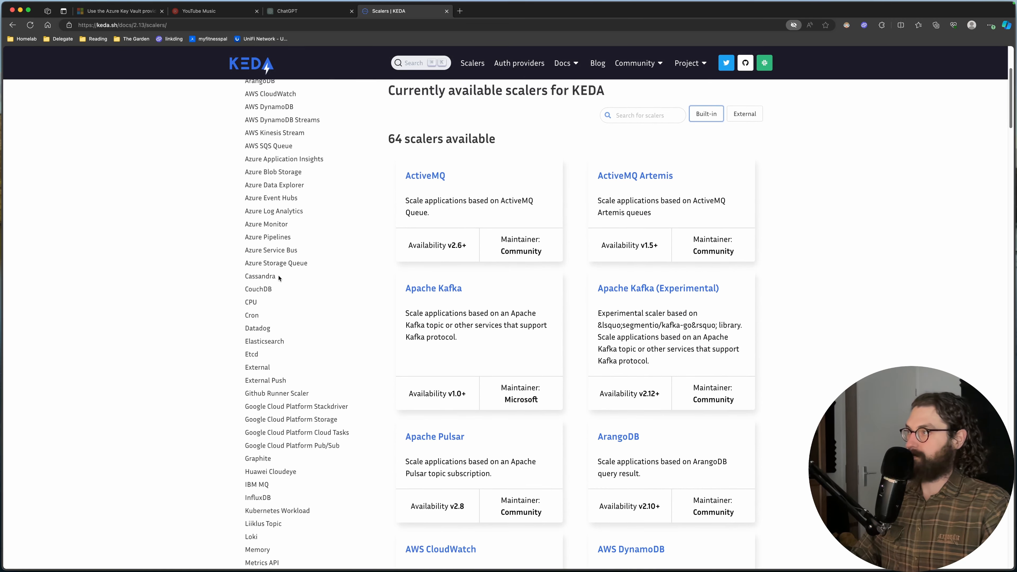
pyautogui.scroll(-3)
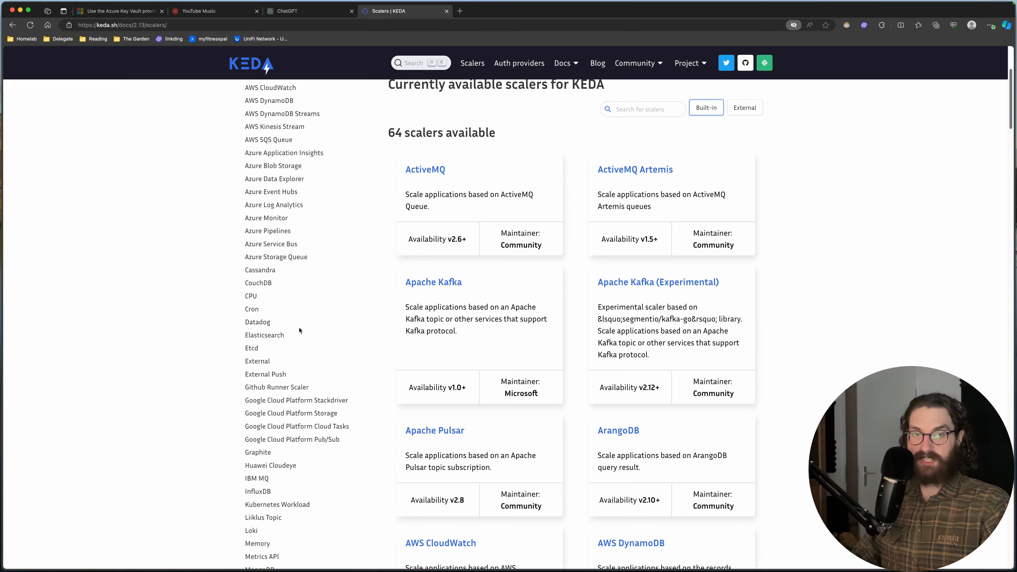
pyautogui.scroll(-3)
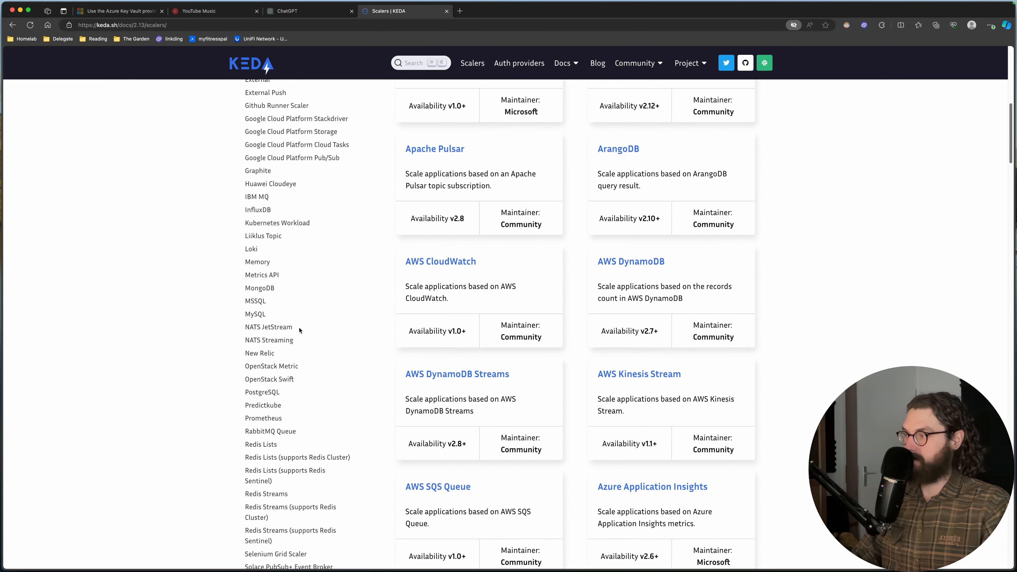
pyautogui.scroll(3)
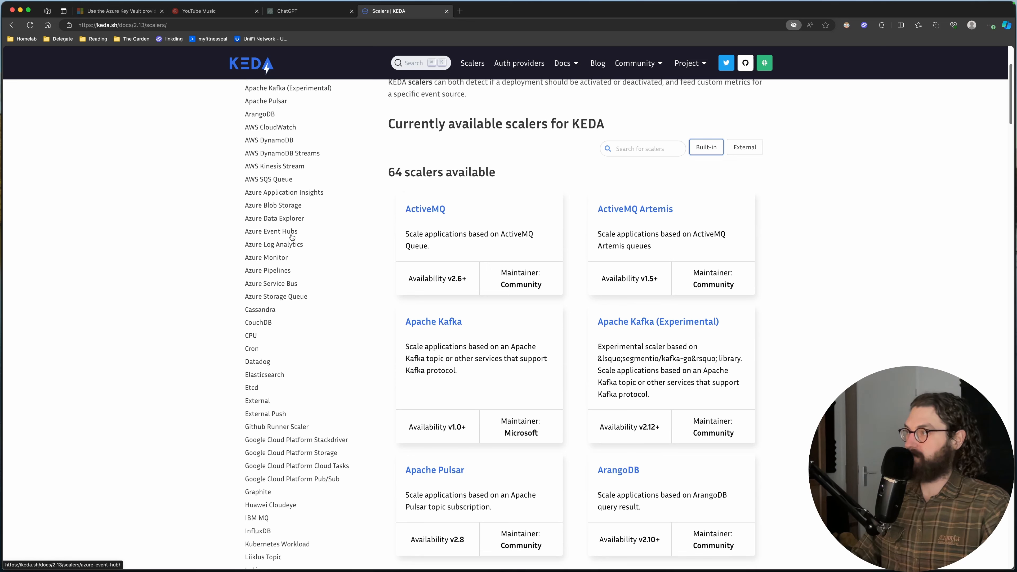
pyautogui.moveTo(286, 271)
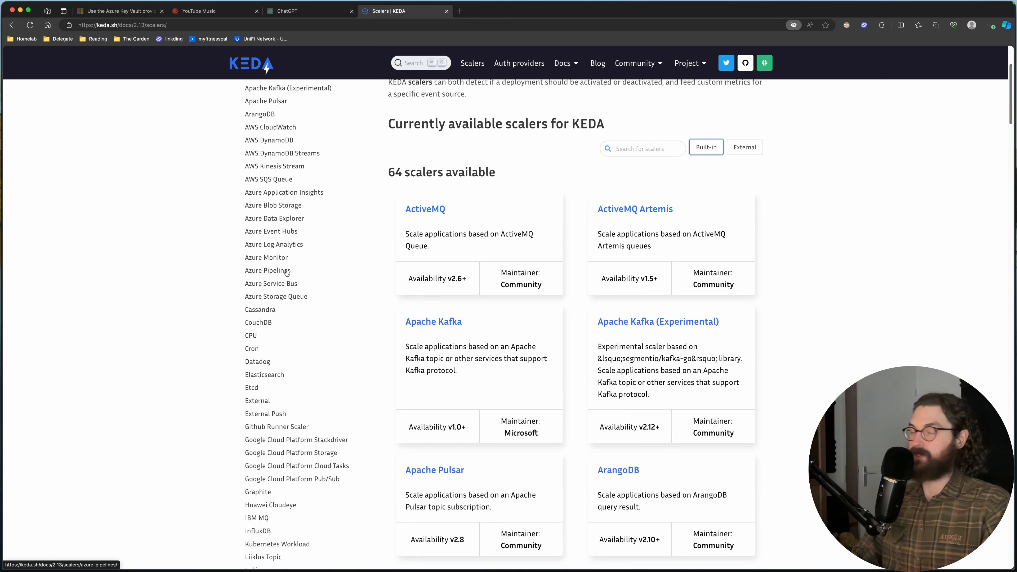
pyautogui.moveTo(300, 274)
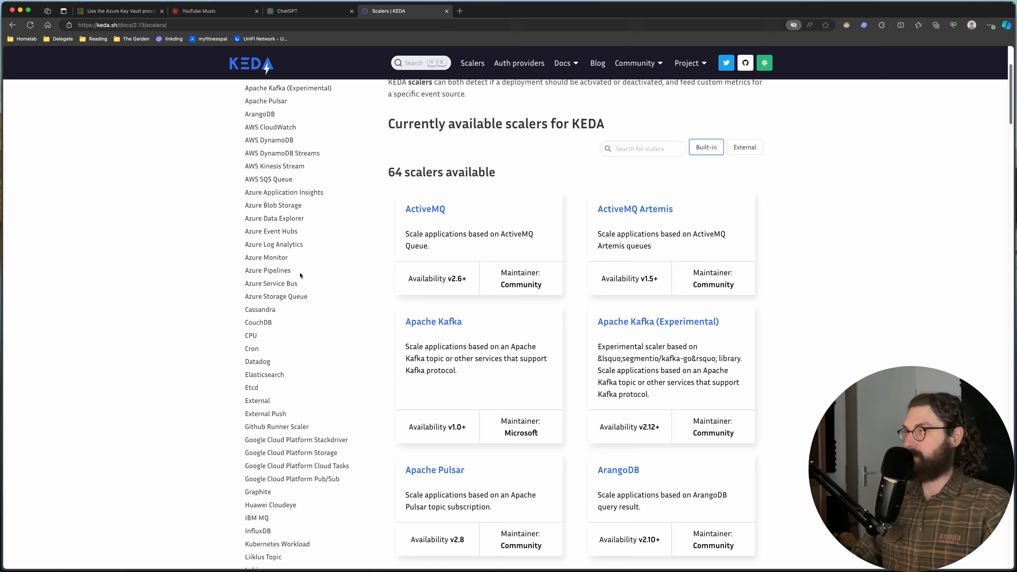
pyautogui.scroll(-3)
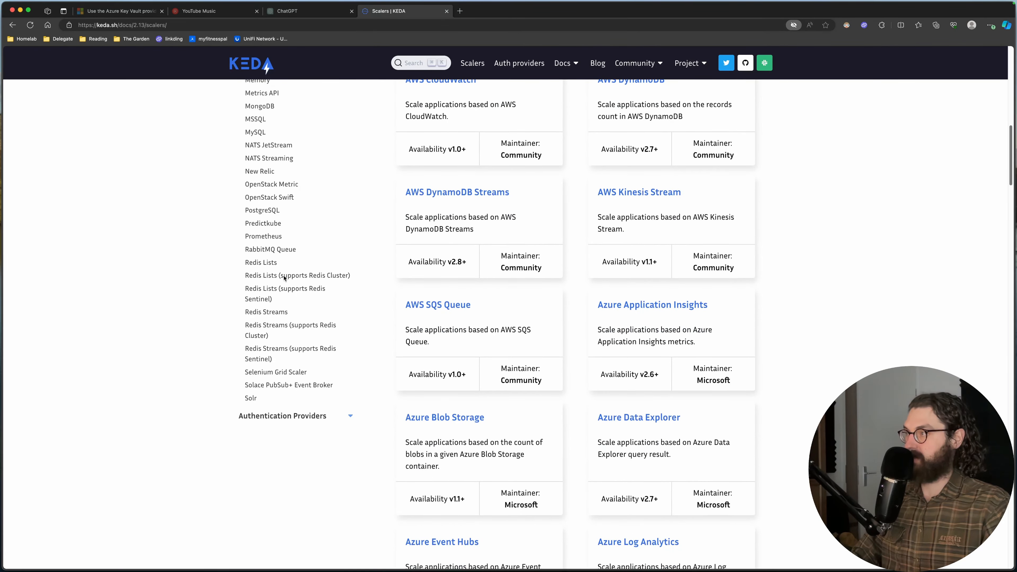
pyautogui.moveTo(263, 211)
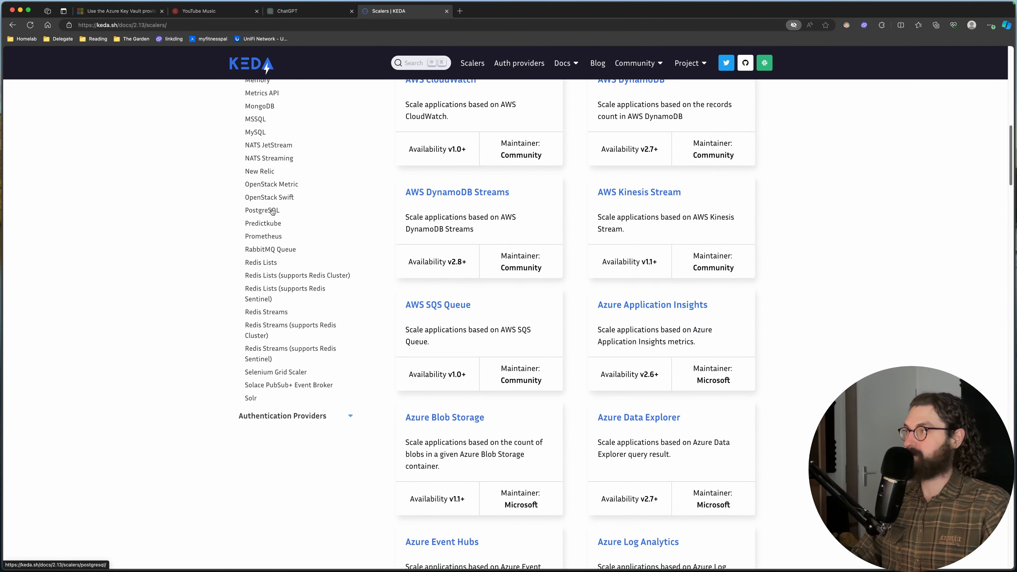
# - Read the PostgreSQL scaler documentation's trigger specification and example YAML
pyautogui.click(262, 210)
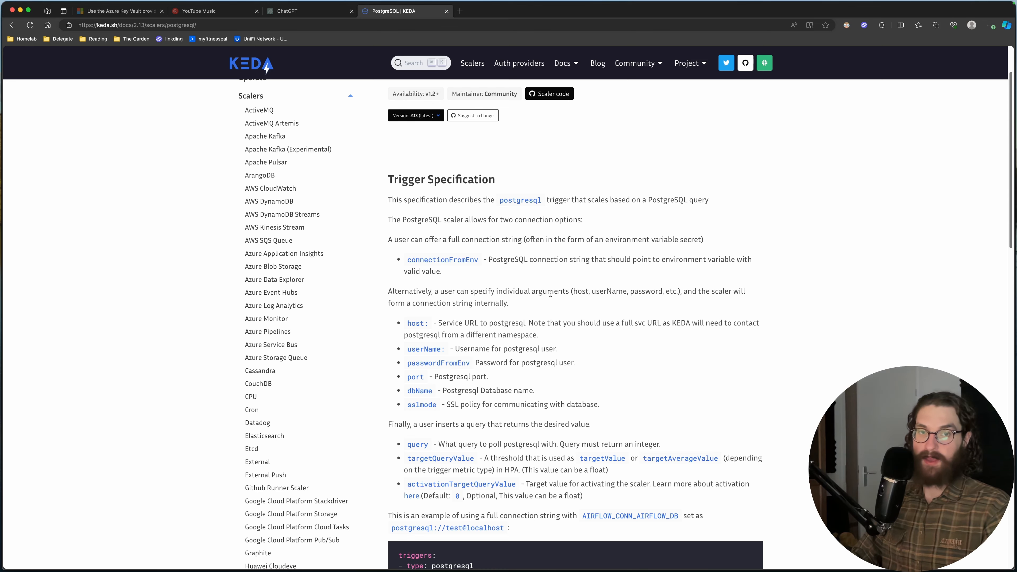
pyautogui.scroll(-3)
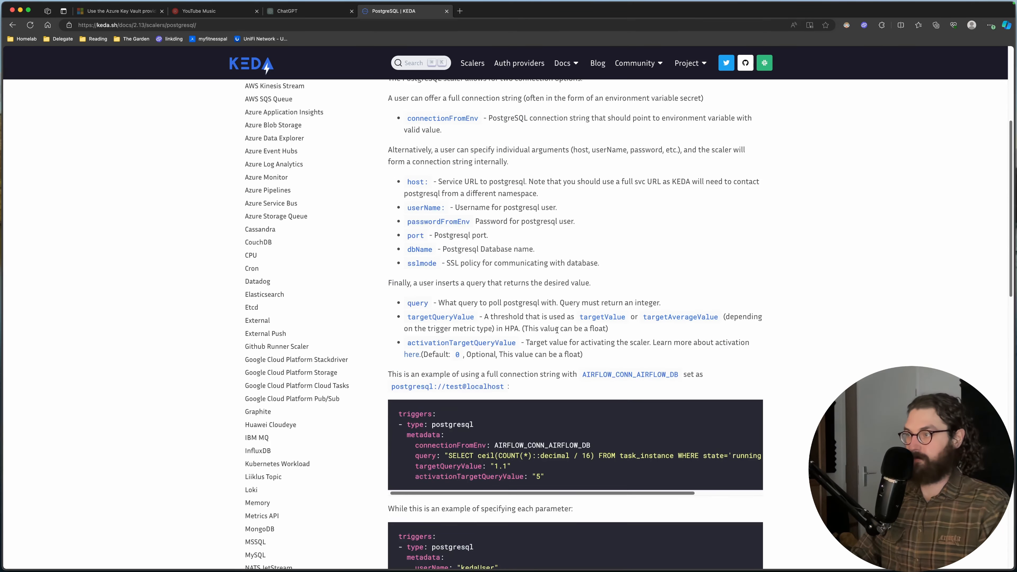
pyautogui.scroll(-3)
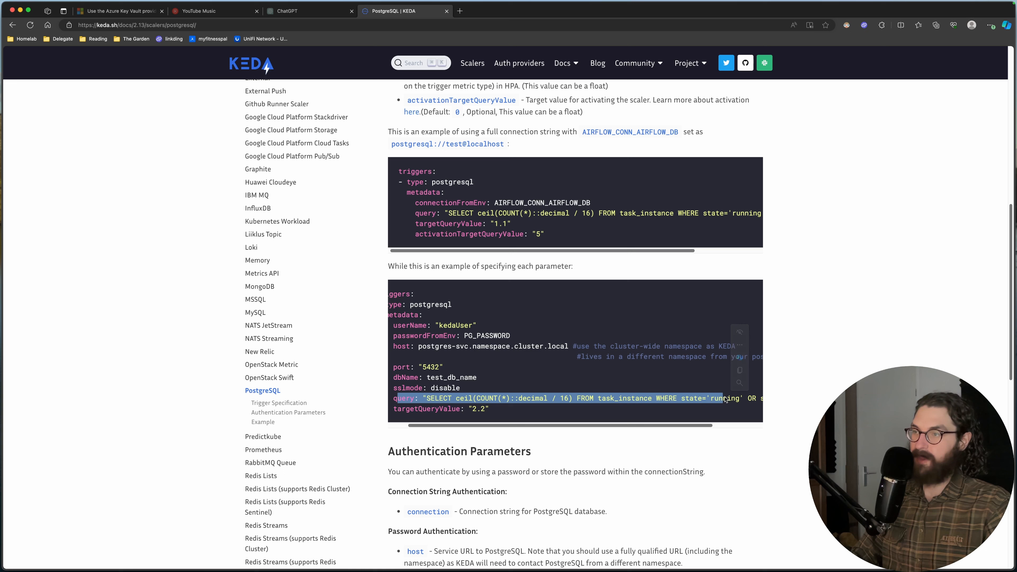
pyautogui.moveTo(685, 402)
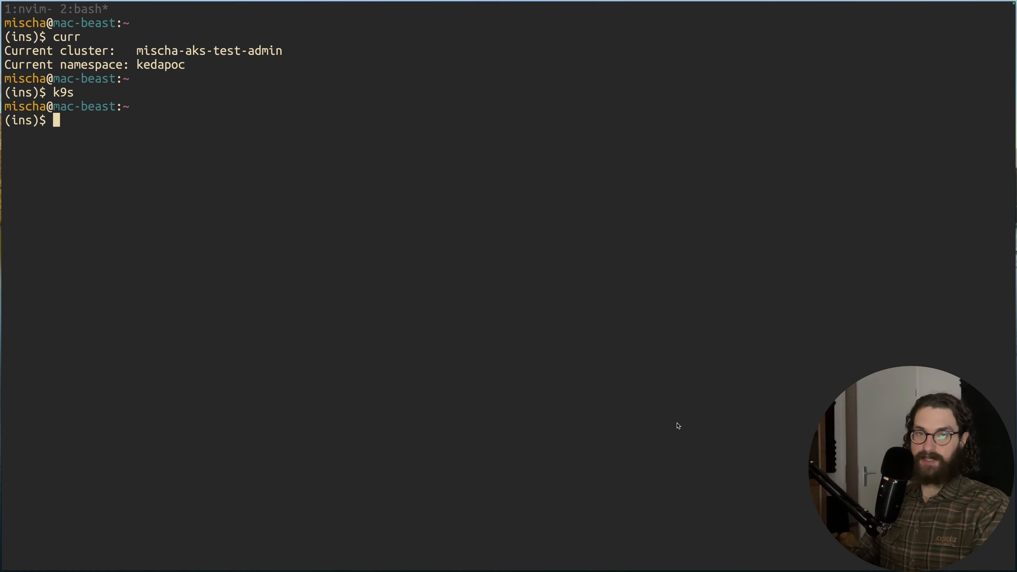
# - Install the EDB Postgres operator from postgresql-operator-1.22.0.yaml with kubectl apply
pyautogui.write('kubectl apply -f https://get.enterprisedb.io/cnp/postgresql-operator-1.22.0.yaml')
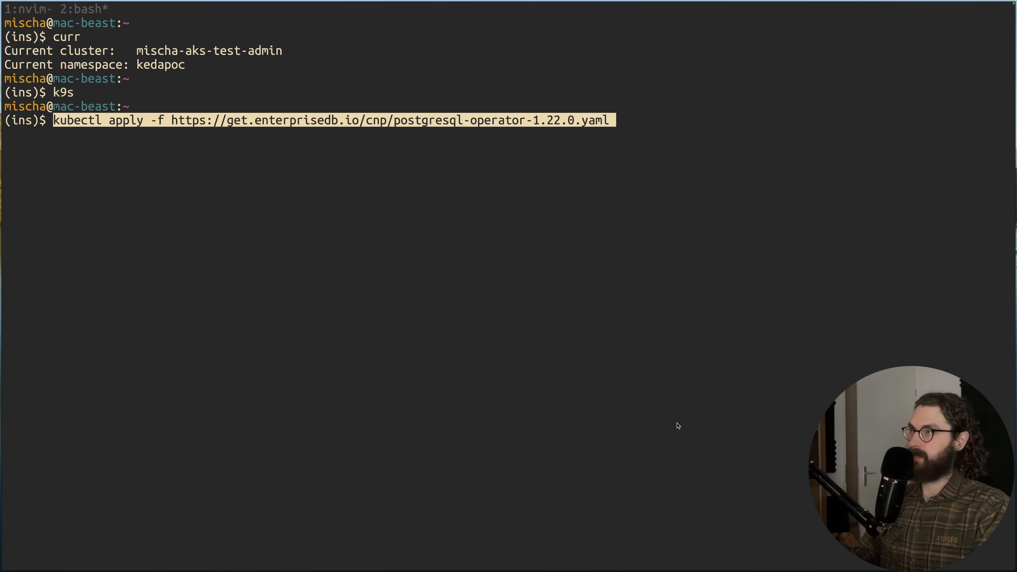
pyautogui.press('Return')
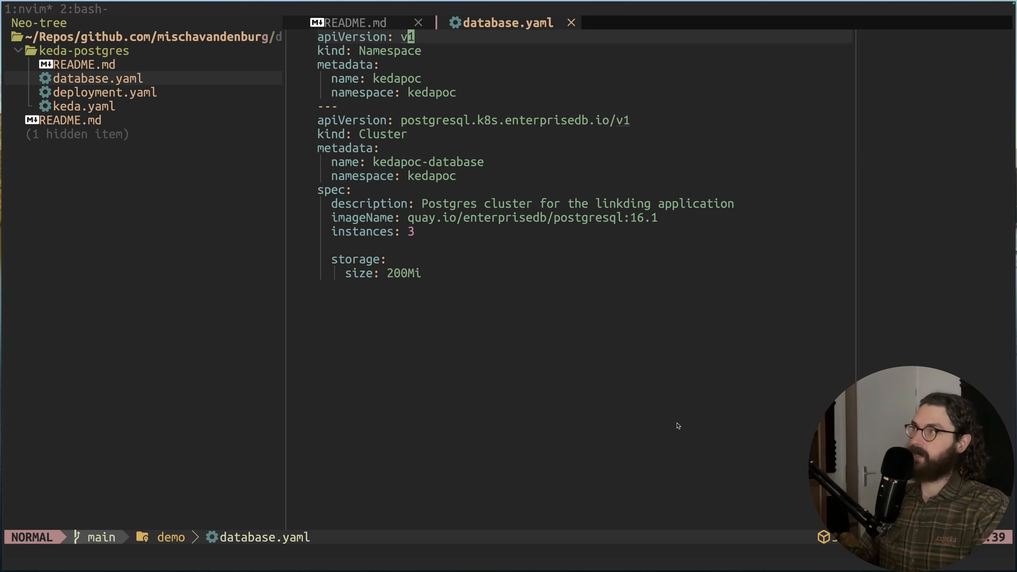
# - Walk through database.yaml's Namespace and Cluster definitions, then return to the README setup steps
pyautogui.press('V')
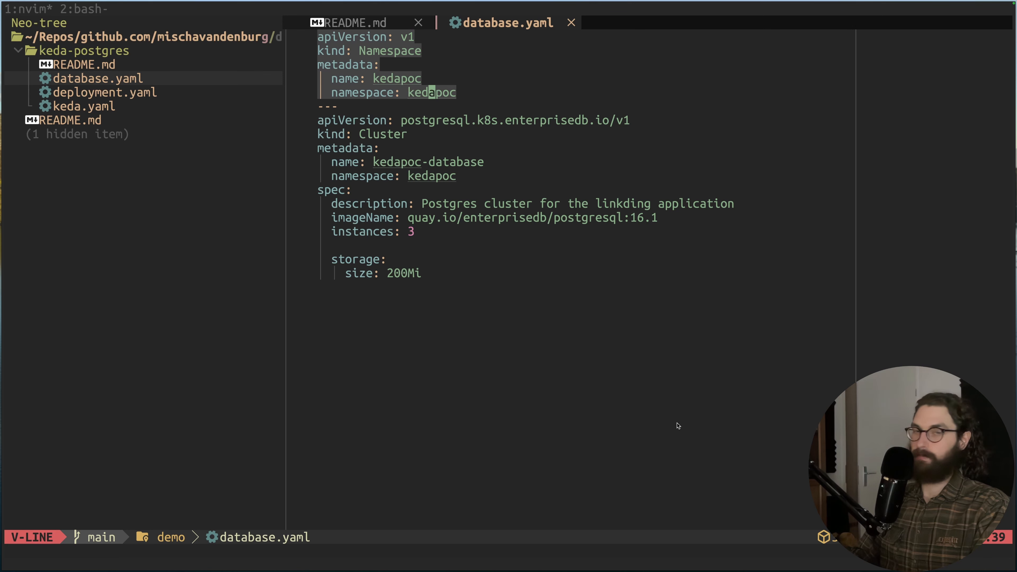
pyautogui.press('Escape')
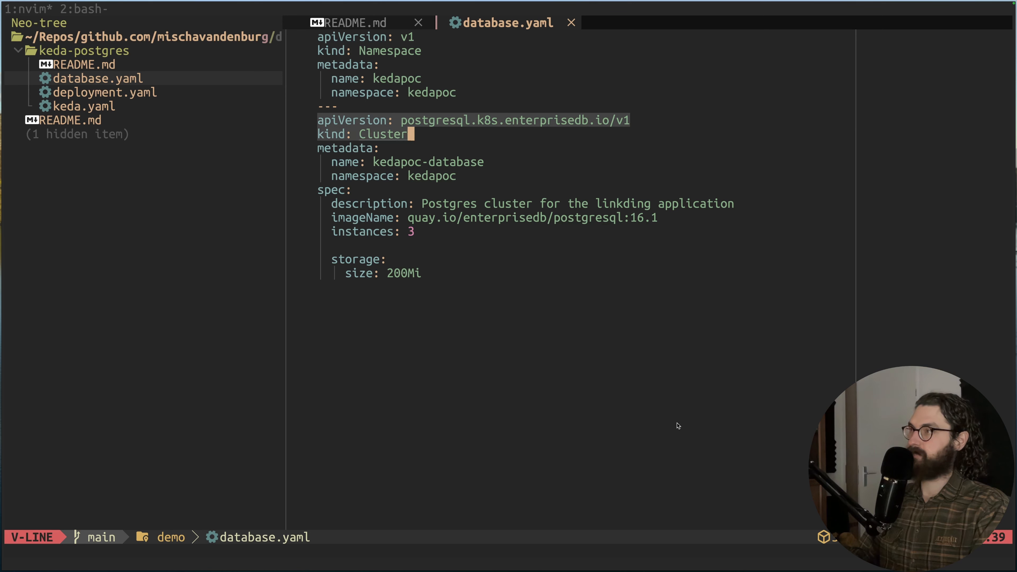
pyautogui.press('j')
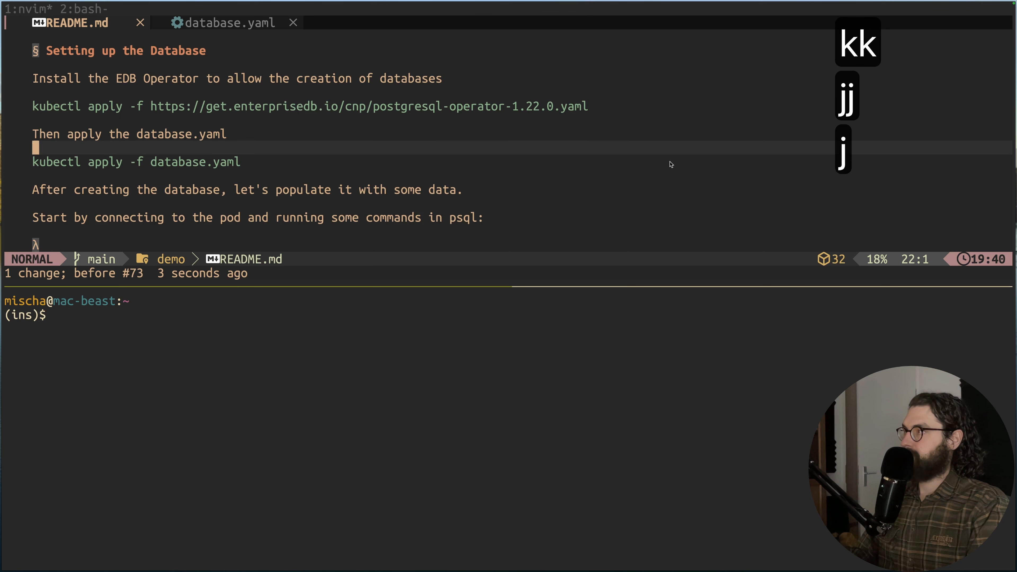
# - Copy the database.yaml apply command from the README and enter the keda-postgres folder in the shell
pyautogui.press('j')
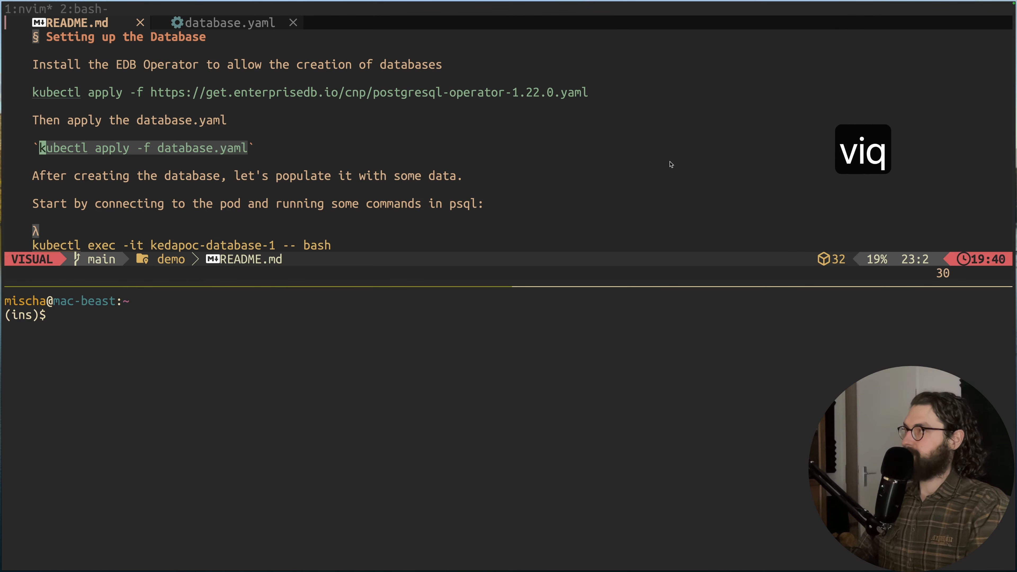
pyautogui.press('Escape')
pyautogui.write('cd demo/')
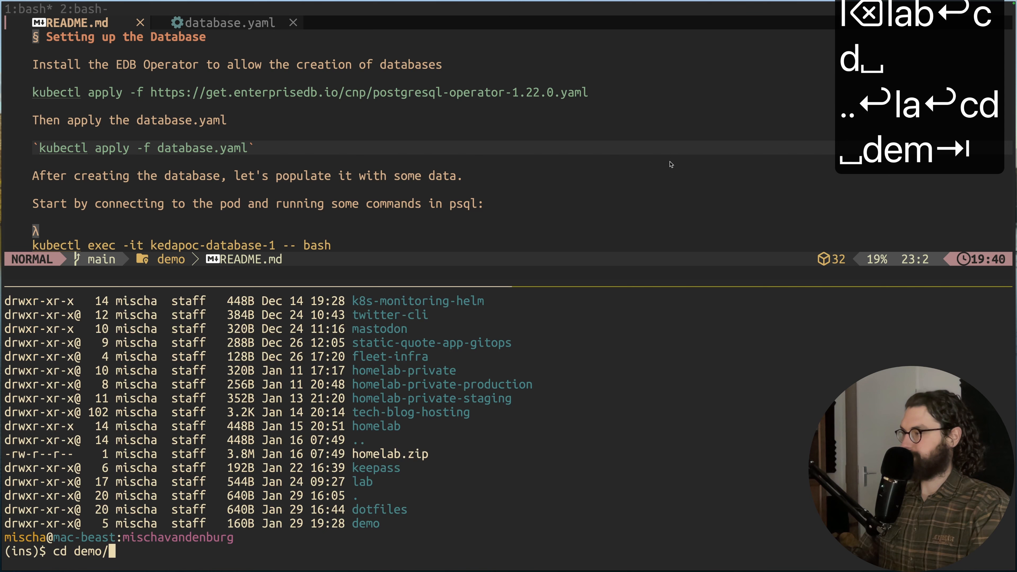
pyautogui.press('Return')
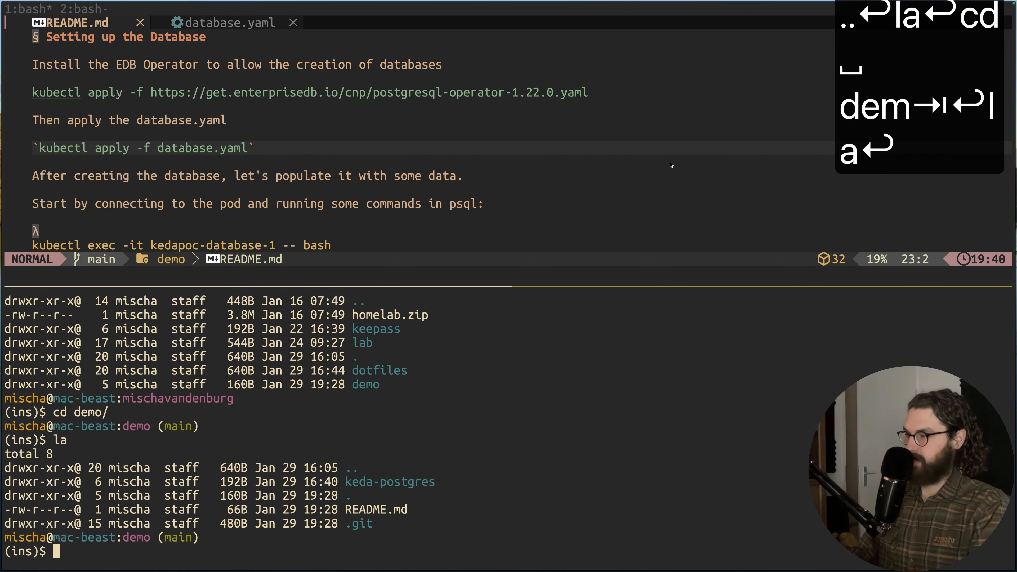
pyautogui.write('cd keda-postgres/')
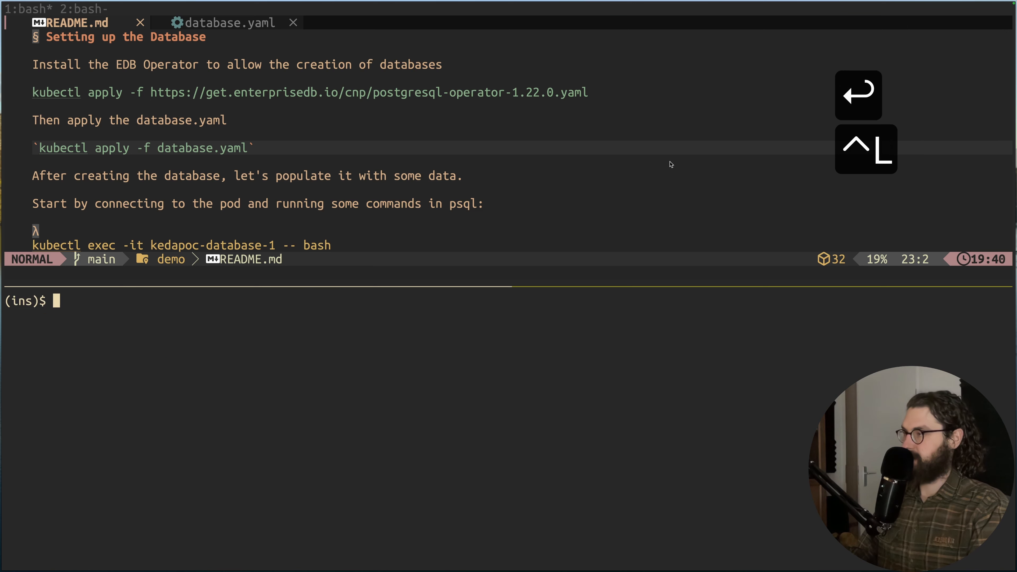
pyautogui.write('la')
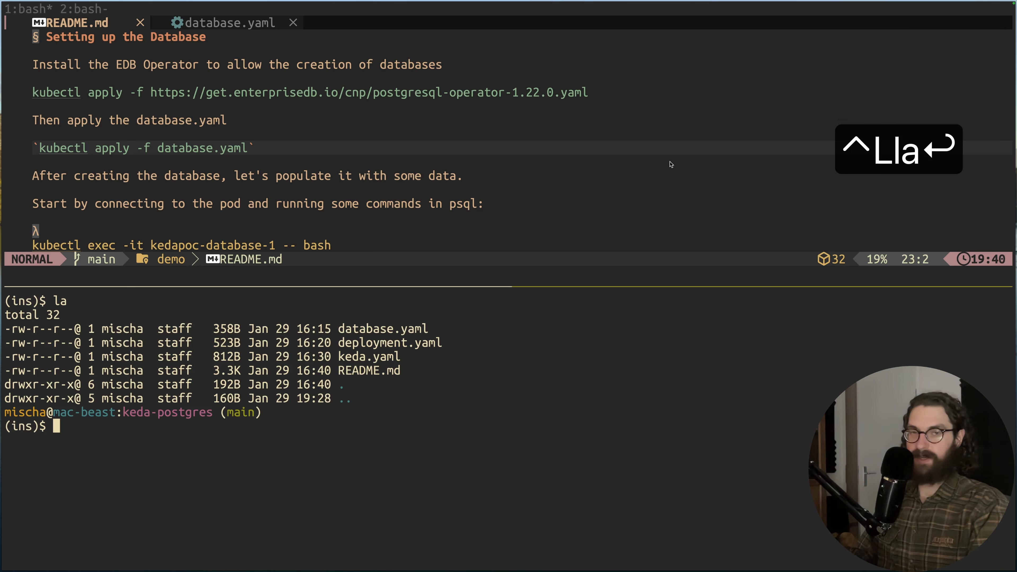
# - Run kubectl apply -f database.yaml to create the kedapoc namespace and cluster, then start k9s
pyautogui.press('cmd+v')
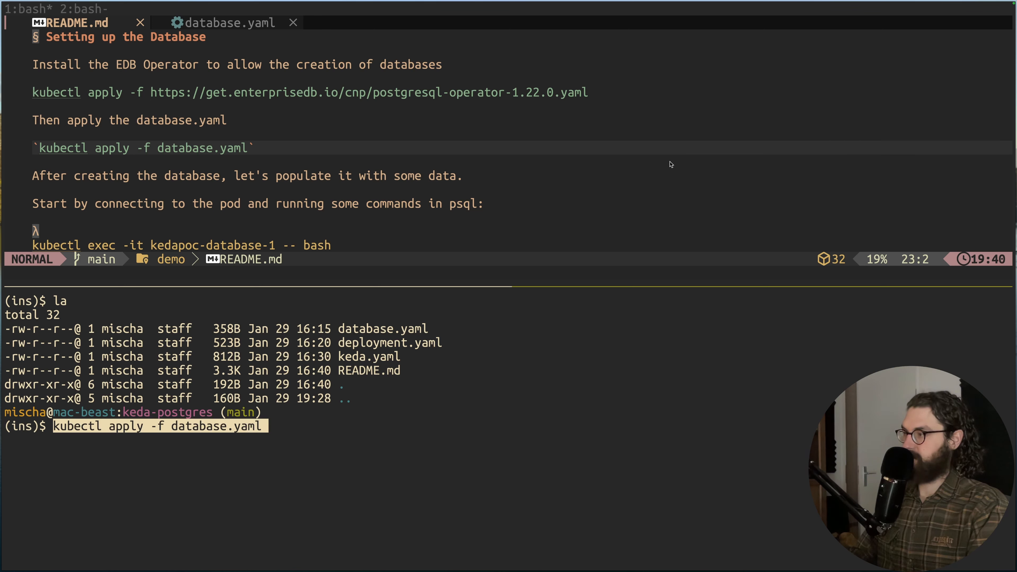
pyautogui.press('Return')
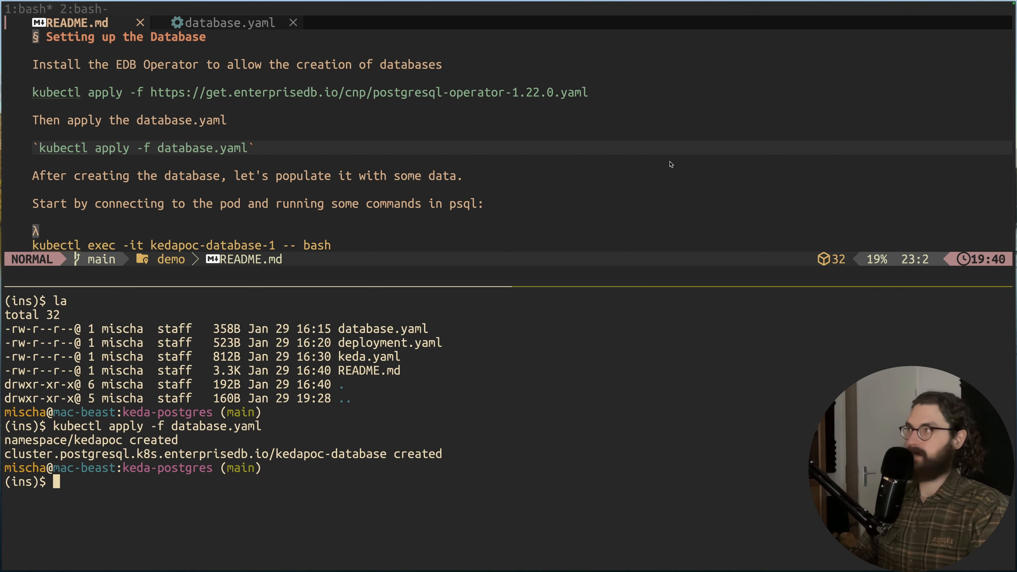
pyautogui.write('c')
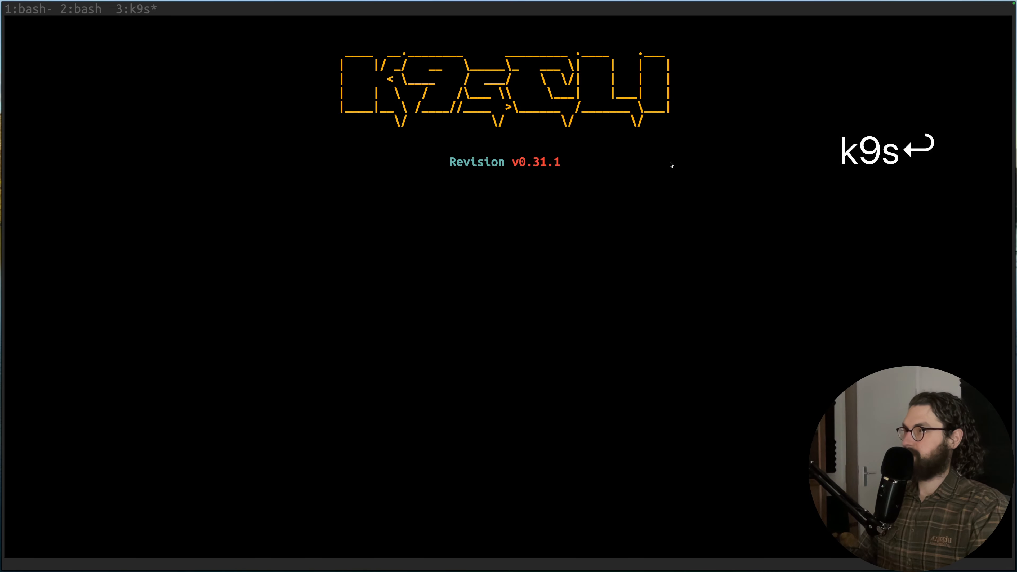
# - Watch the kedapoc database pods come up Running in k9s, then return to the README's psql steps
pyautogui.press('Return')
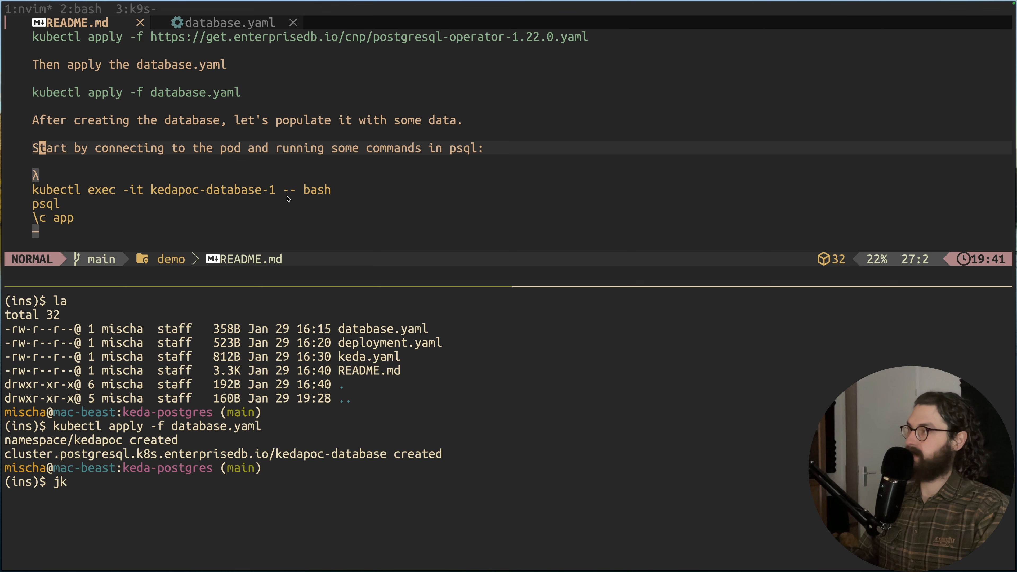
pyautogui.press('j')
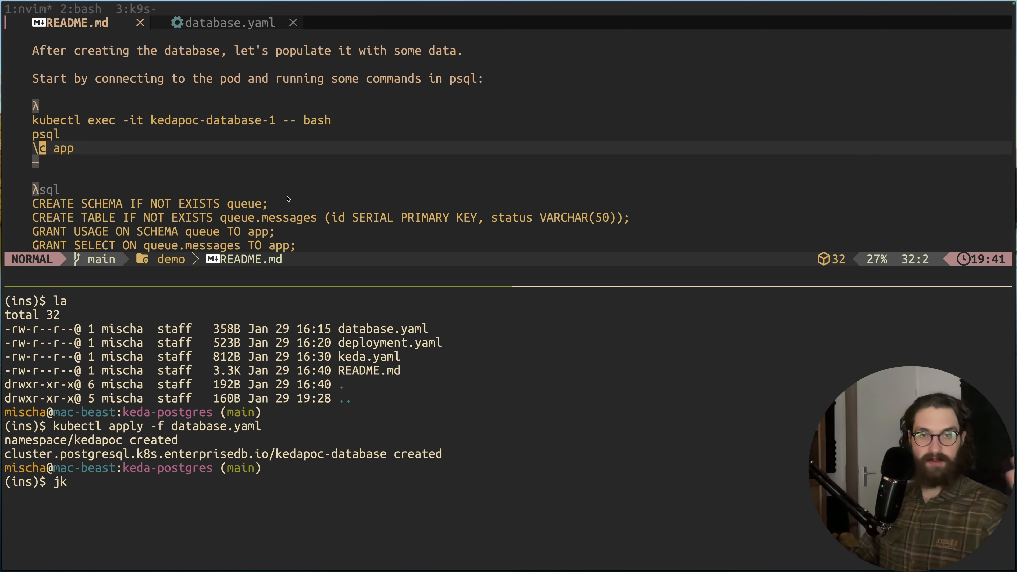
pyautogui.press('j')
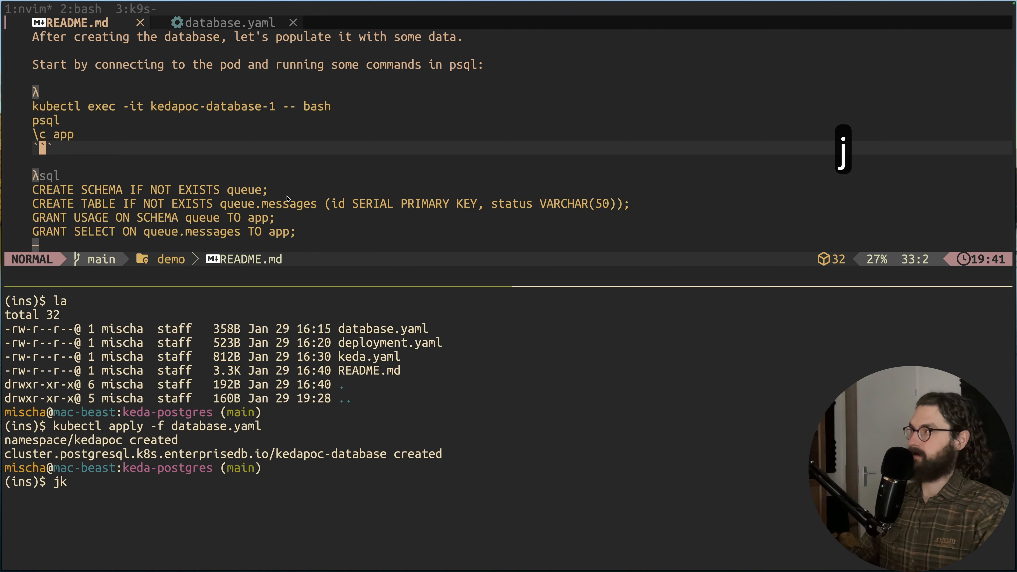
pyautogui.press('j')
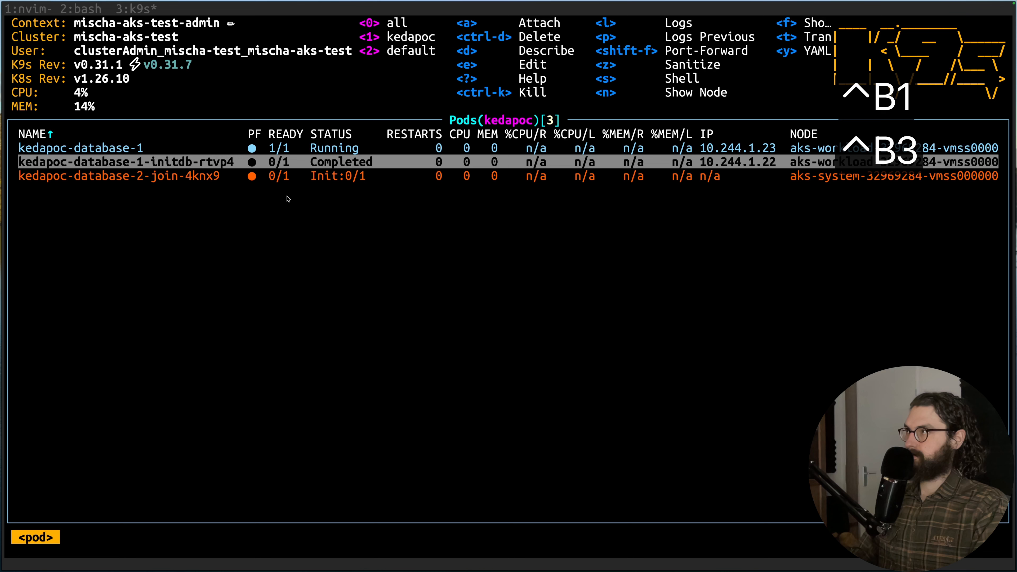
pyautogui.press('up')
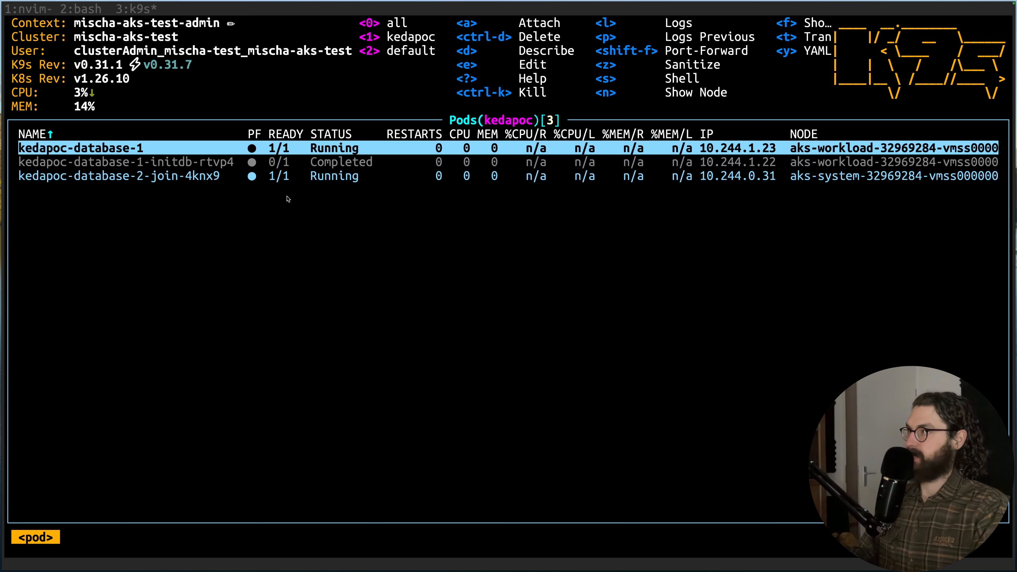
pyautogui.click(28, 8)
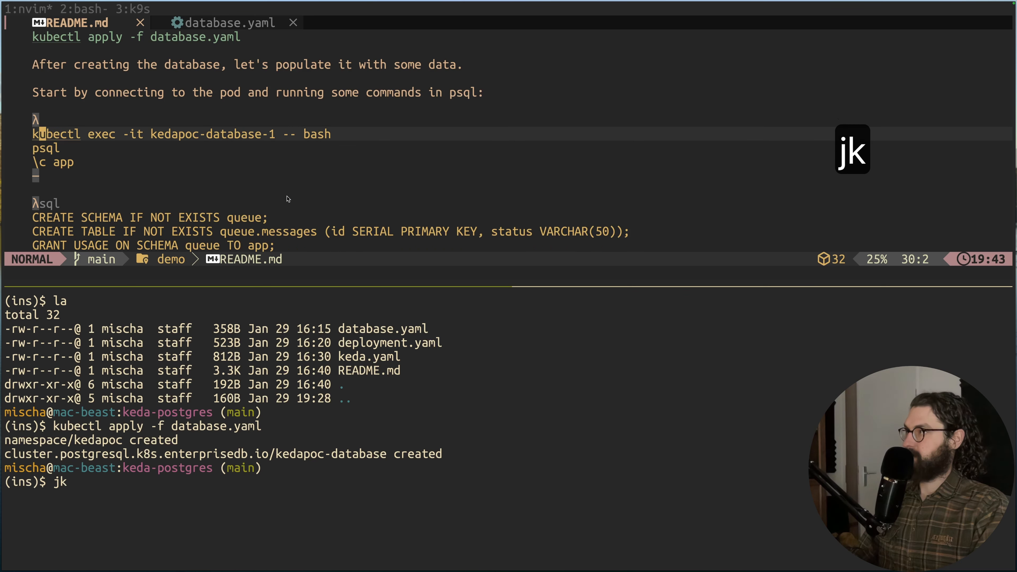
# - Run kubectl exec -it kedapoc-database-1 -- bash to open a shell inside the first database pod
pyautogui.press('v')
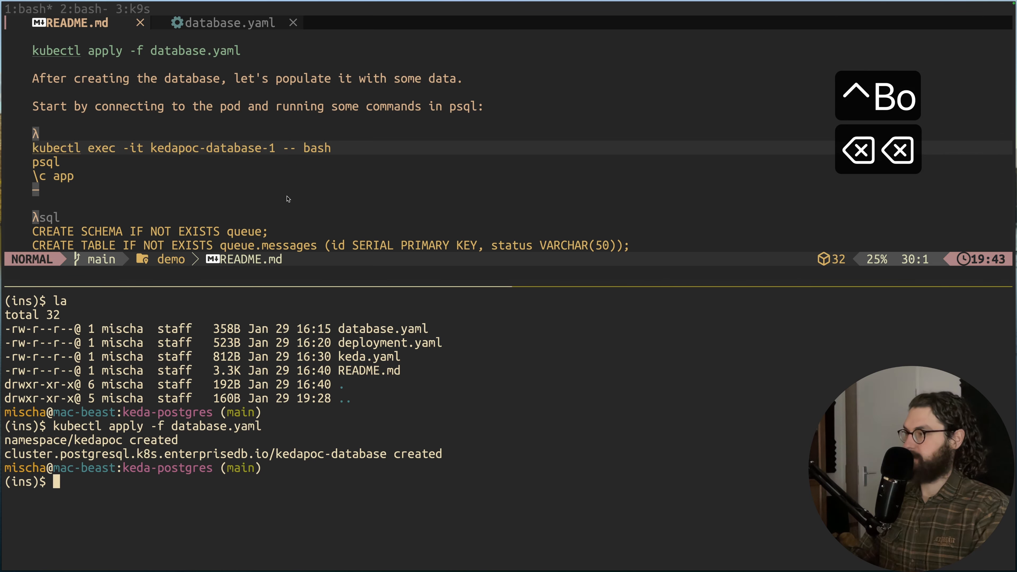
pyautogui.write('kc')
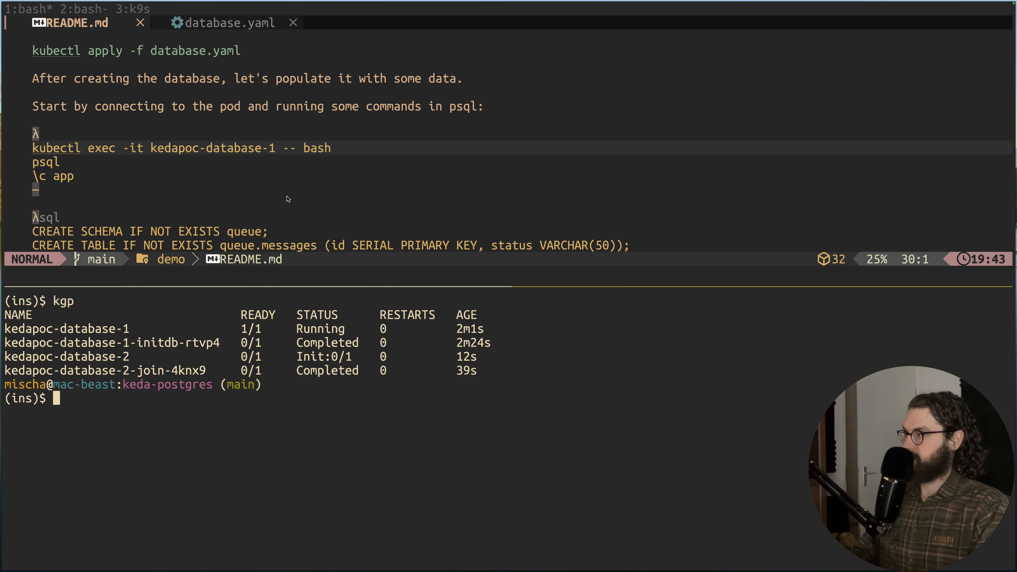
pyautogui.press('cmd+v')
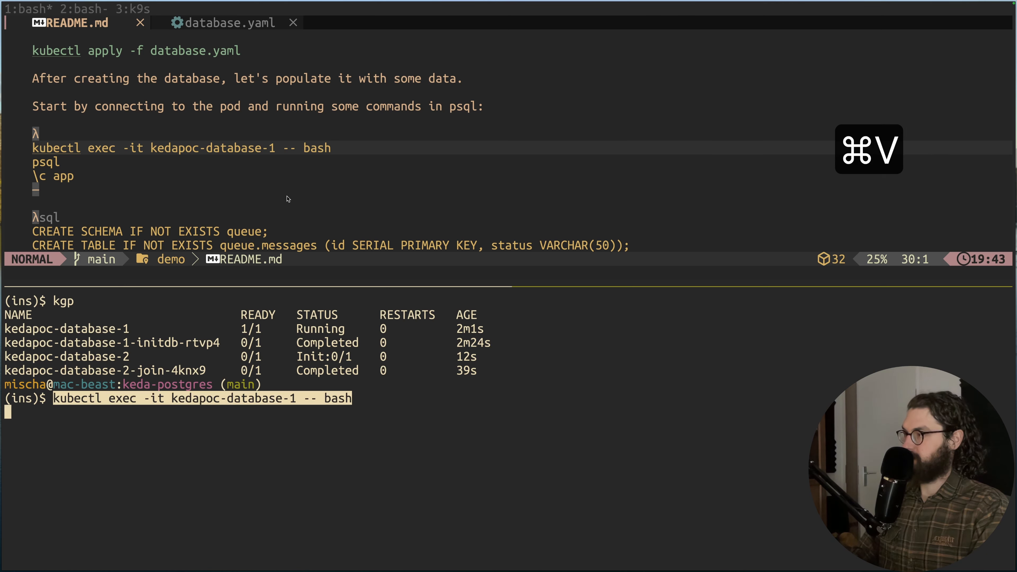
pyautogui.press('Return')
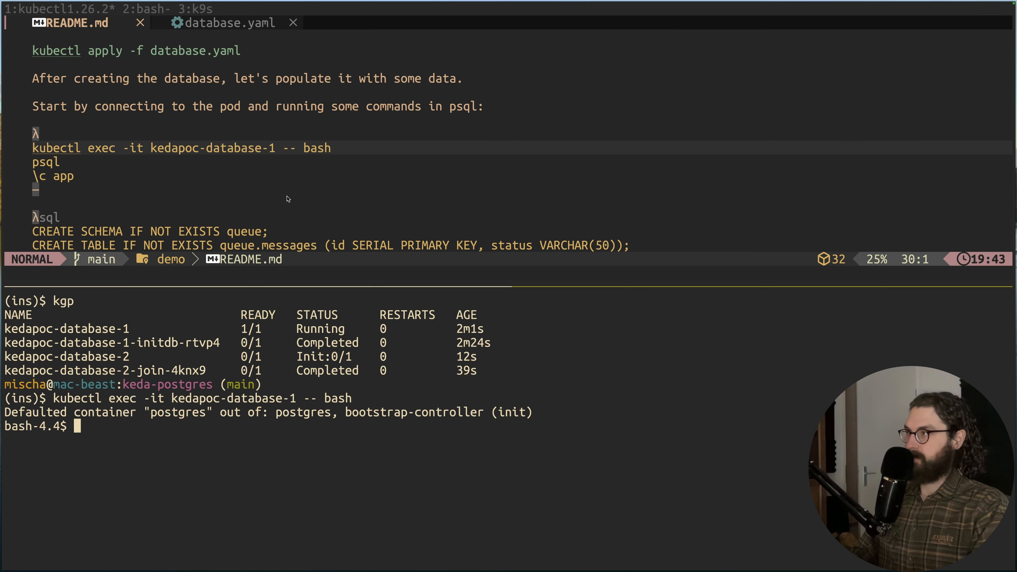
pyautogui.moveTo(102, 332)
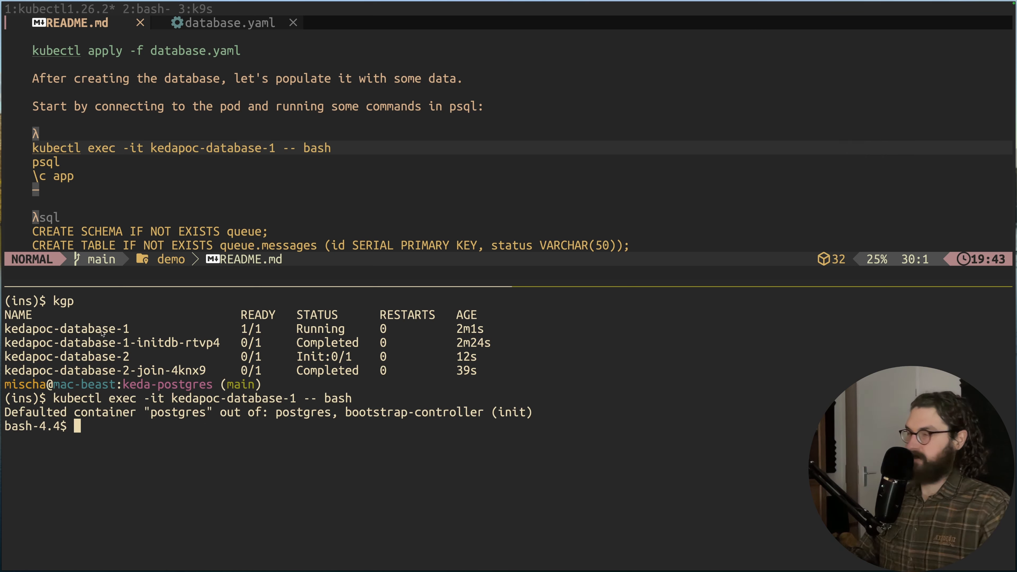
pyautogui.moveTo(212, 331)
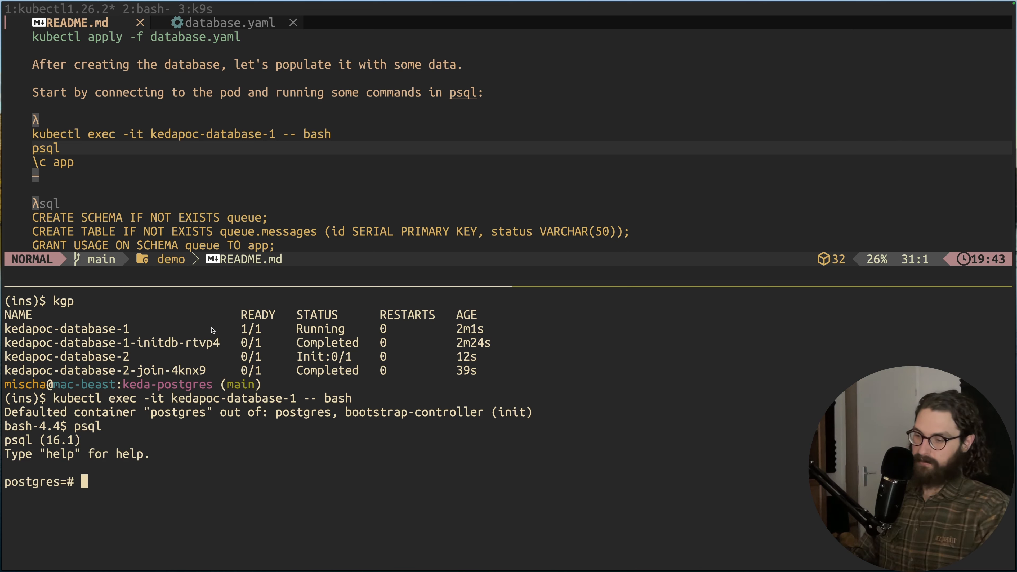
# - Connect psql to the app database with \c app, then return to the README for the schema SQL
pyautogui.write('\\c')
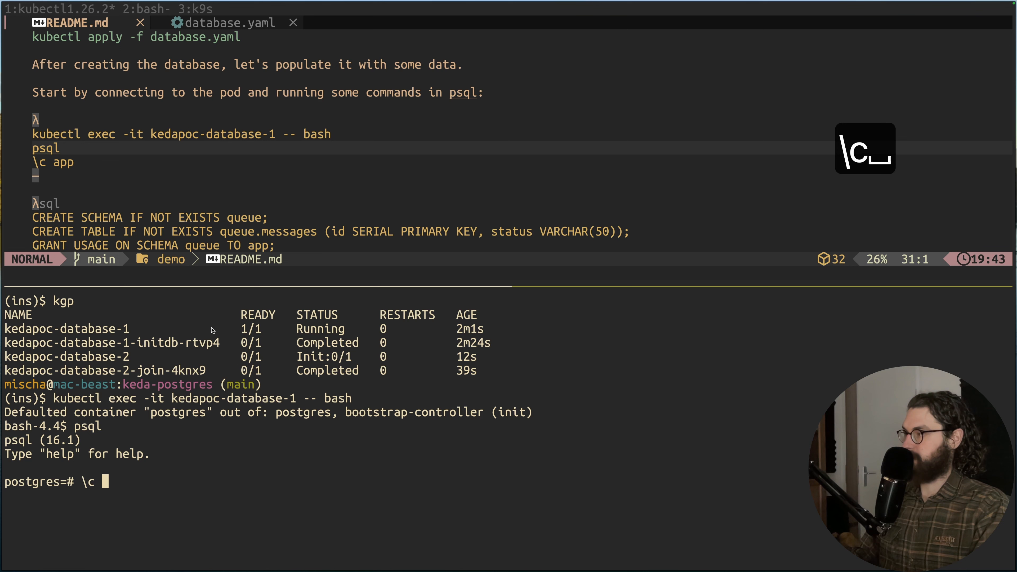
pyautogui.press('Return')
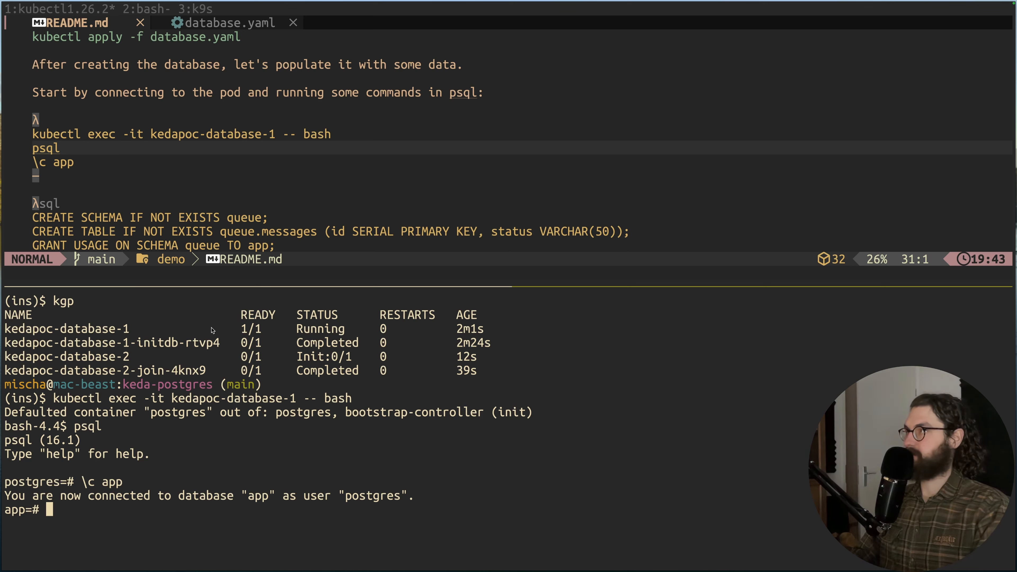
pyautogui.press('j')
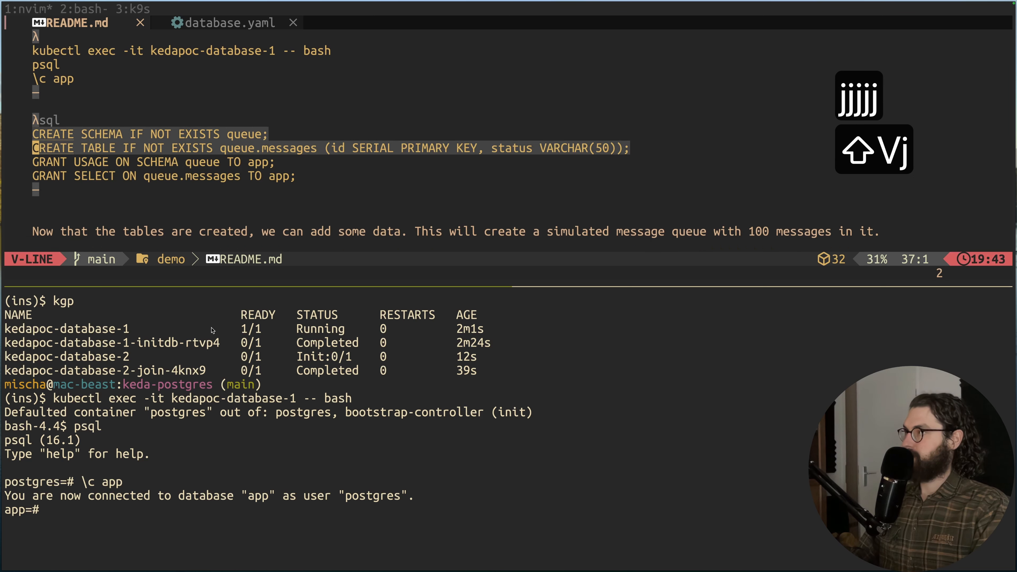
# - Yank the CREATE SCHEMA, queue.messages table and GRANT lines, then select the DO insert block
pyautogui.press('y')
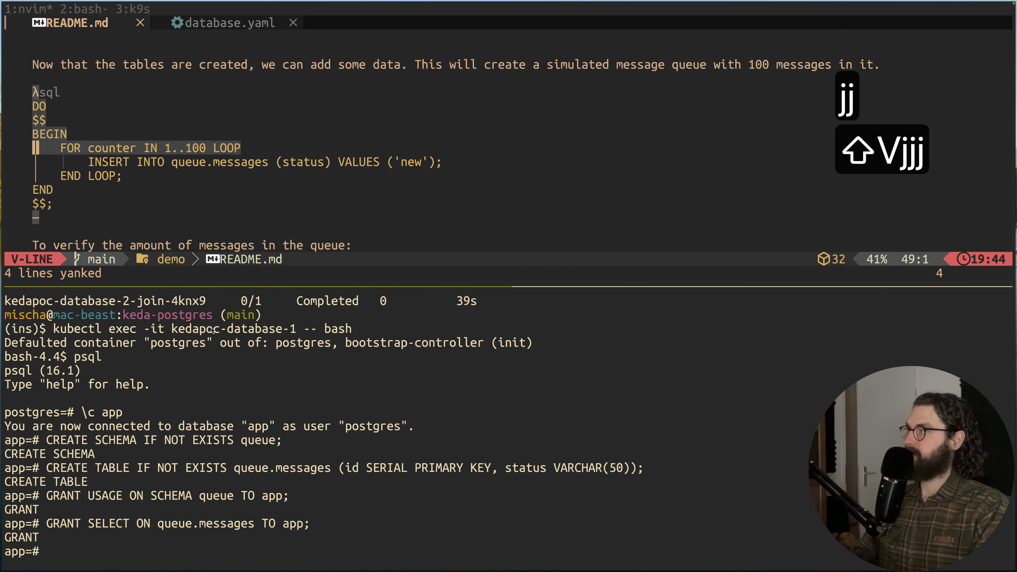
pyautogui.press('j')
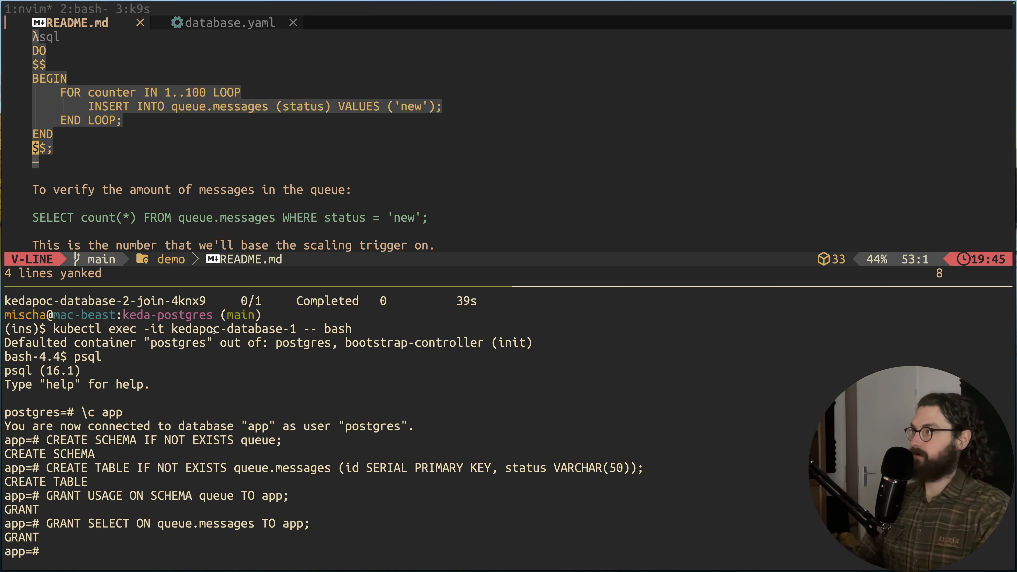
# - Copy the full 100-message DO block and run SELECT count(*) of 'new' messages in psql, showing 100 rows
pyautogui.press('k')
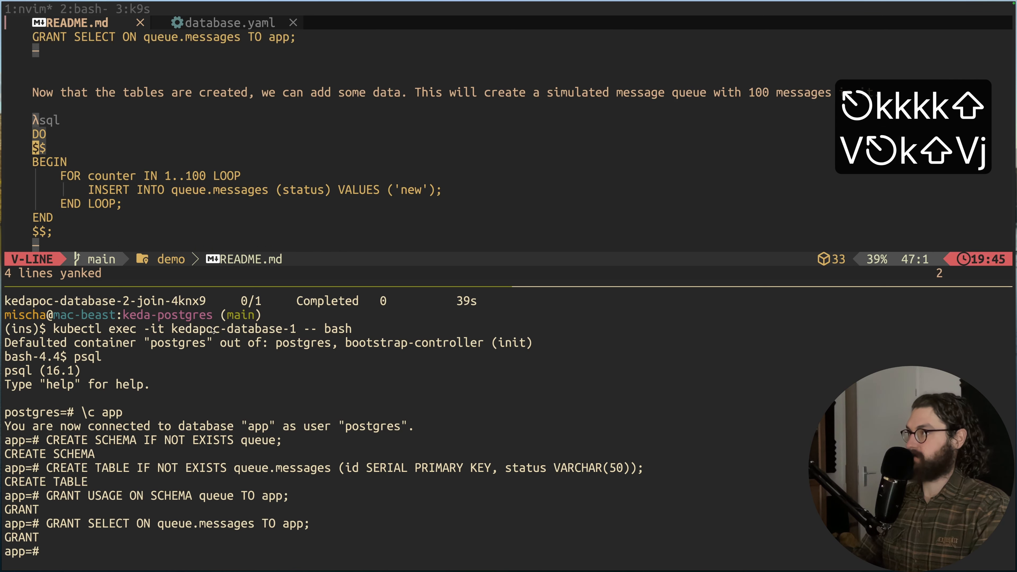
pyautogui.press('j')
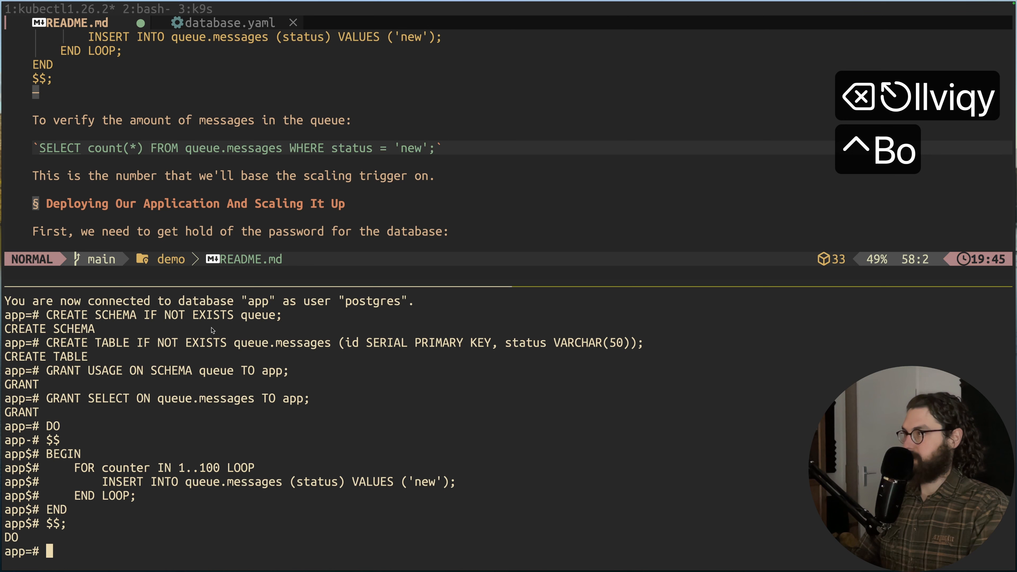
pyautogui.press('cmd+v')
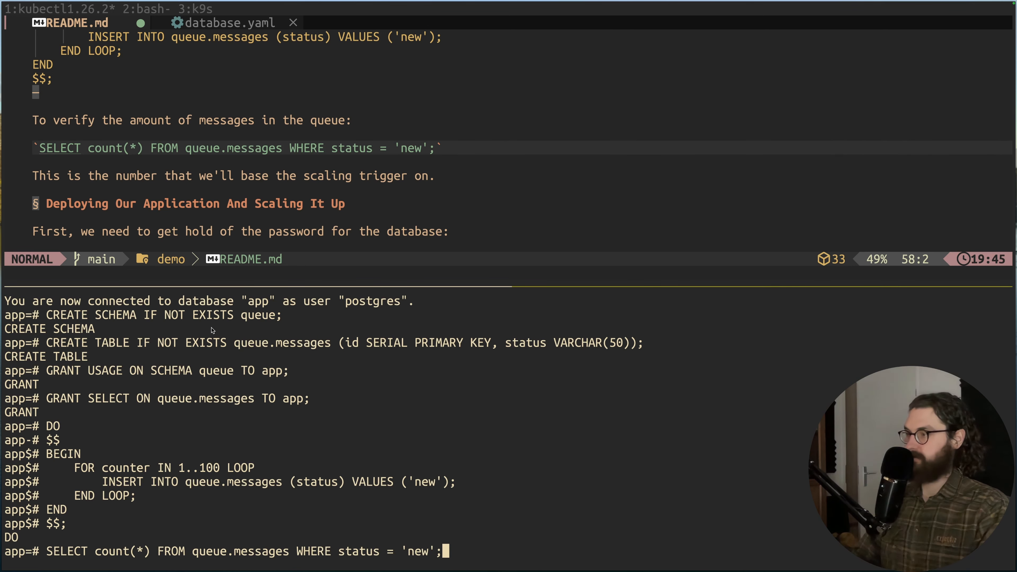
pyautogui.press('Return')
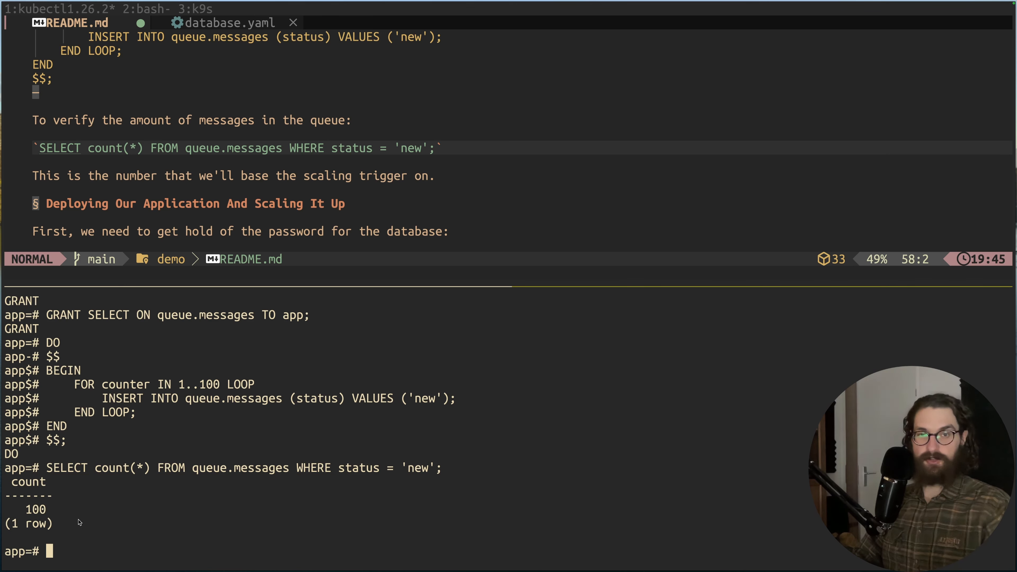
pyautogui.write('o')
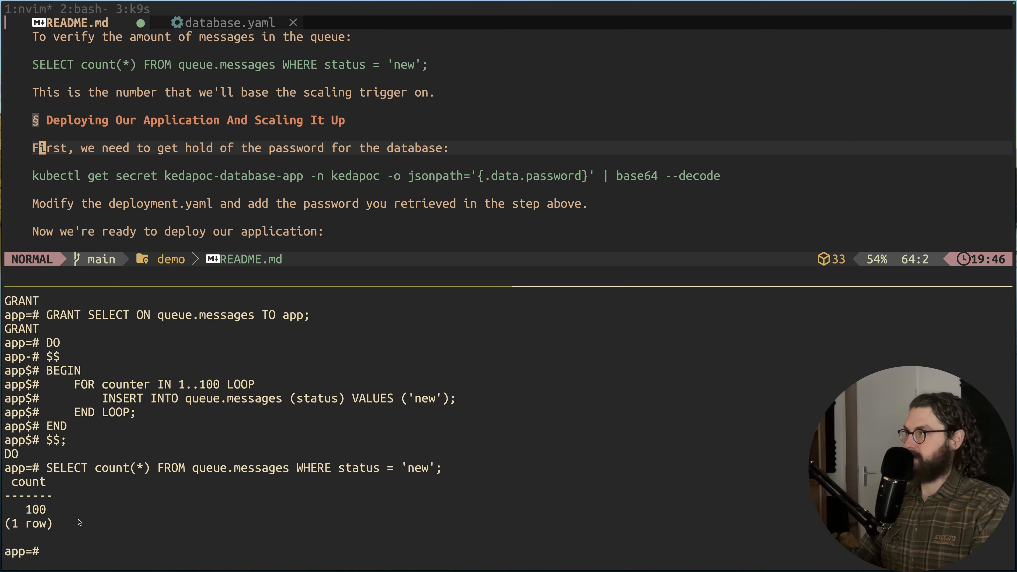
# - In tmux window 1's shell, run the kubectl secret lookup that base64-decodes the kedapoc-database-app password
pyautogui.press('j')
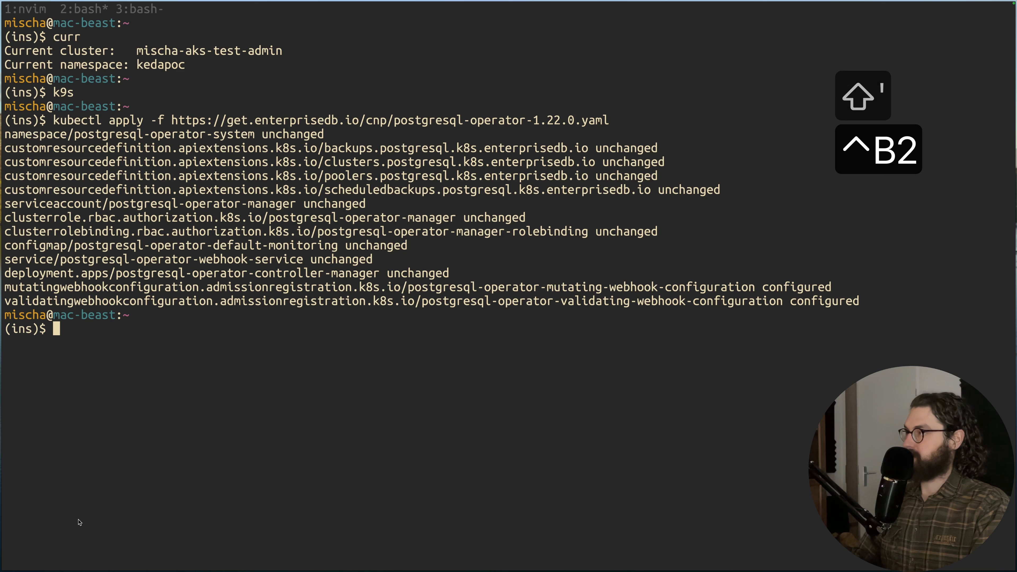
pyautogui.write('^B1')
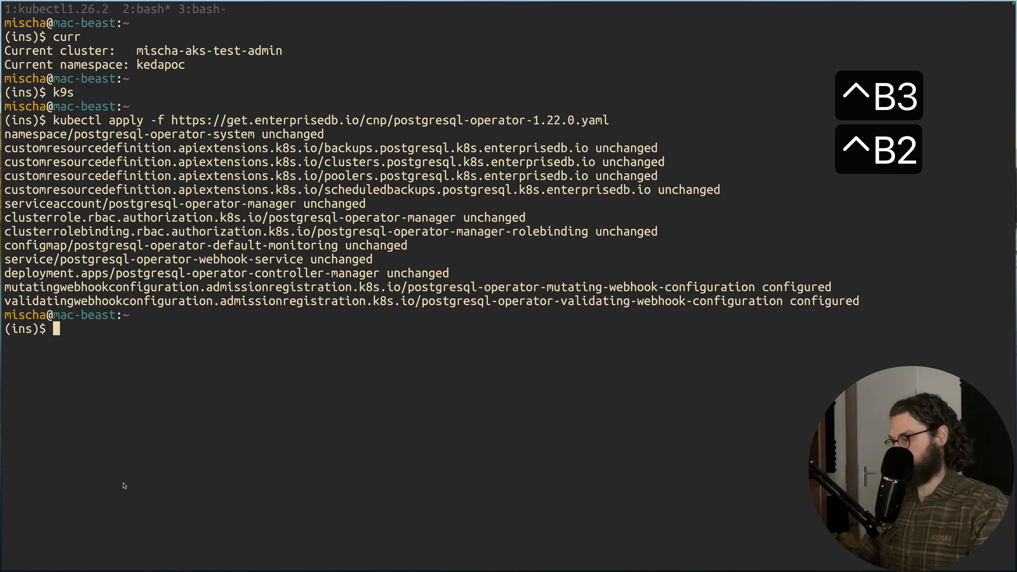
pyautogui.press('ctrl+c')
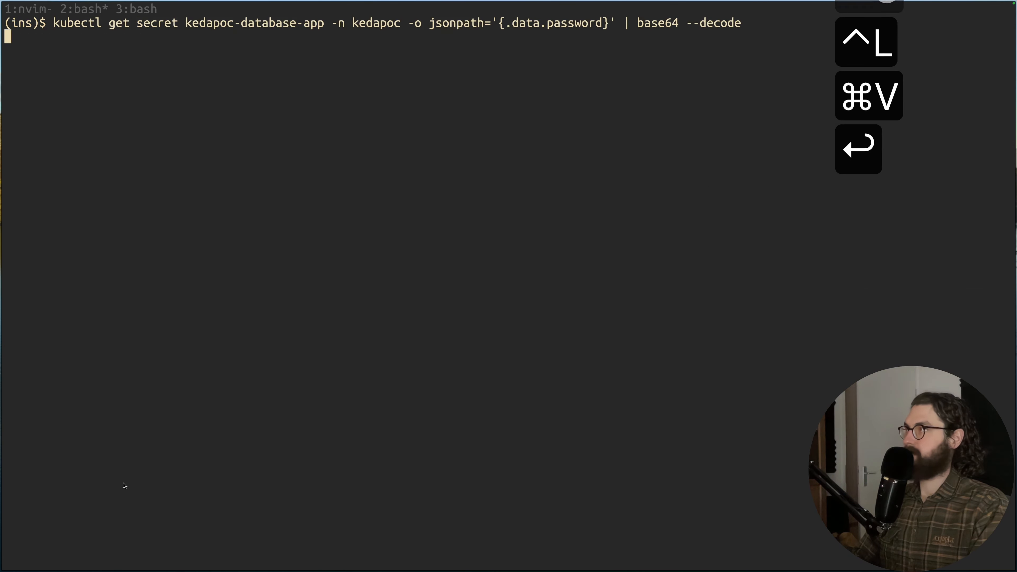
pyautogui.press('Return')
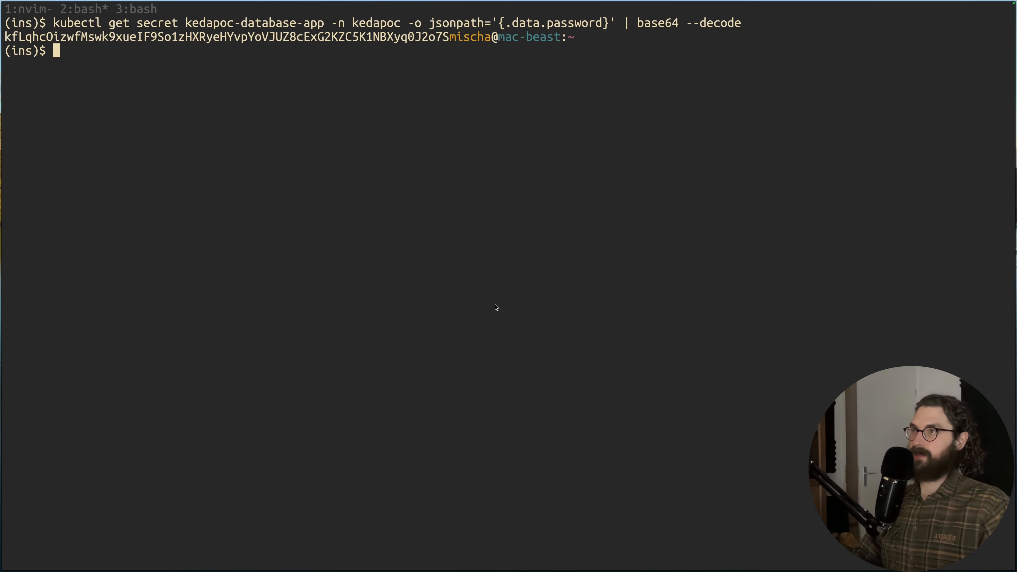
pyautogui.moveTo(48, 67)
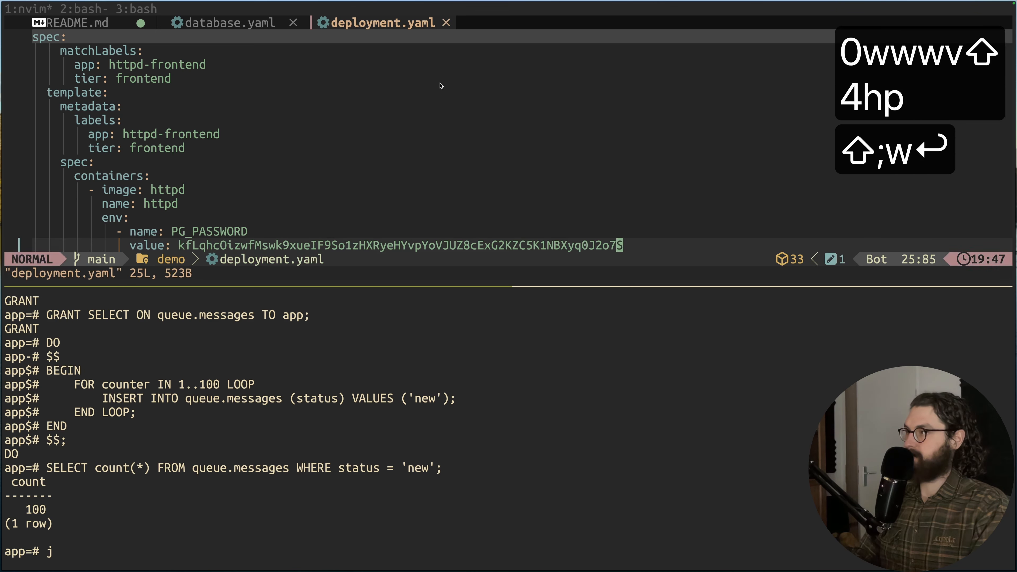
pyautogui.press('ctrl+b')
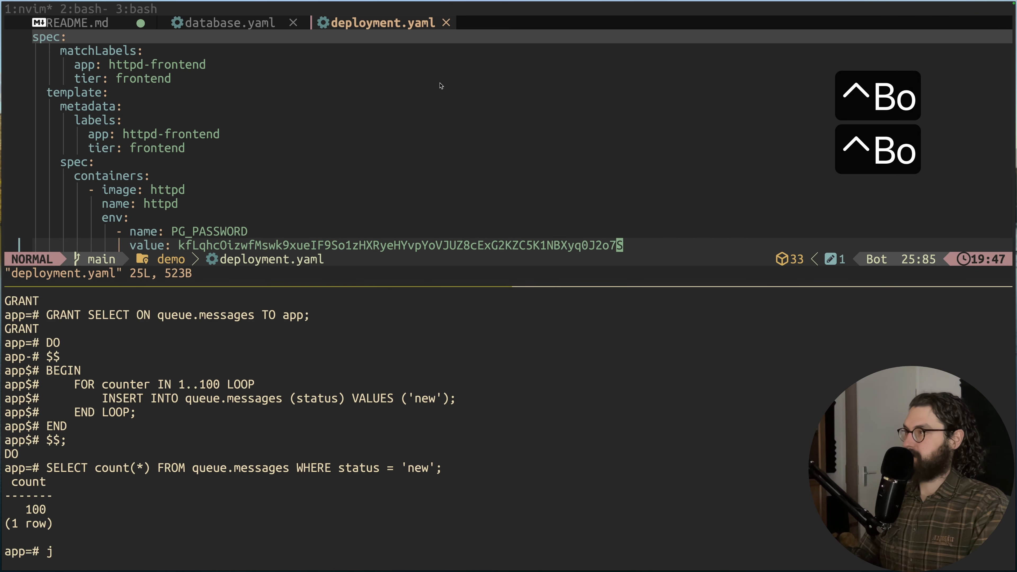
pyautogui.press('gg')
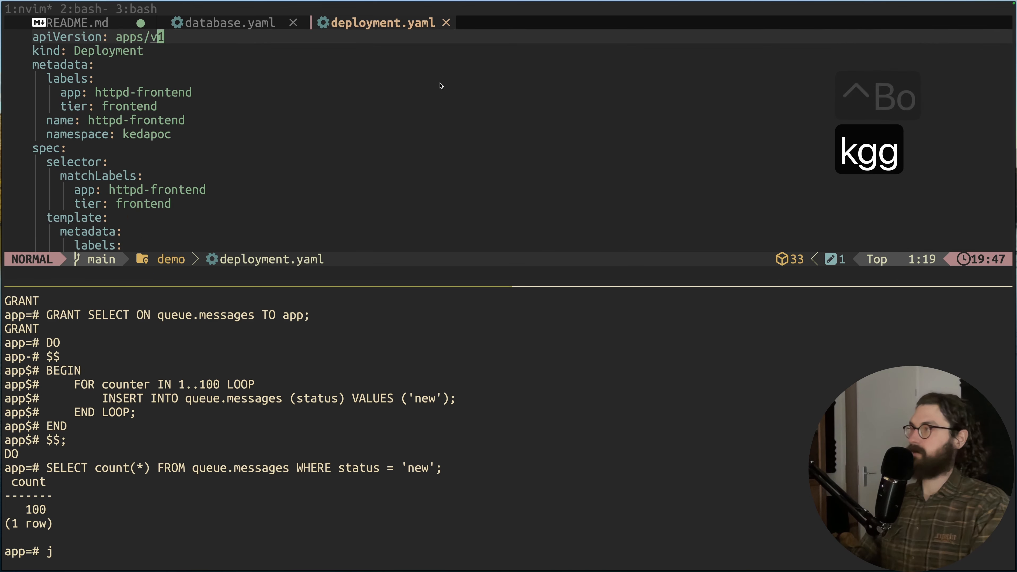
pyautogui.press('j')
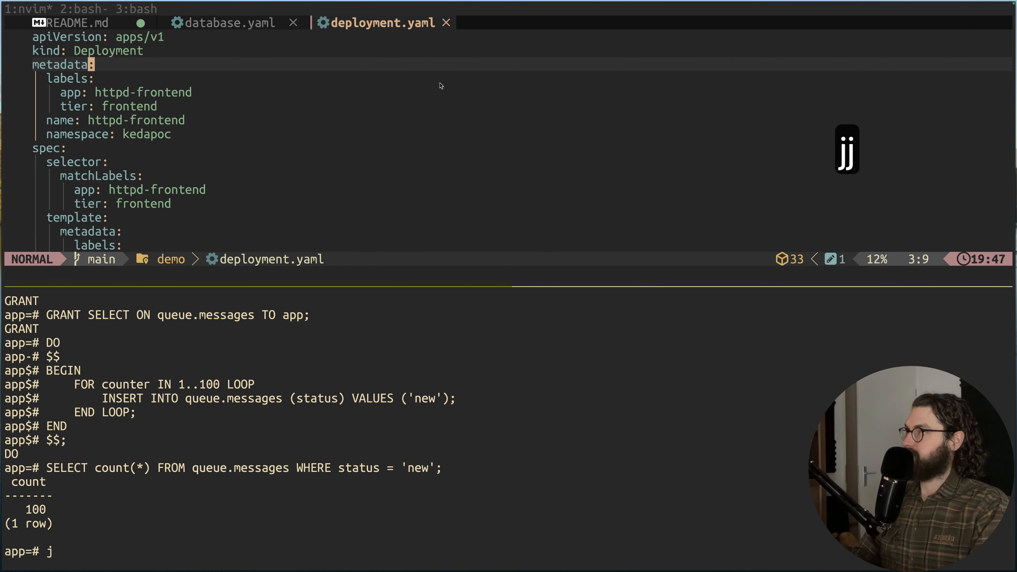
pyautogui.press('j')
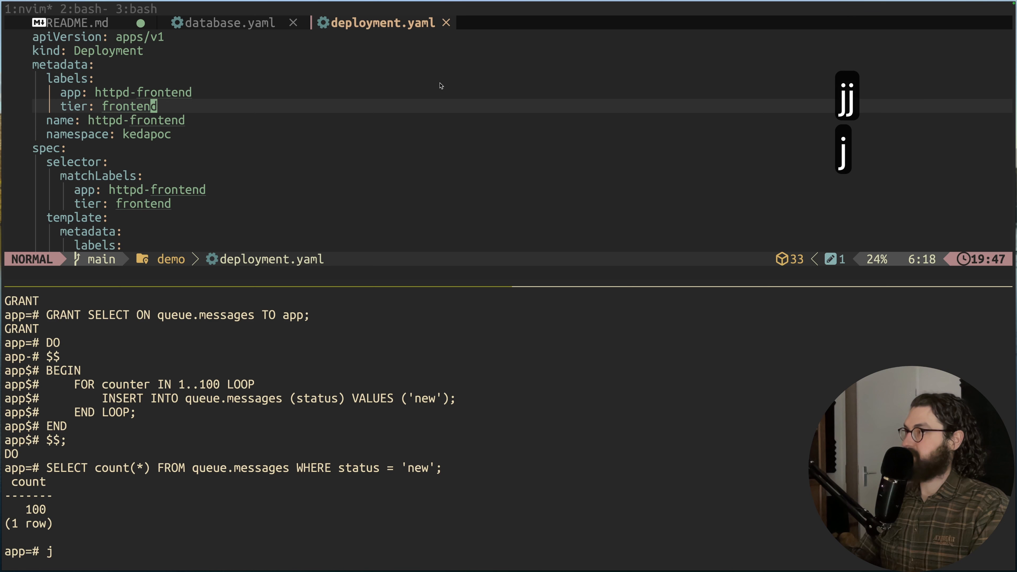
pyautogui.press('j')
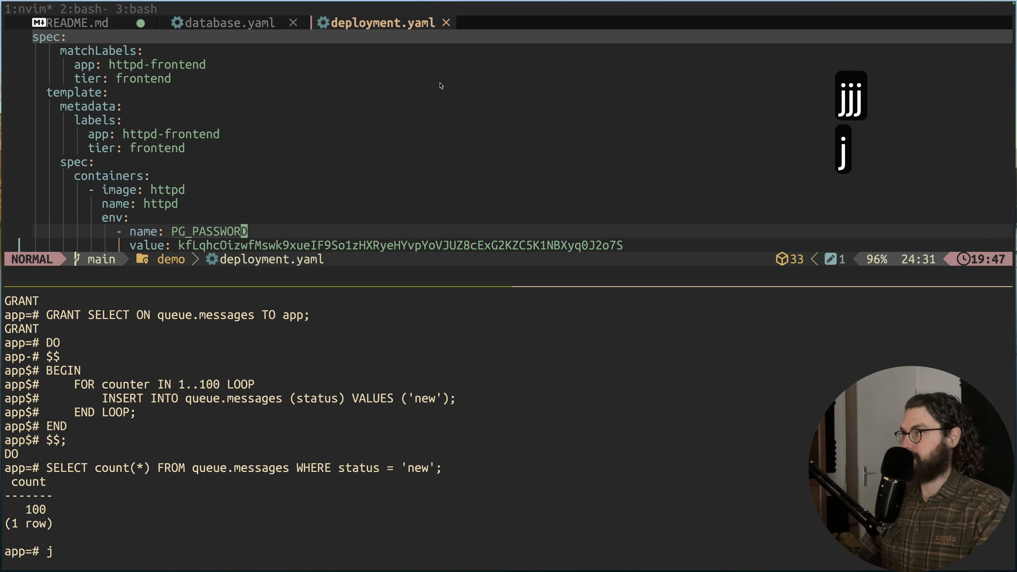
pyautogui.press('k')
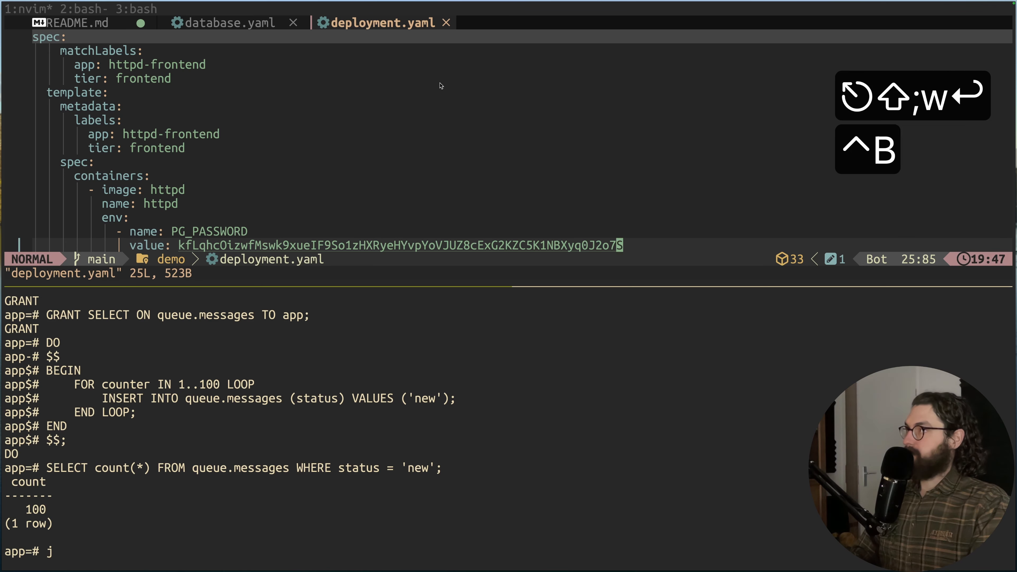
pyautogui.press('ctrl+b 2')
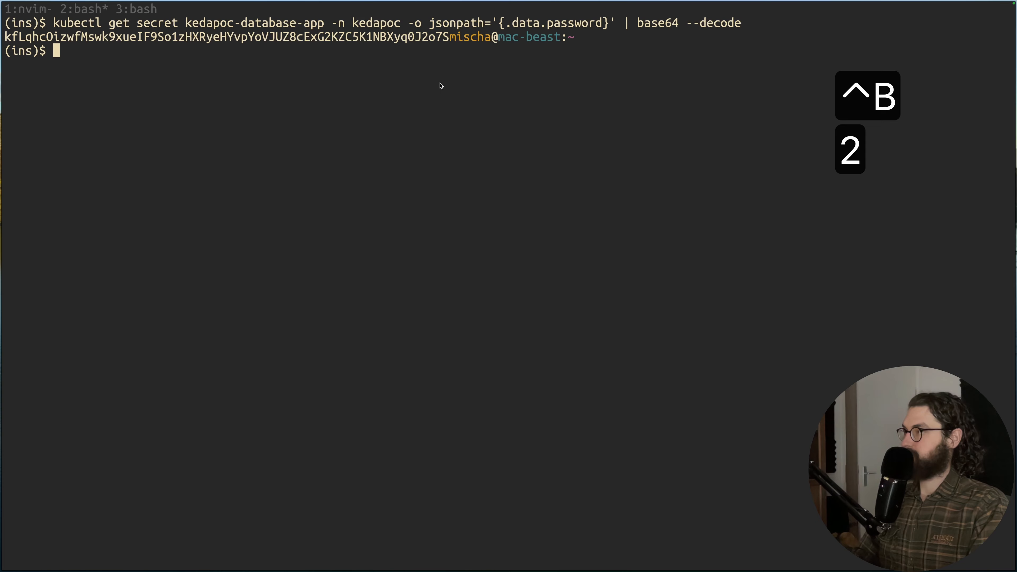
# - cd into the demo/keda-postgres folder and run kubectl apply -f deployment.yaml
pyautogui.press('ctrl+l')
pyautogui.write('la')
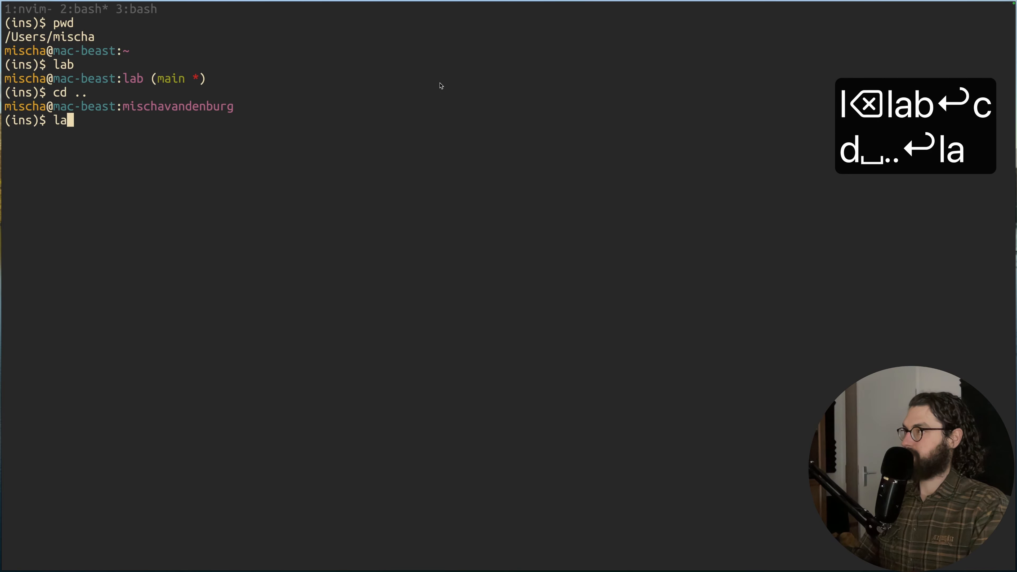
pyautogui.write('cd demo/')
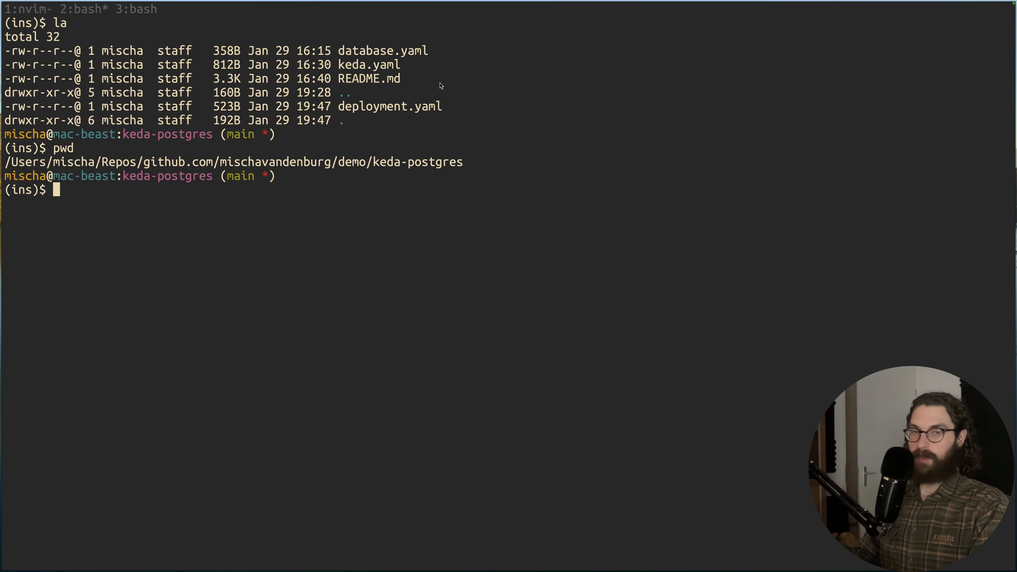
pyautogui.press('cmd+v')
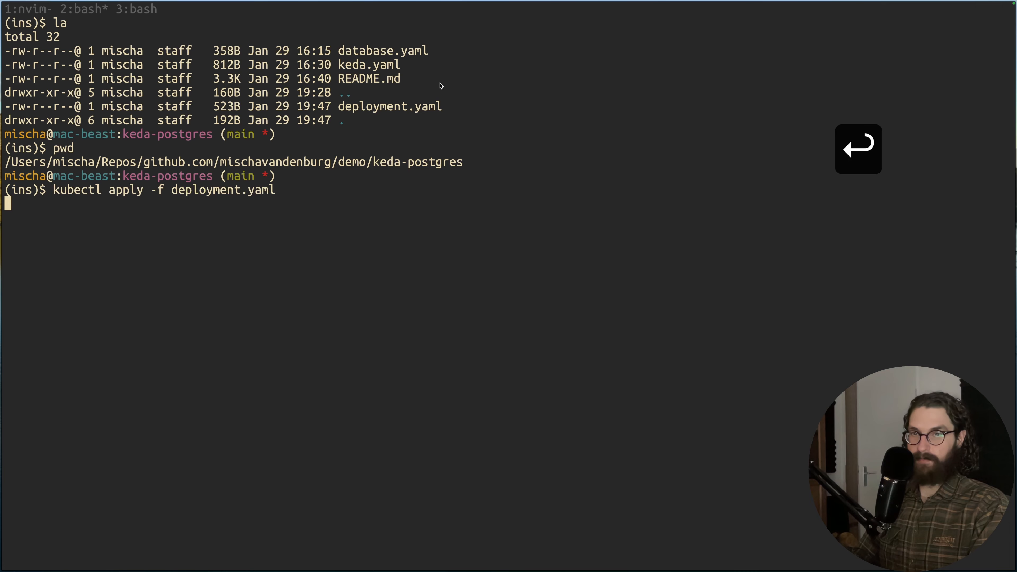
pyautogui.press('Return')
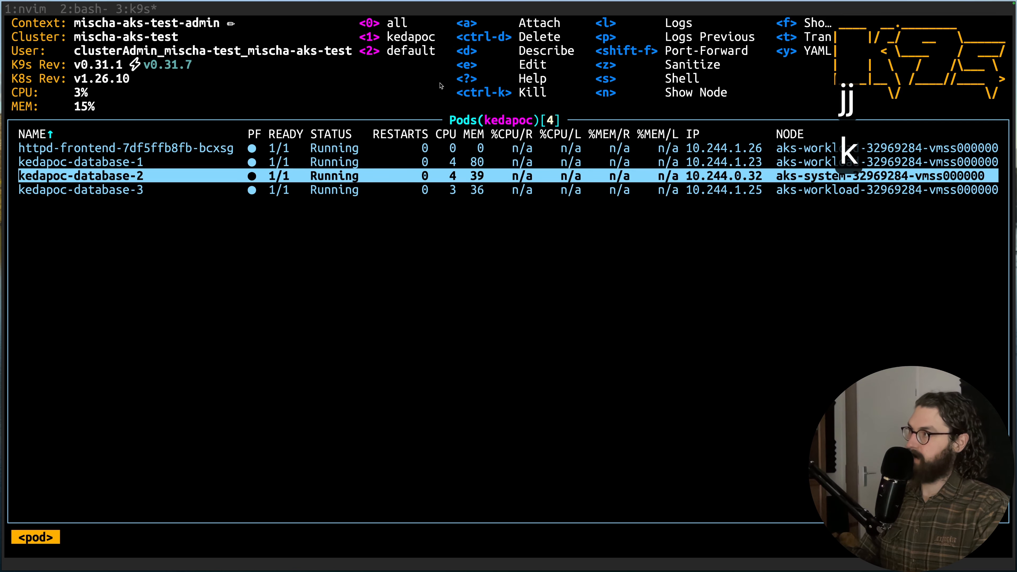
# - Check httpd-frontend beside the database pods in k9s, then read the README to the scaled object step and open keda.yaml
pyautogui.press('k')
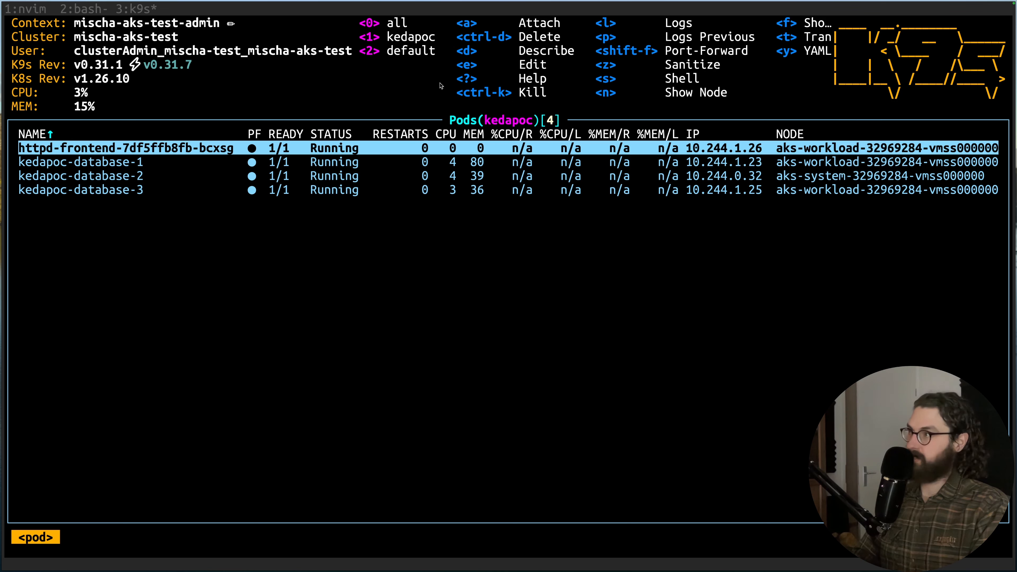
pyautogui.press('j')
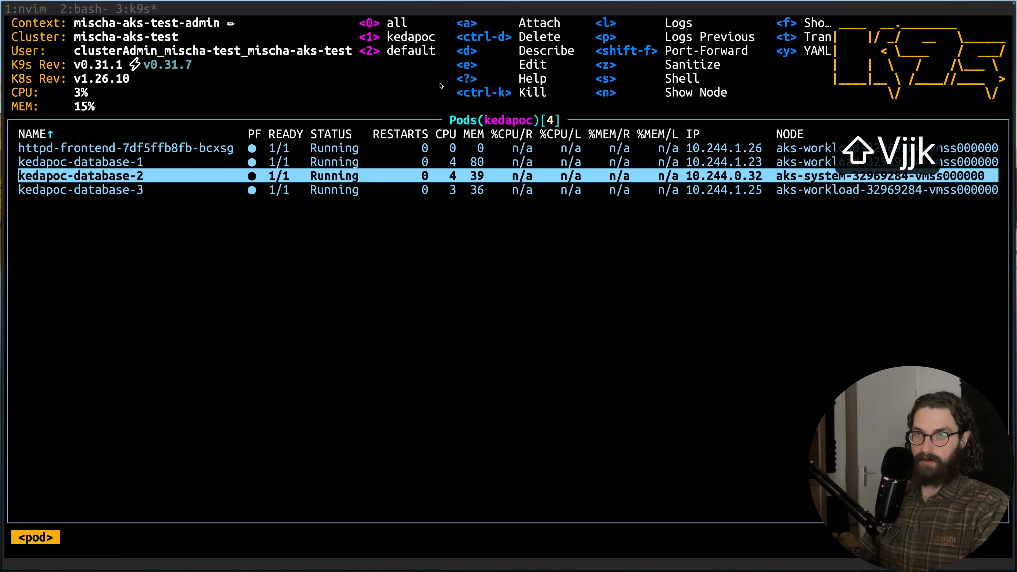
pyautogui.press('Up')
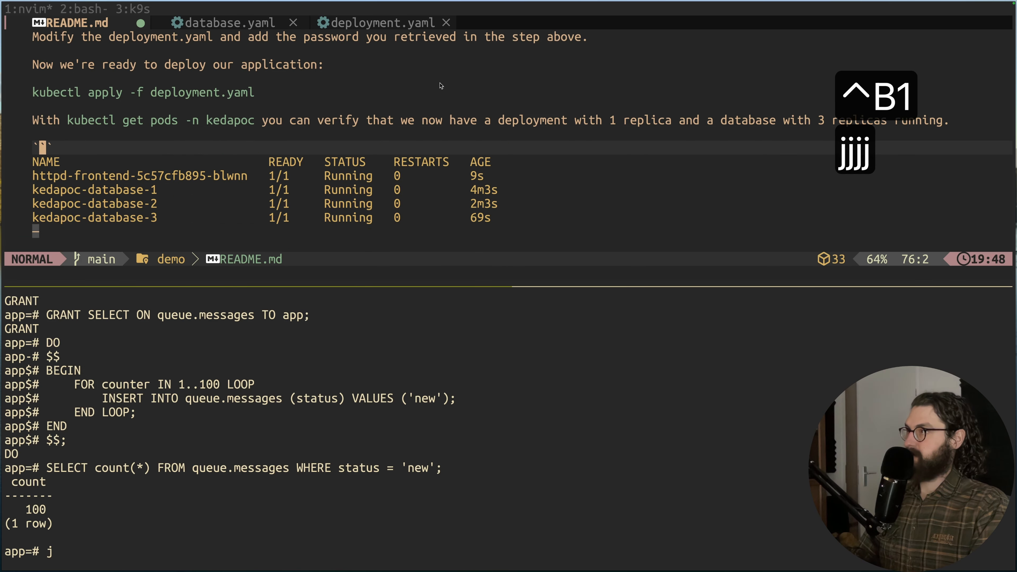
pyautogui.press('k')
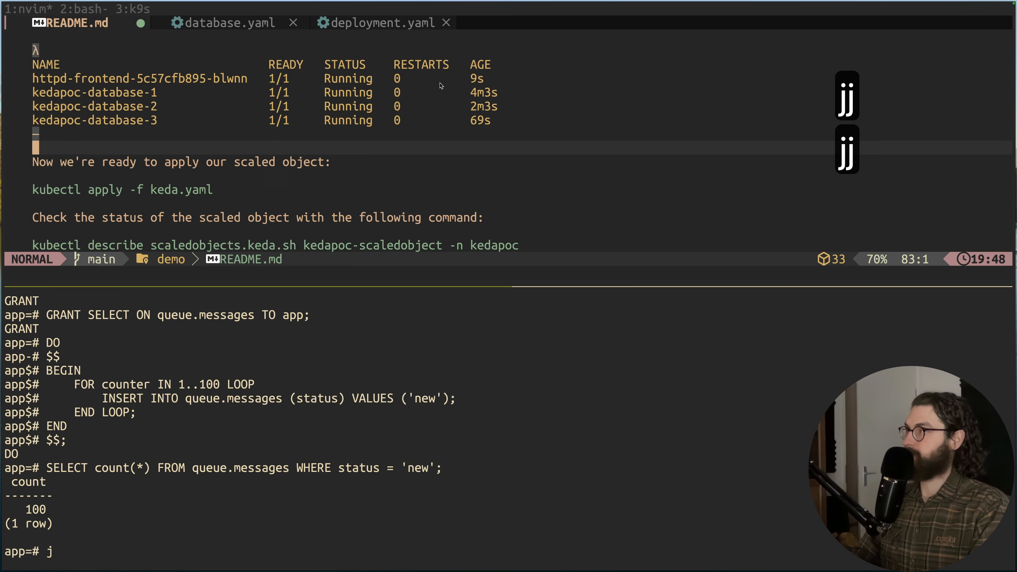
pyautogui.press('j')
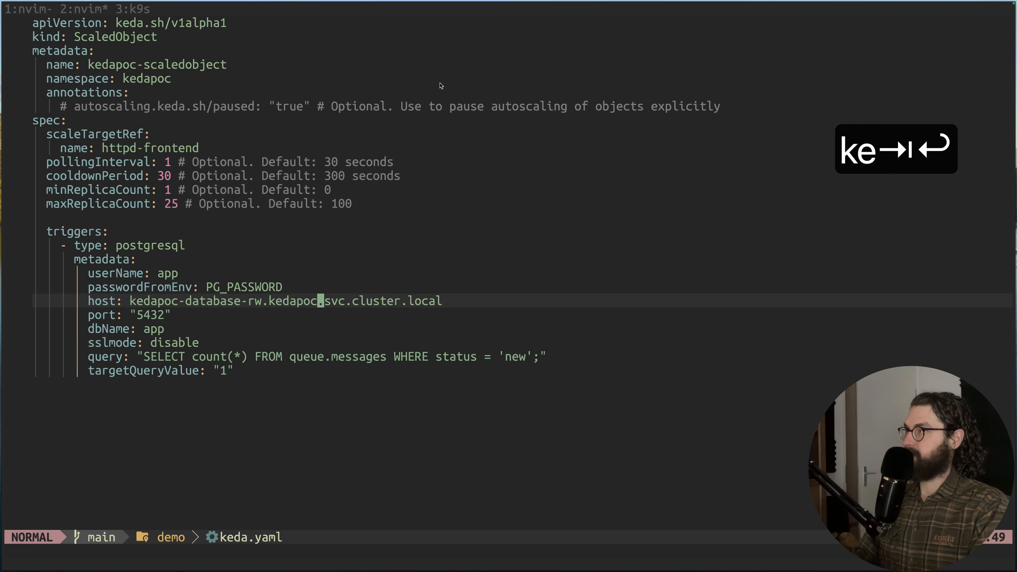
pyautogui.press('gg')
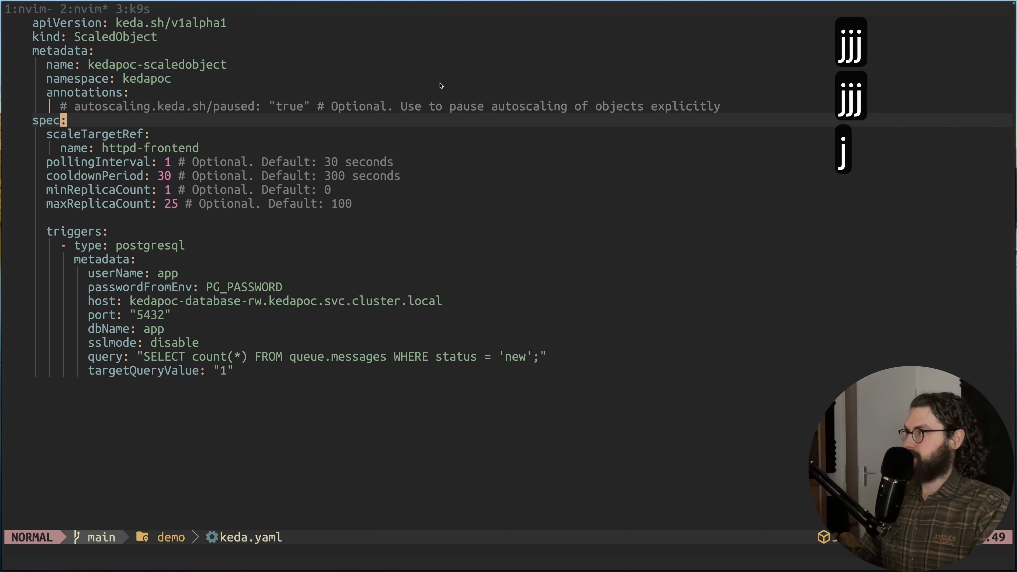
pyautogui.press('j')
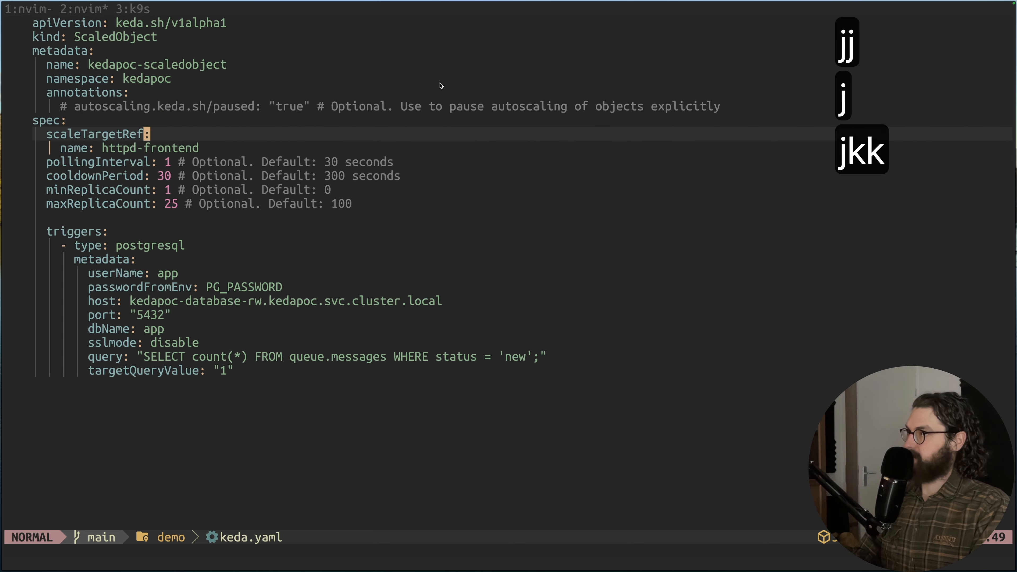
pyautogui.press('j')
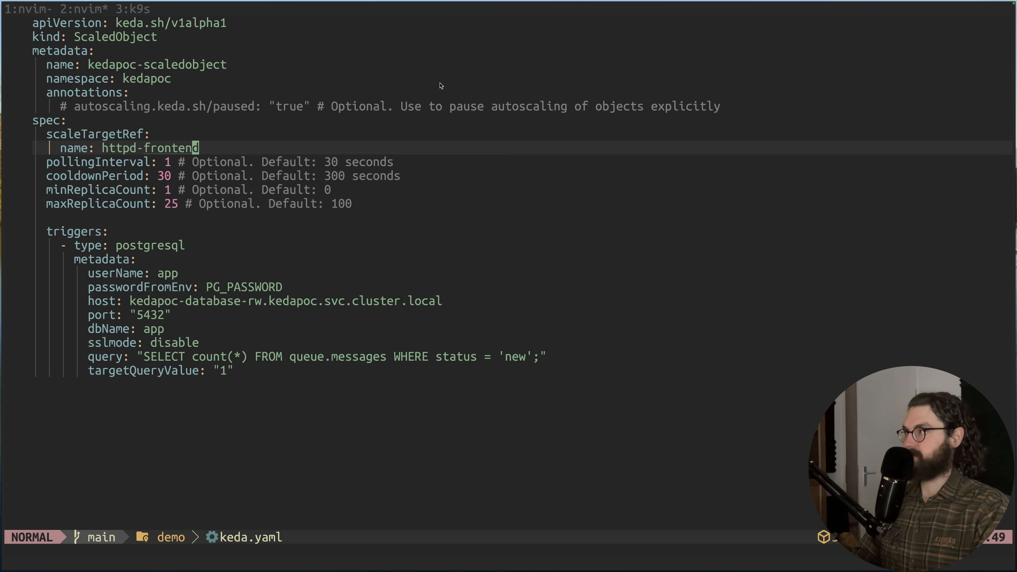
pyautogui.press('j')
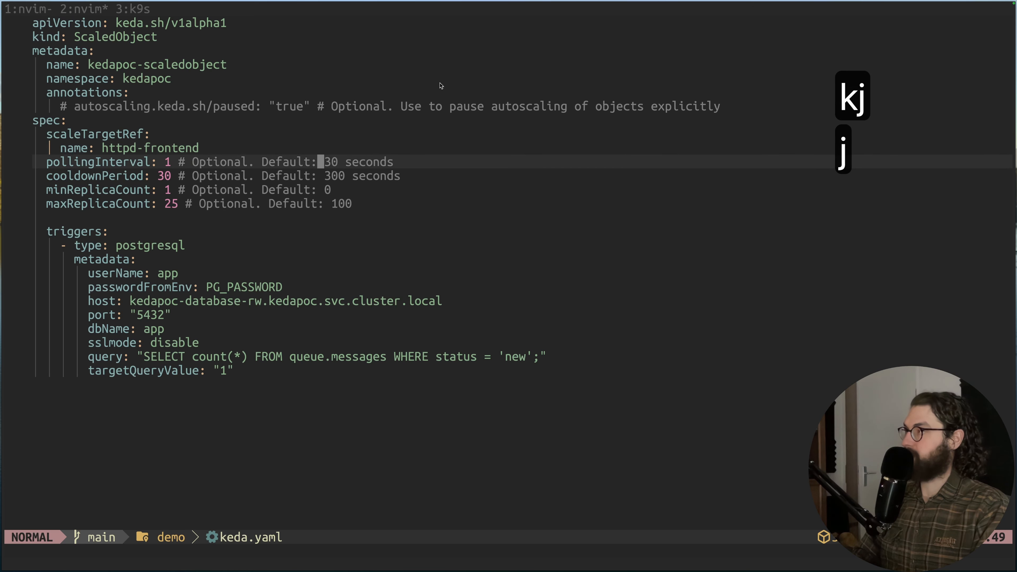
pyautogui.press('j')
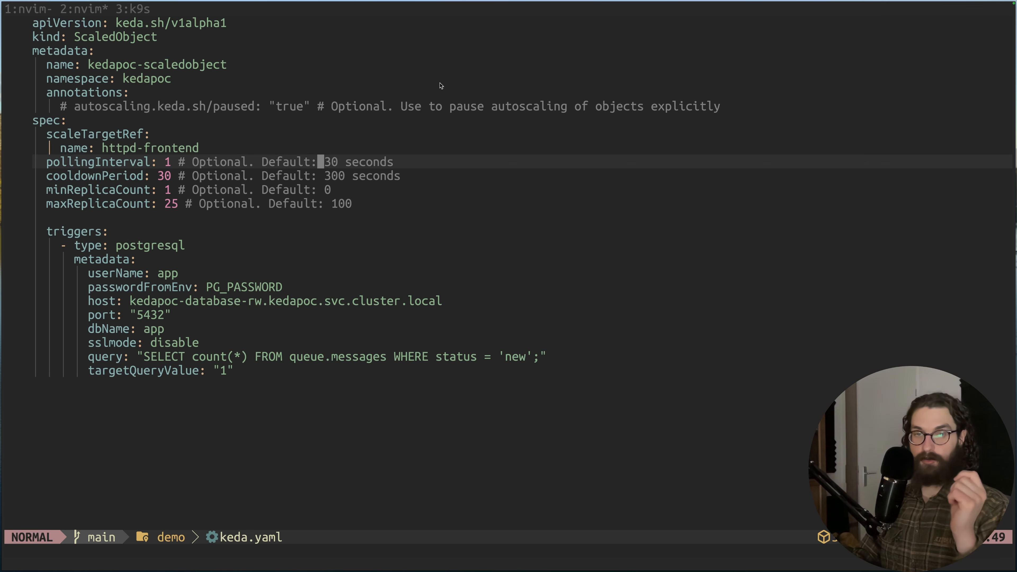
pyautogui.press('j')
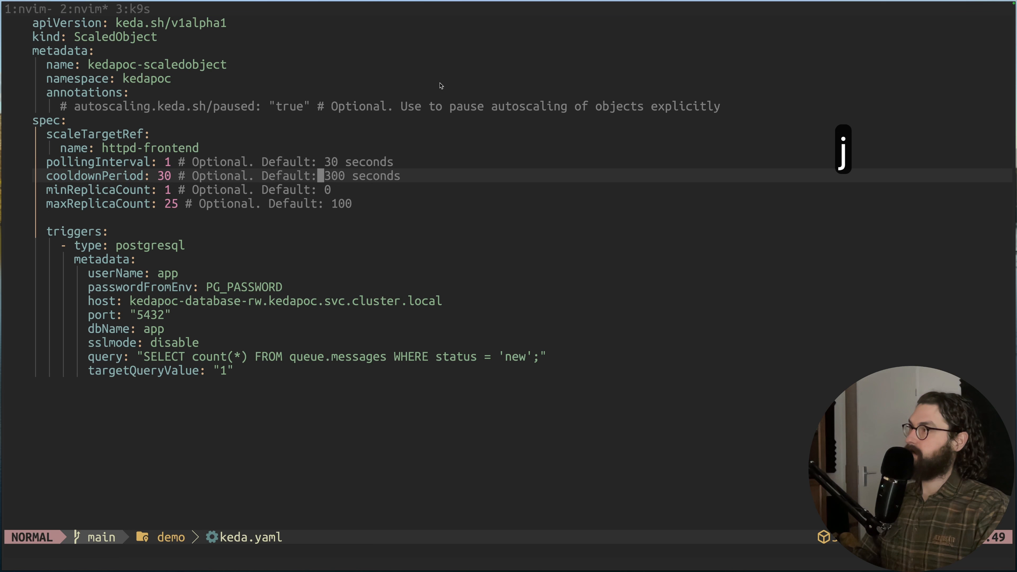
pyautogui.press('k')
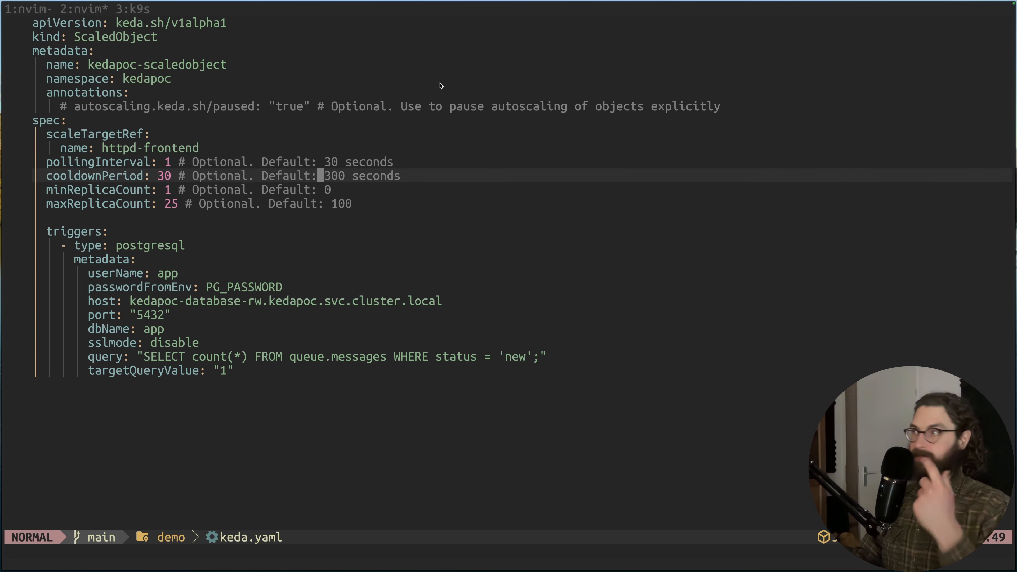
pyautogui.press('j')
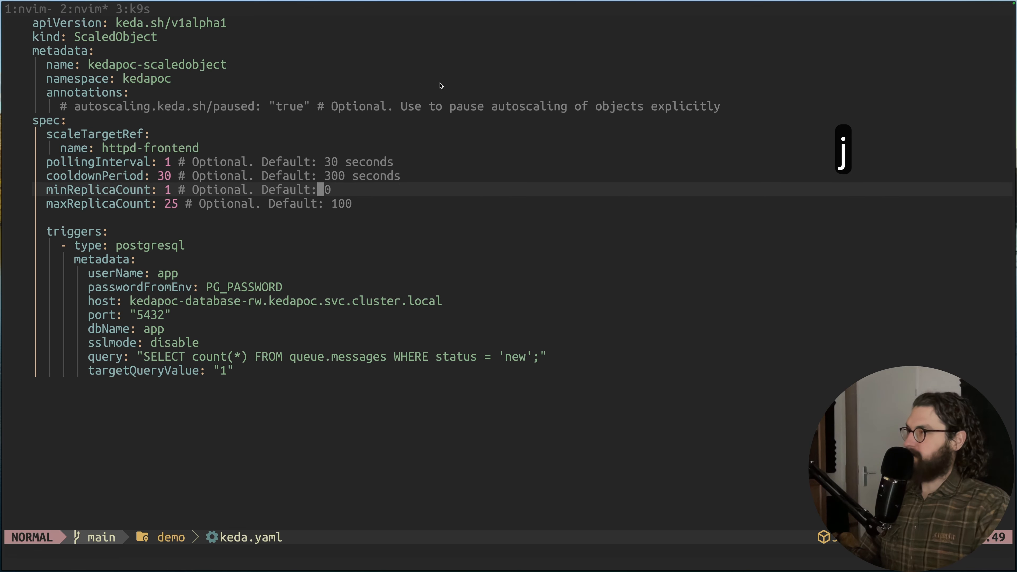
pyautogui.press('j')
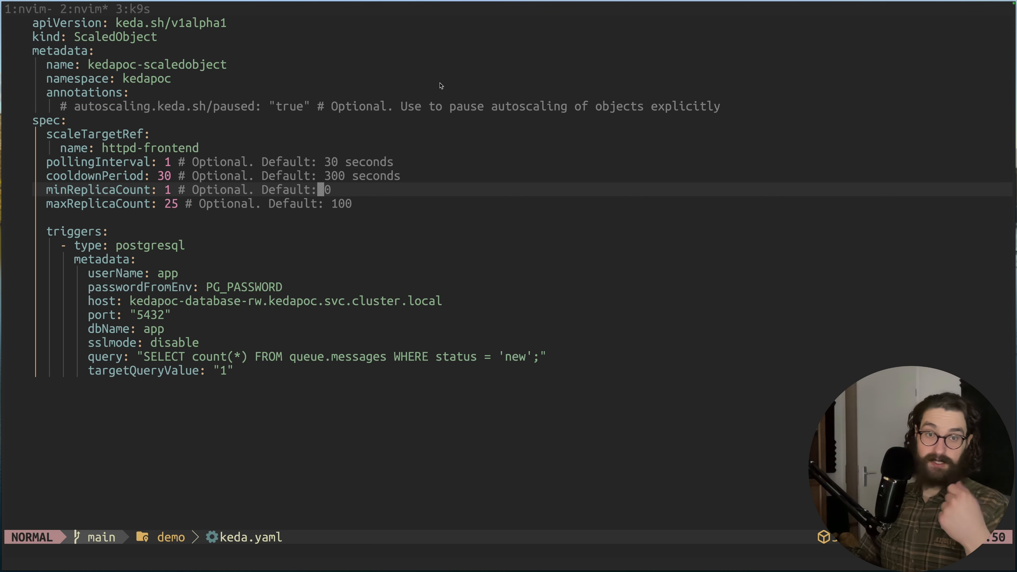
pyautogui.press('k')
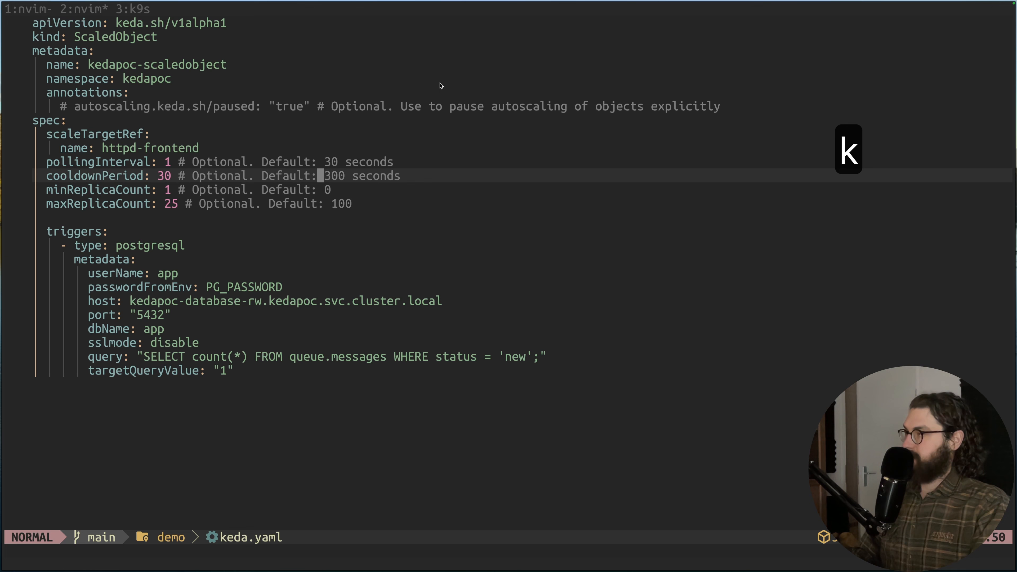
pyautogui.press('j')
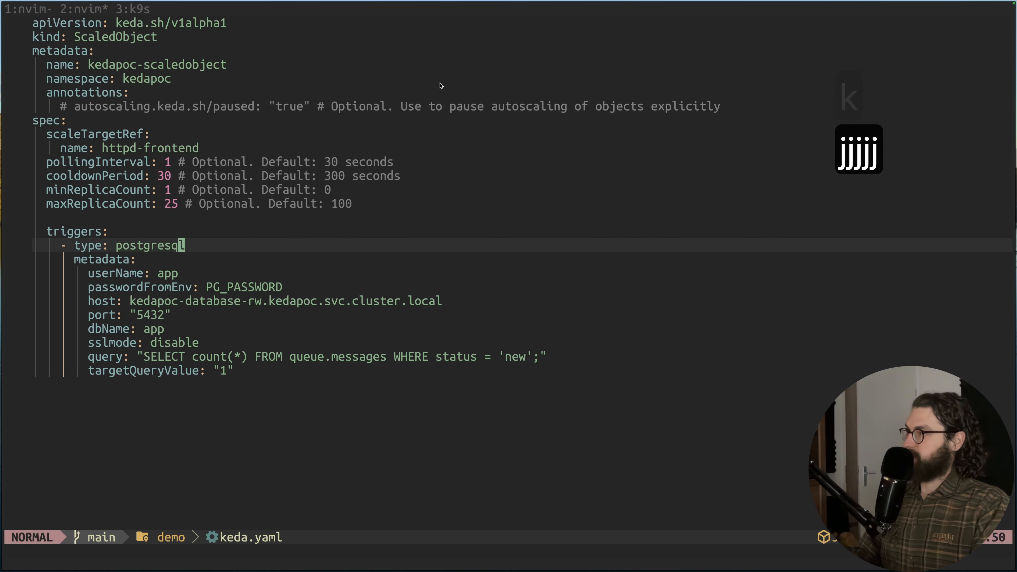
pyautogui.press('j')
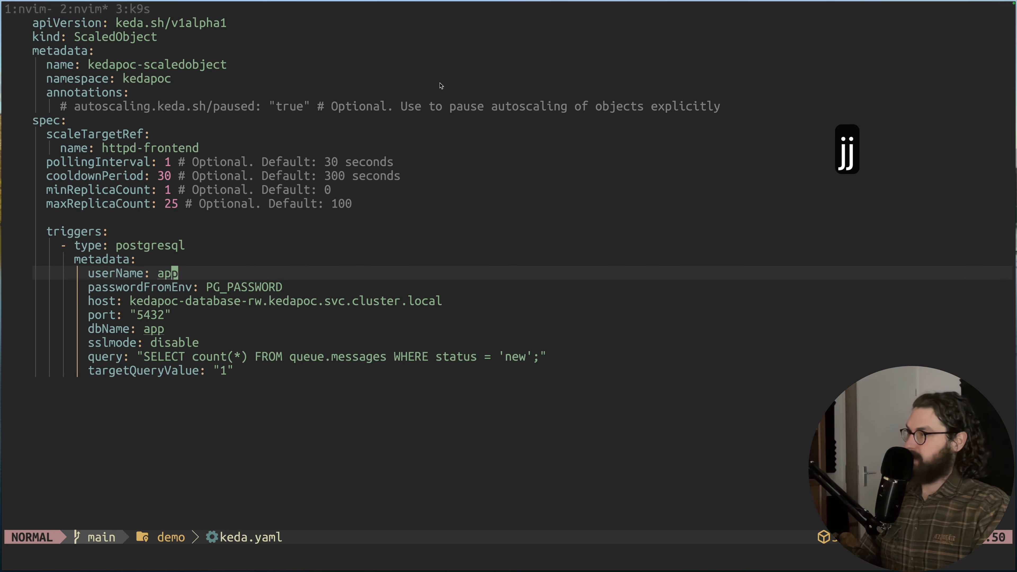
pyautogui.press('j')
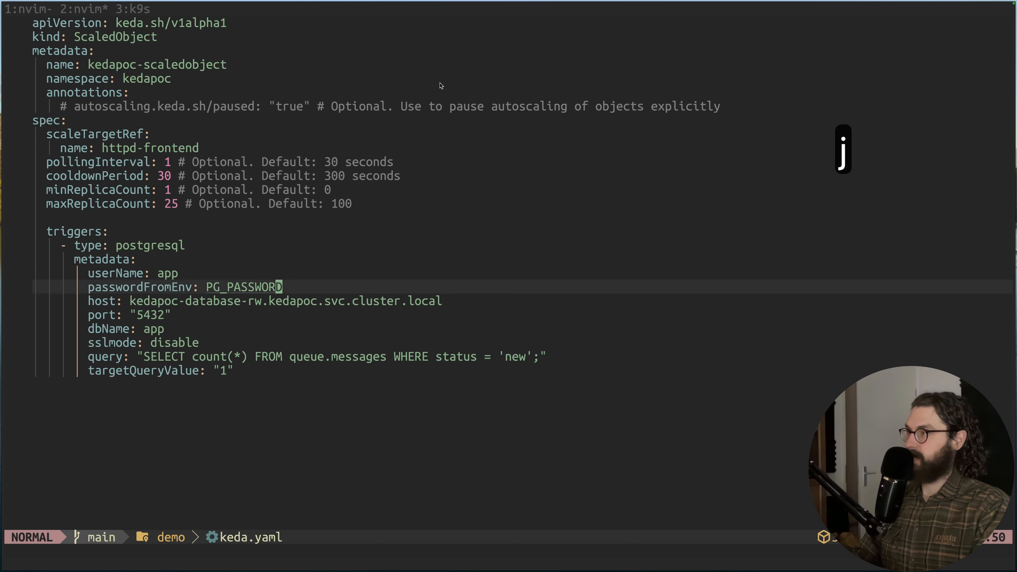
pyautogui.press('j')
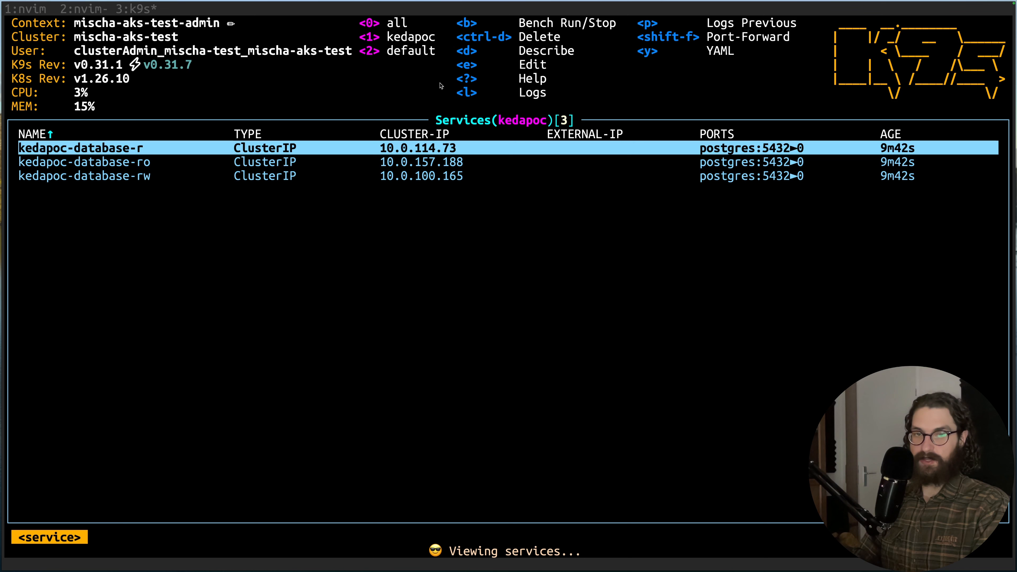
# - Move down the Services(kedapoc) list to kedapoc-database-ro and kedapoc-database-rw
pyautogui.press('j')
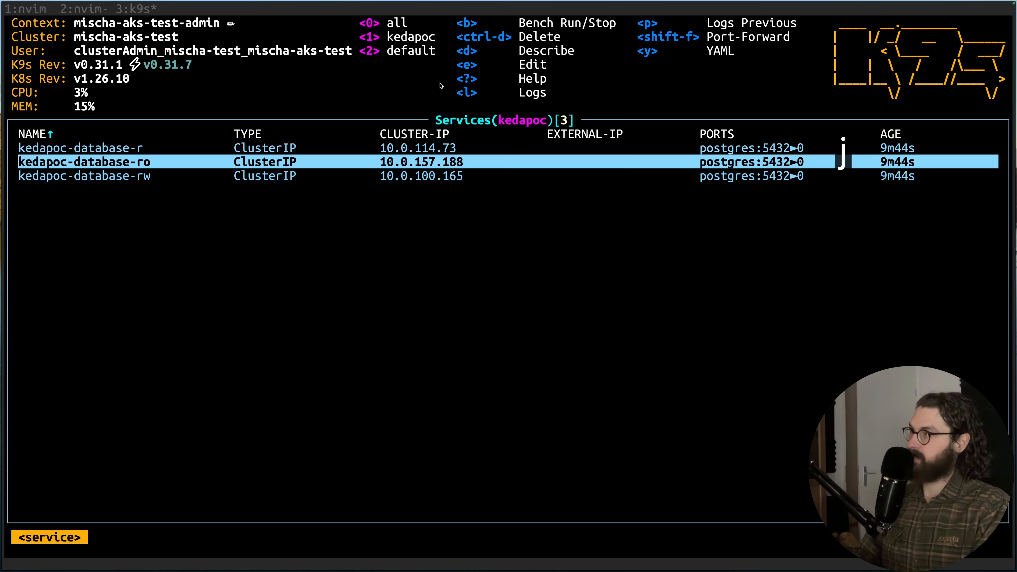
pyautogui.press('j')
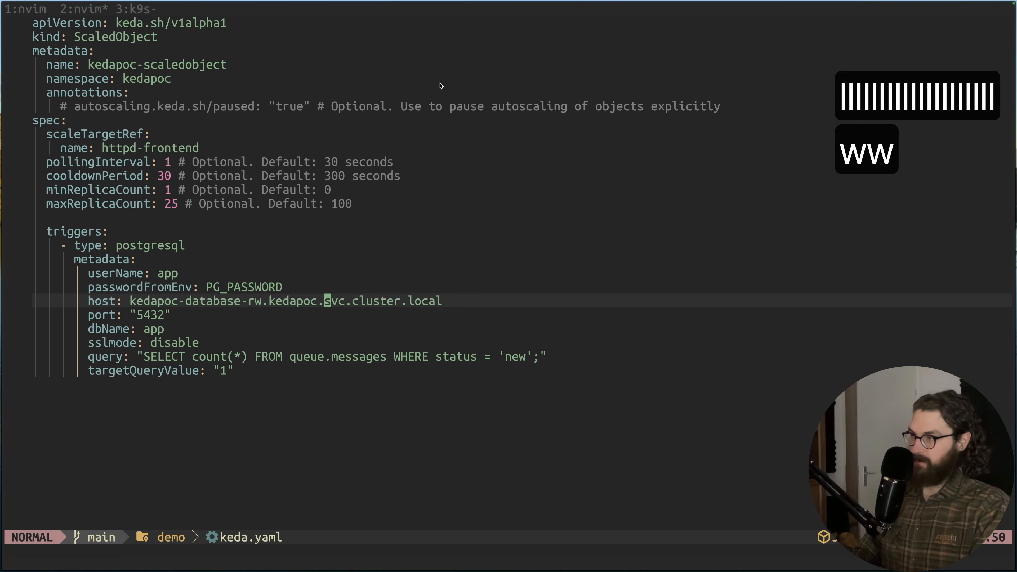
pyautogui.press('w')
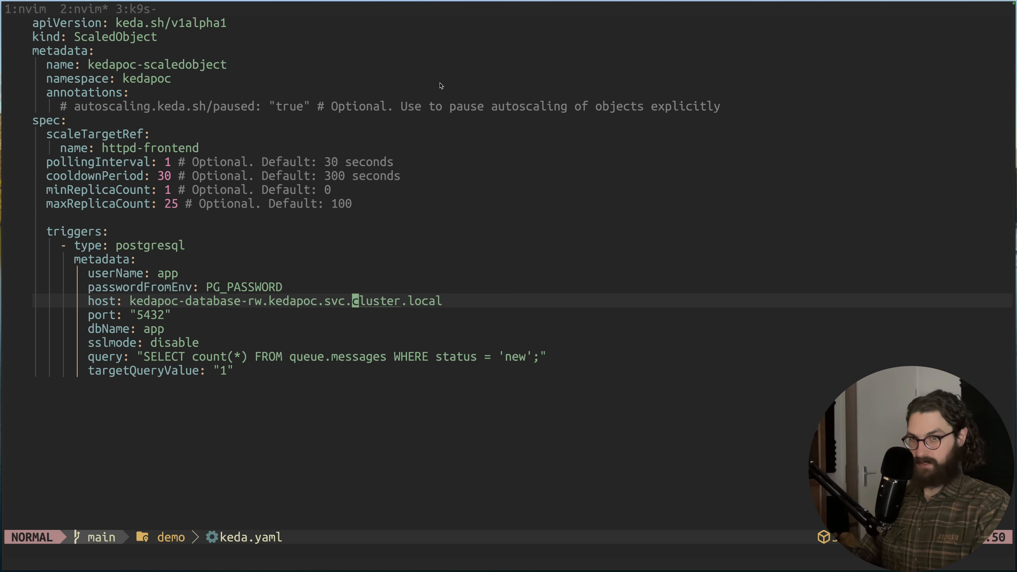
pyautogui.press('j')
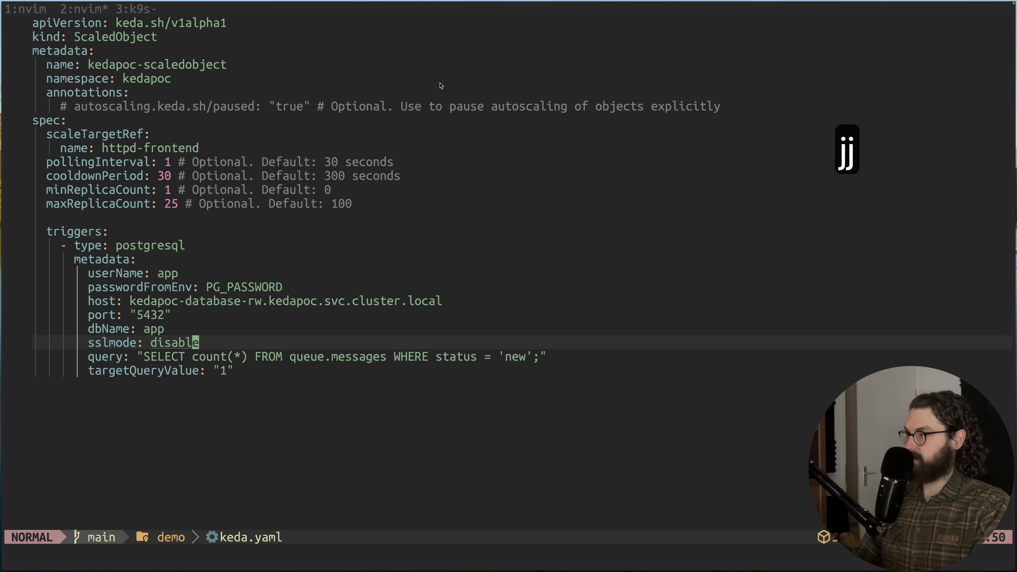
pyautogui.press('k')
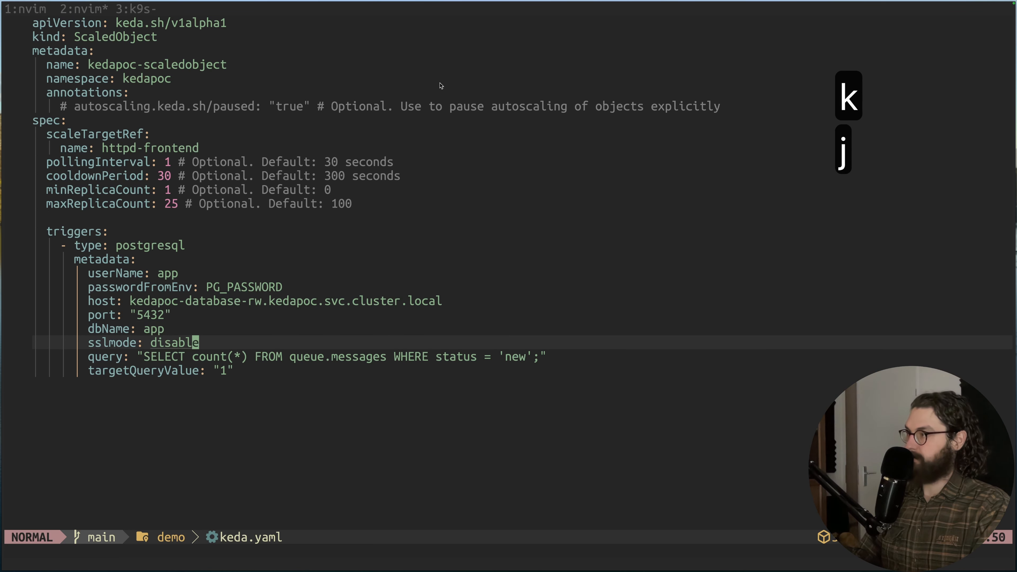
pyautogui.press('j')
pyautogui.write('k')
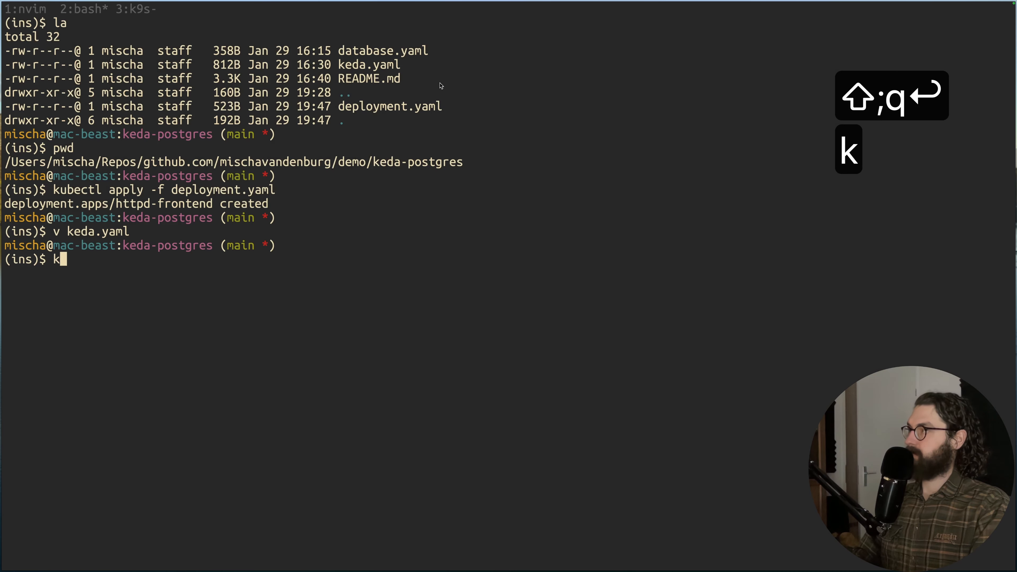
# - Run k apply -f keda.yaml, then k get scaledobjects.keda.sh showing kedapoc-scaledobject Ready and Active
pyautogui.write('apply -f keda.yaml')
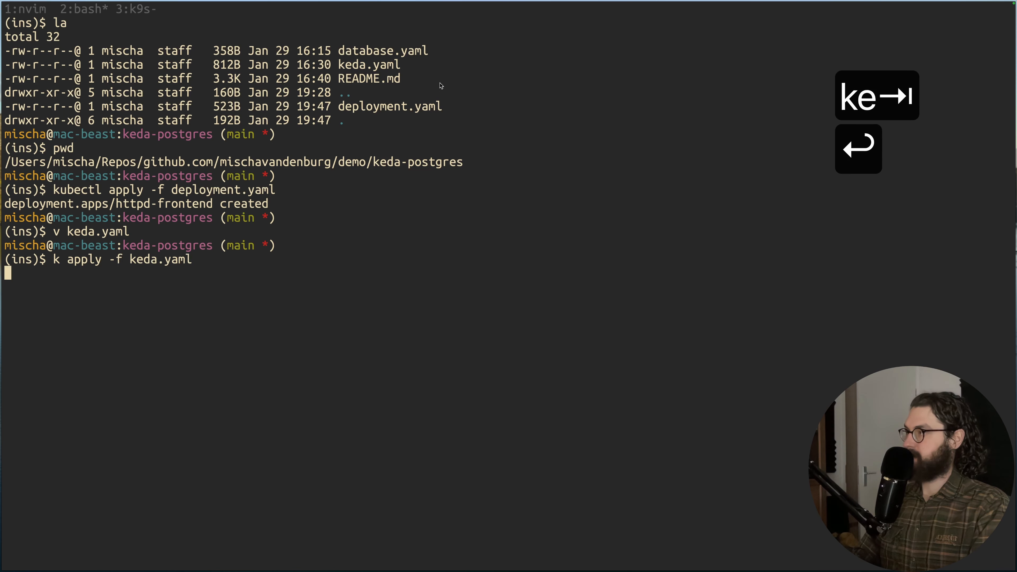
pyautogui.press('Return')
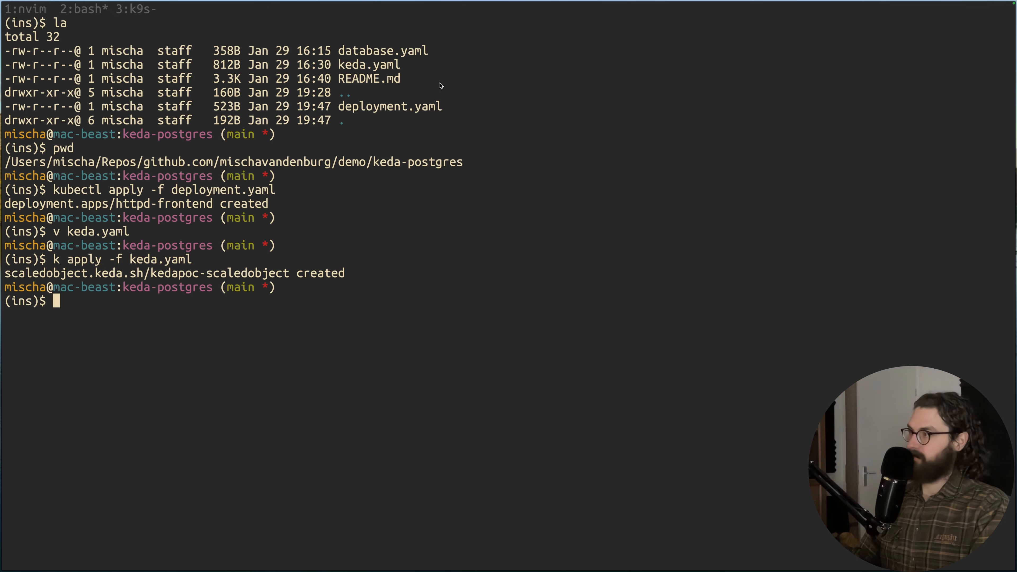
pyautogui.write('k get scaledobjects.keda.sh')
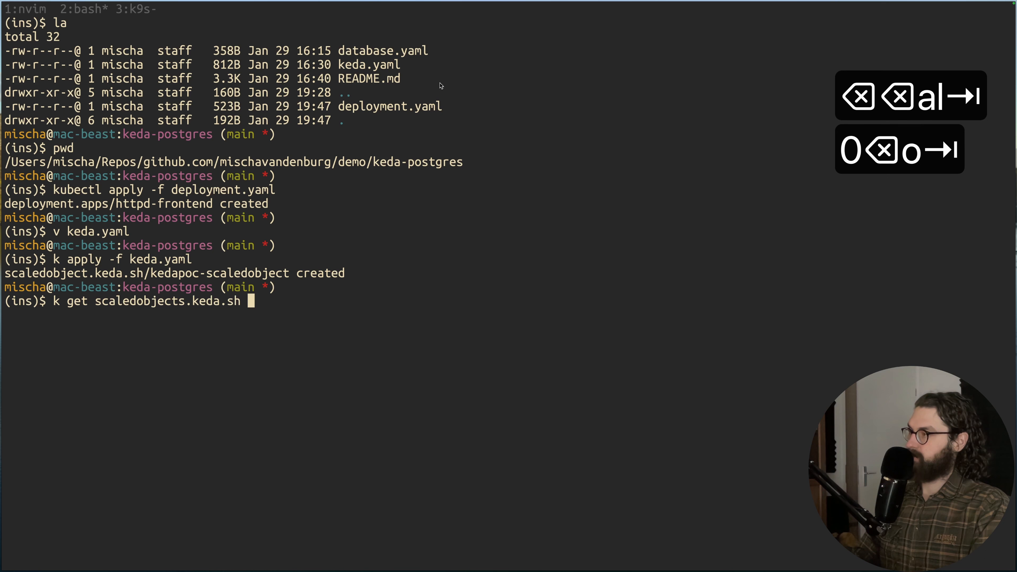
pyautogui.press('Return')
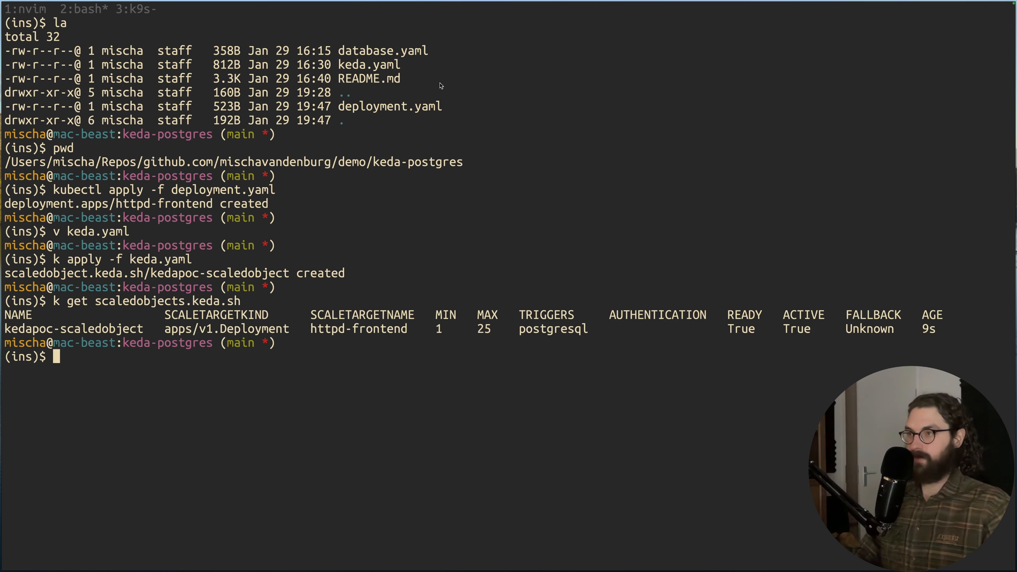
pyautogui.moveTo(692, 324)
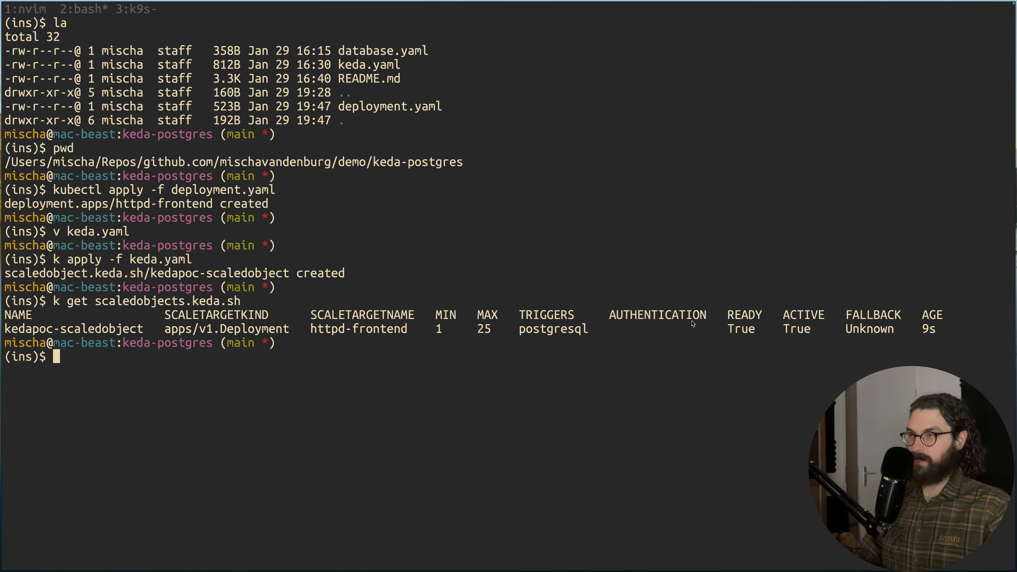
pyautogui.moveTo(789, 320)
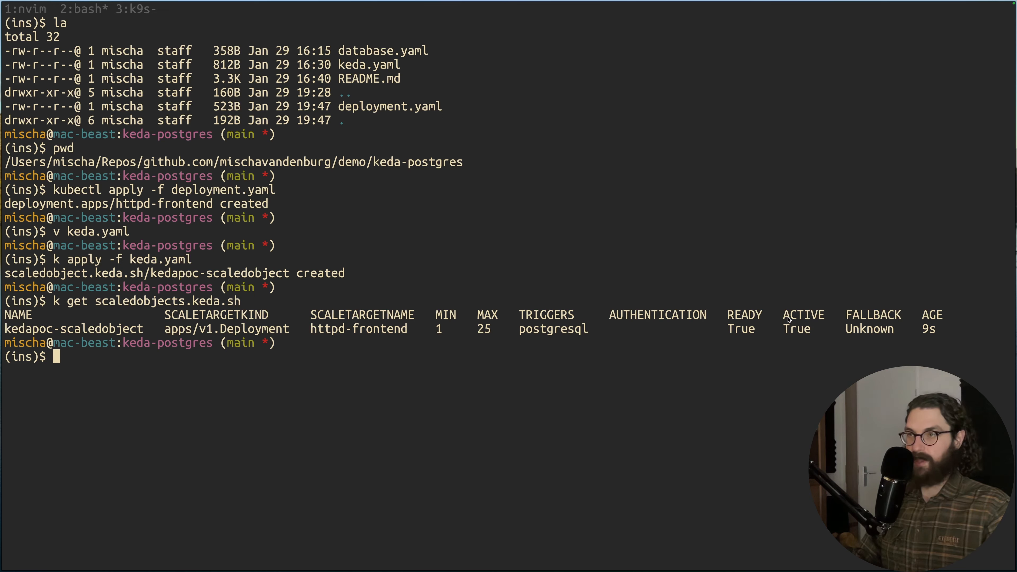
pyautogui.moveTo(831, 331)
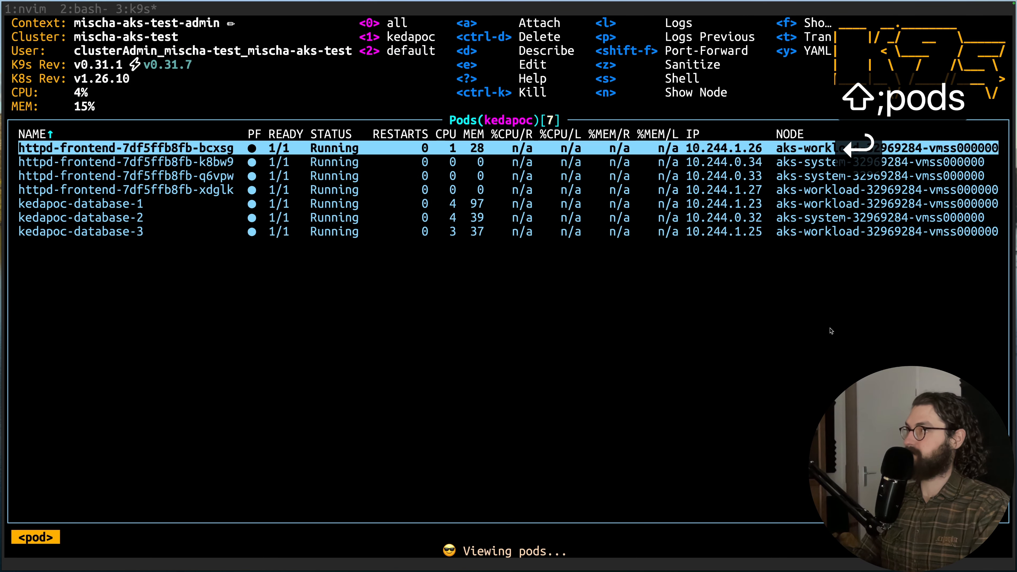
# - Step through the httpd-frontend pods as they scale to 25, then switch k9s to the deployments view
pyautogui.press('j')
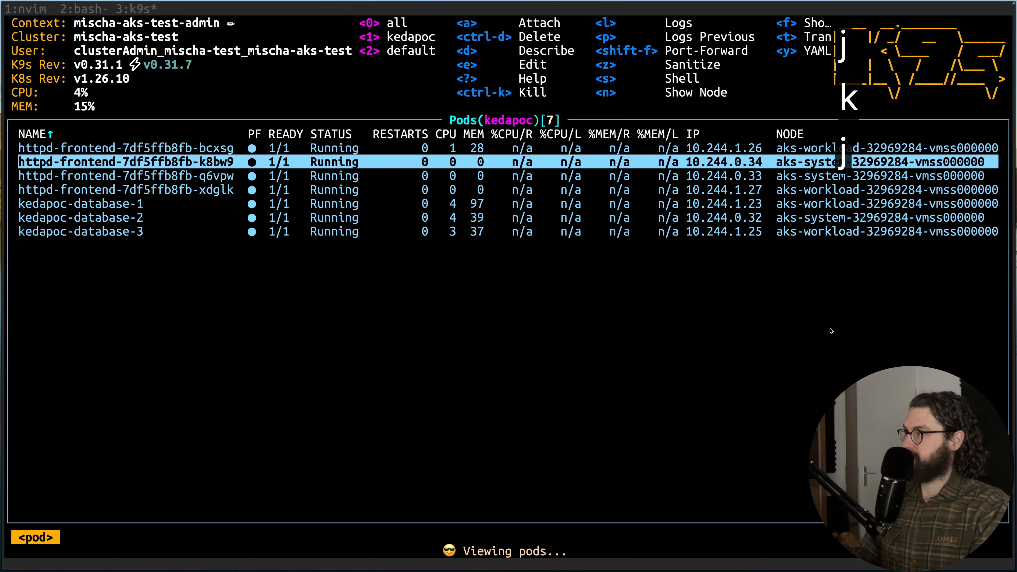
pyautogui.press('j')
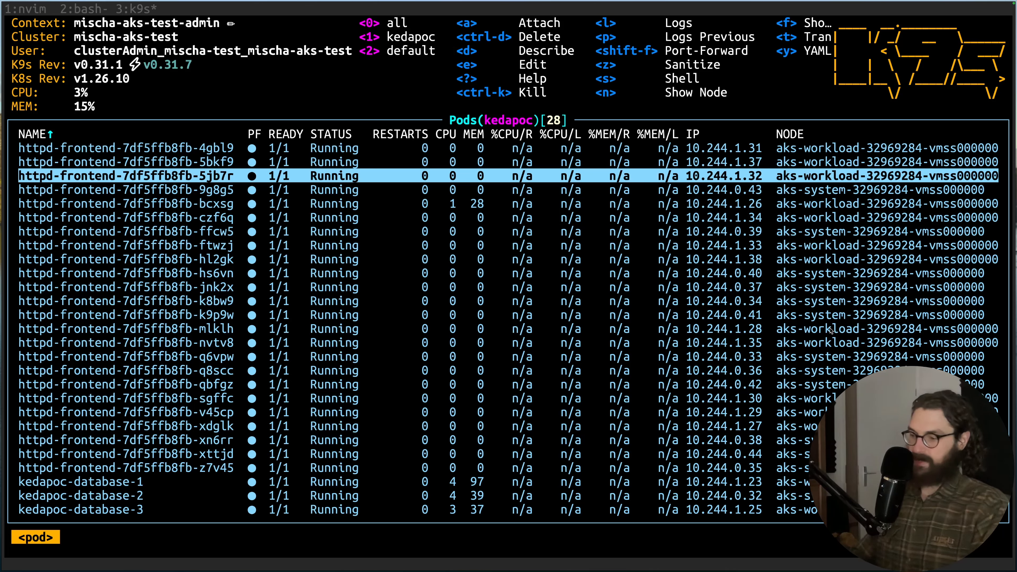
pyautogui.write('deployment should scale back down to 1 replica.')
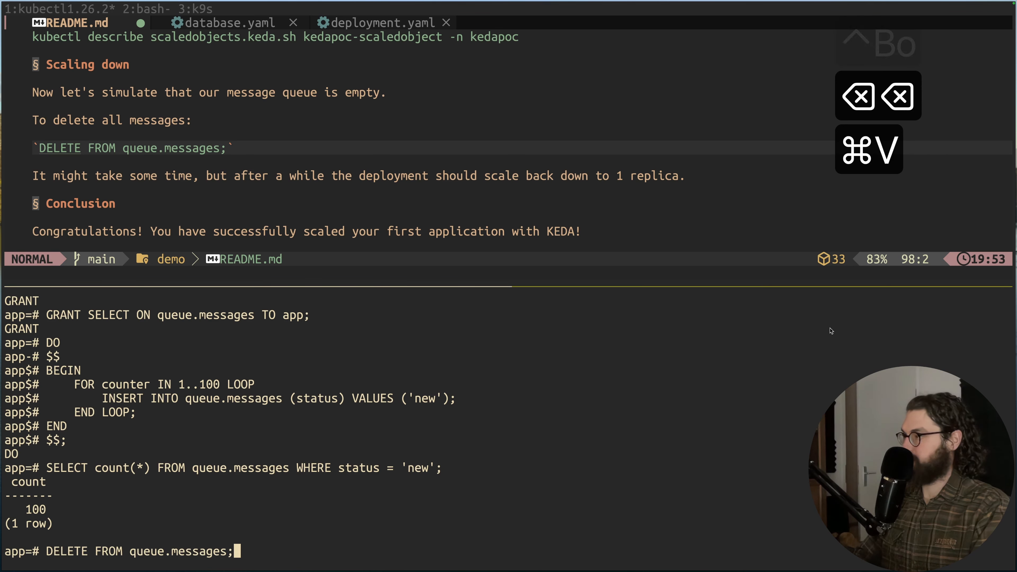
# - Run DELETE FROM queue.messages and recount 'new' messages in psql, getting 0
pyautogui.press('Return')
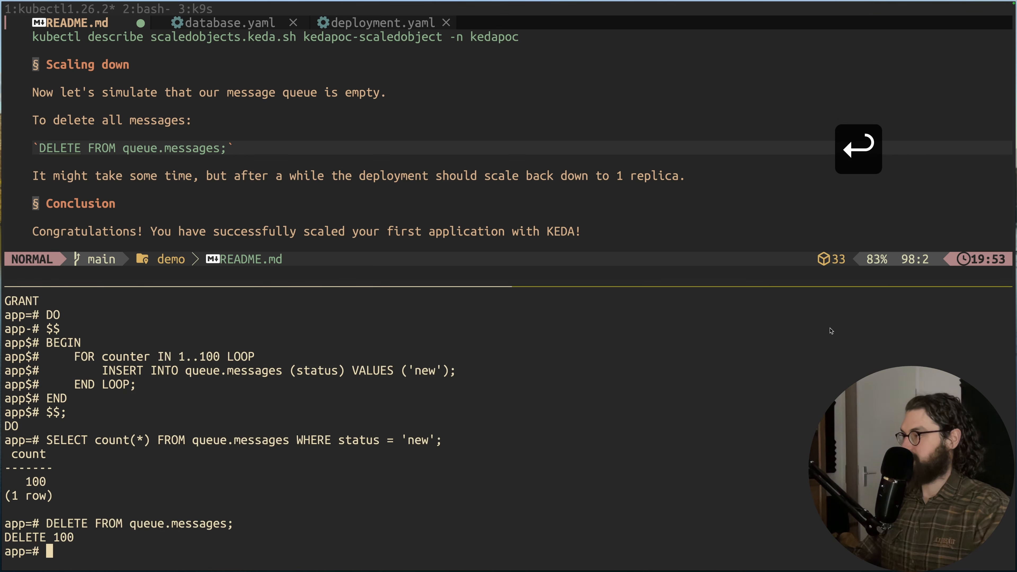
pyautogui.write("SELECT count(*) FROM queue.messages WHERE status = 'new';")
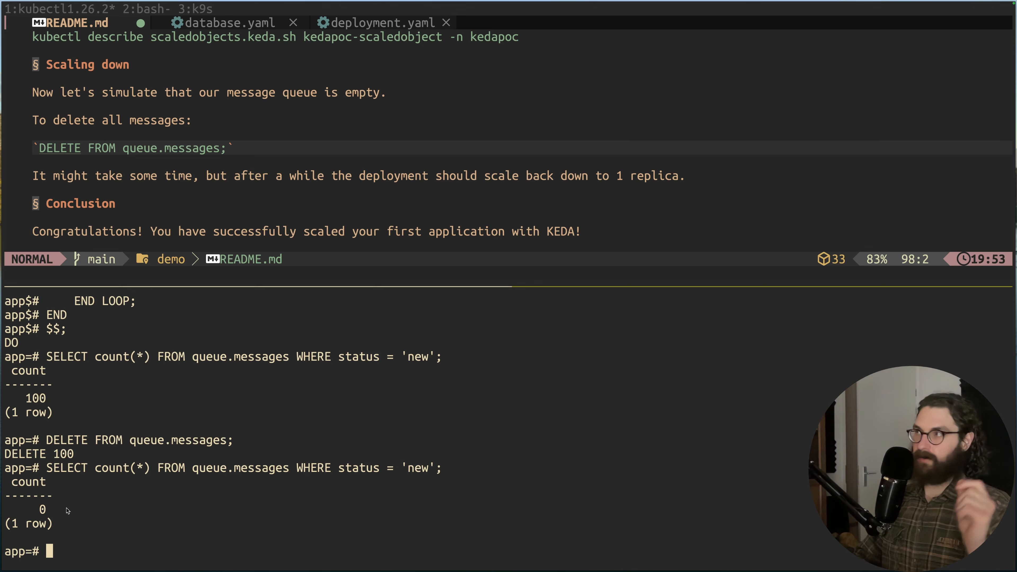
pyautogui.press('ctrl+b')
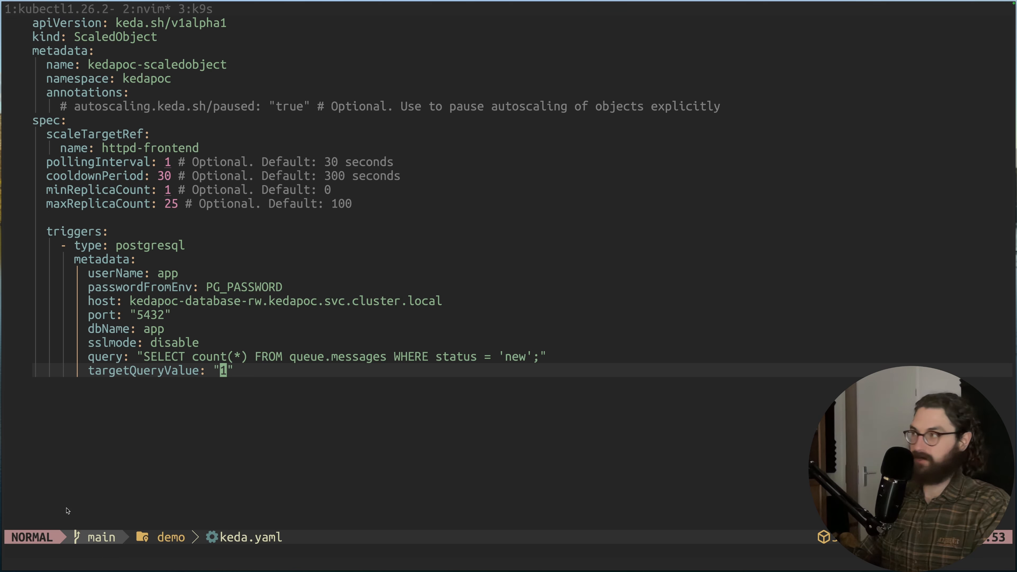
# - Scroll up through keda.yaml's postgresql trigger lines, then switch to the k9s tmux window
pyautogui.press('k')
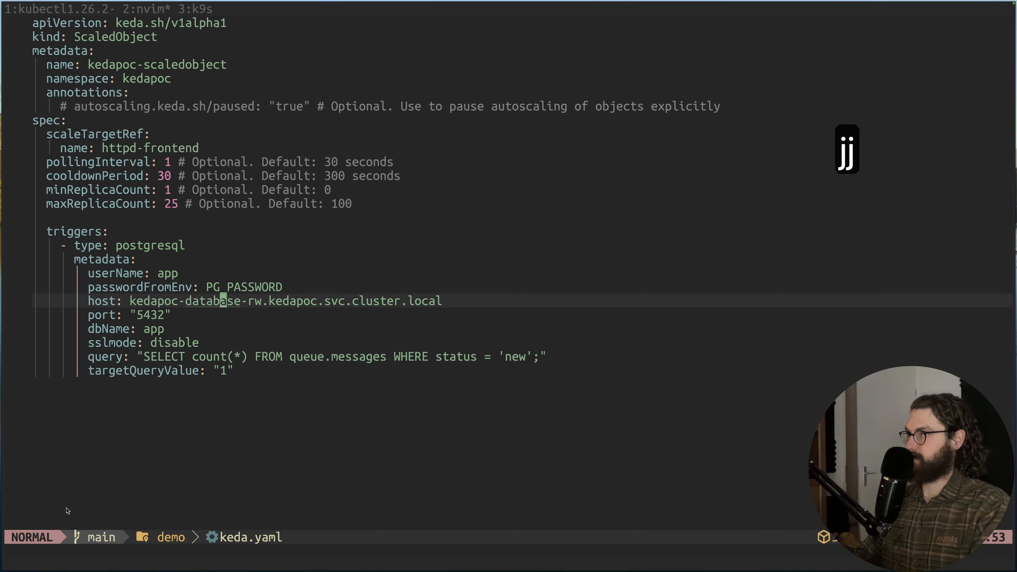
pyautogui.press('3')
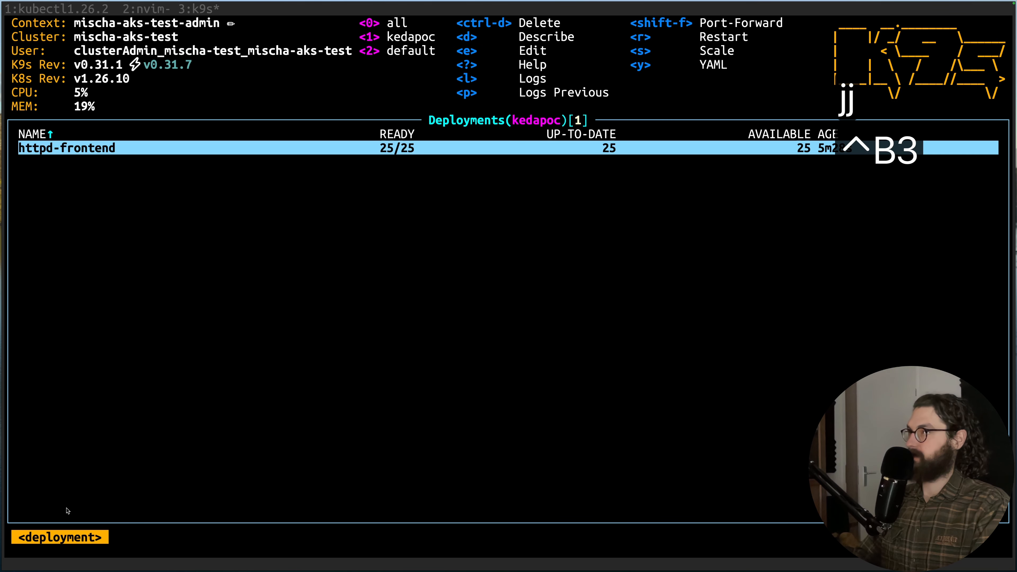
# - Show the httpd-frontend deployment in k9s at 25/25 replicas ready
pyautogui.press('Return')
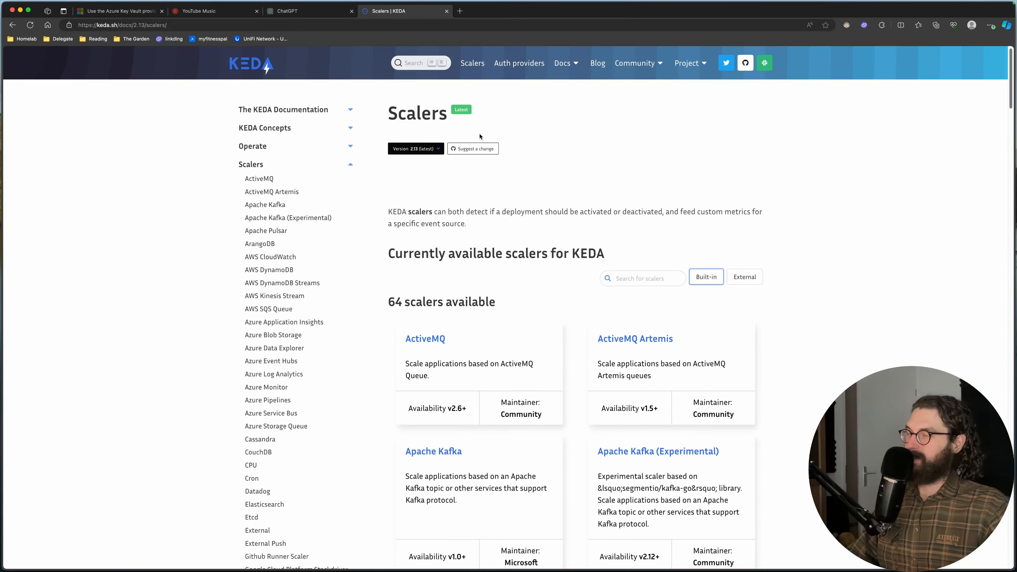
# - Return from the keda.sh Scalers page to the terminal's psql session
pyautogui.press('cmd+3')
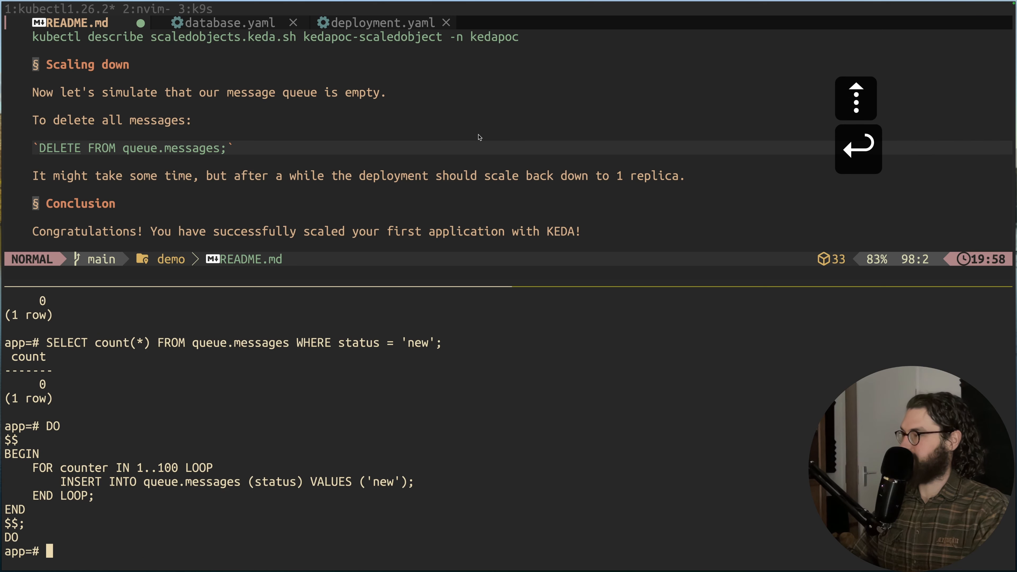
# - Rerun the DO loop inserting 100 'new' rows into queue.messages, then go to k9s
pyautogui.press('cmd+3')
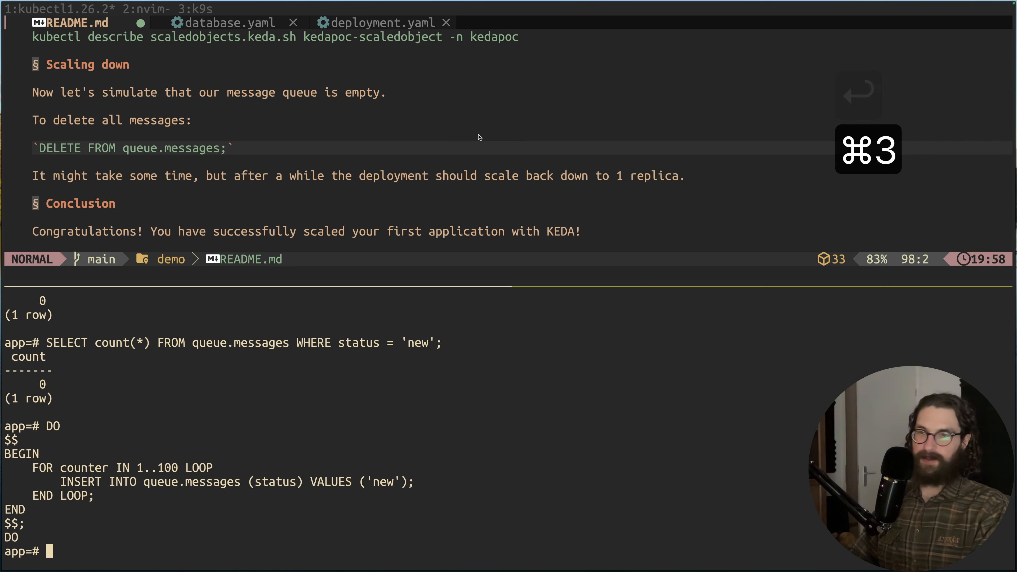